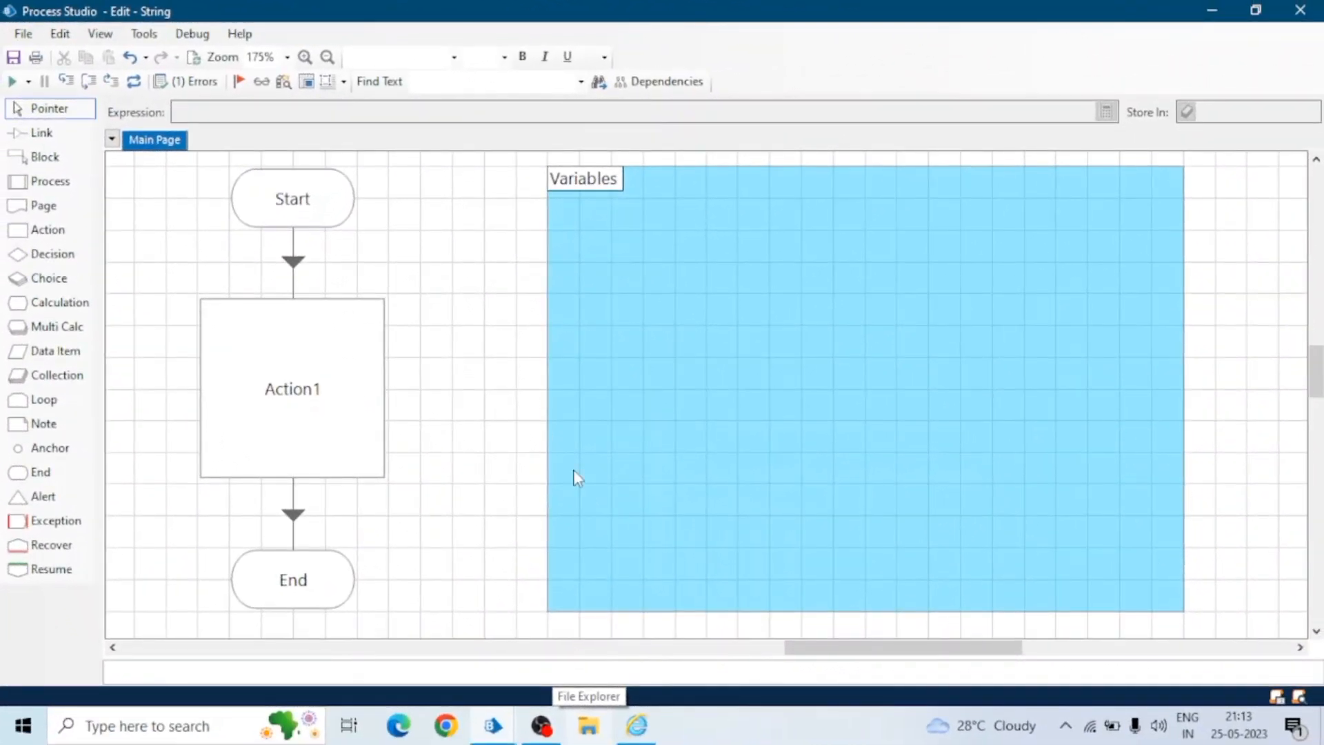
- Set Action1 to Utility - Strings Compare Font Text with samples 'Blue Prism' and 'Blue Prism 5'
double_click(292, 389)
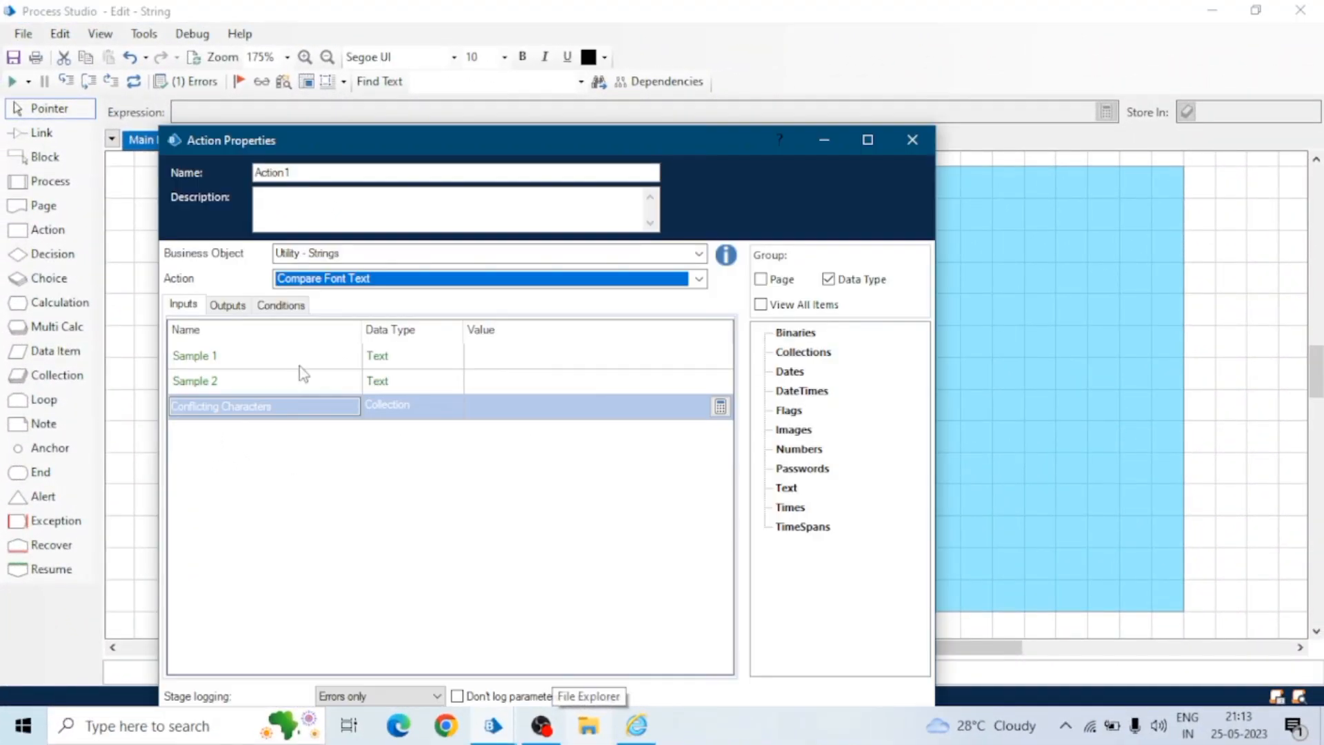
left_click(698, 253)
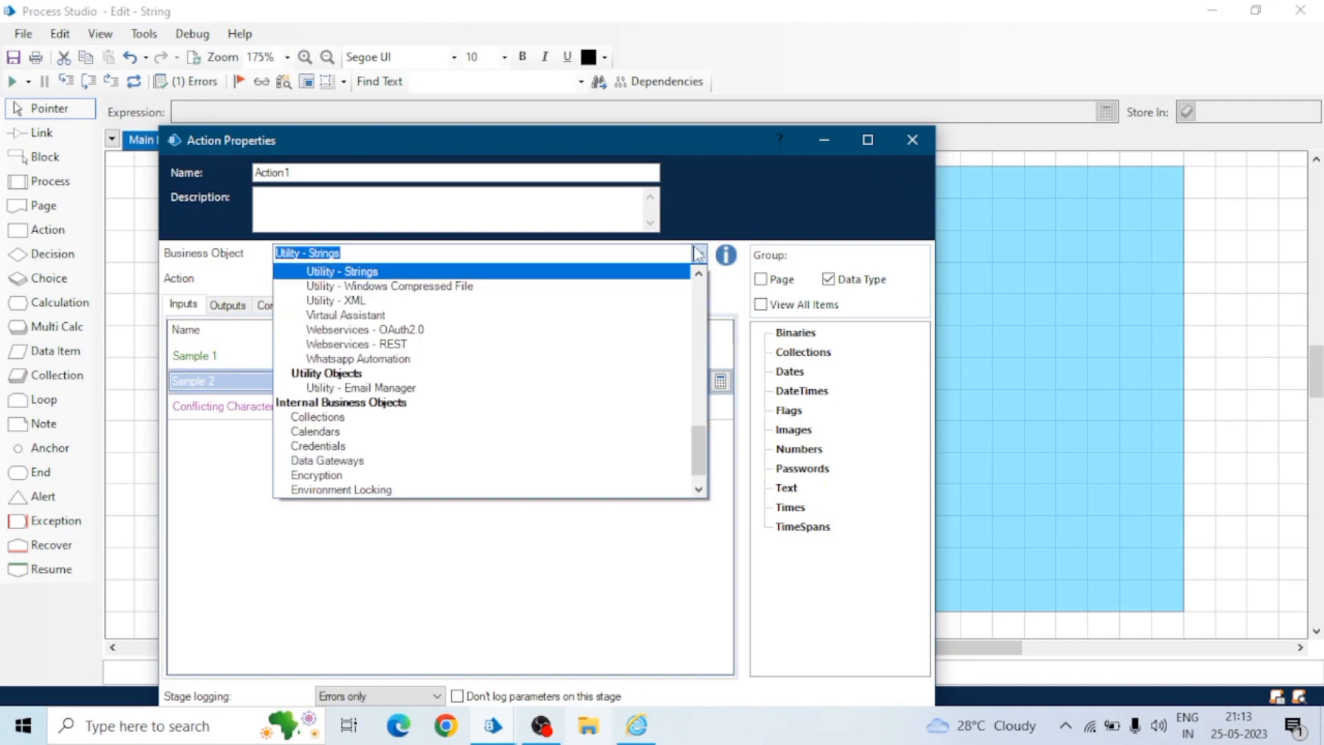
left_click(341, 271)
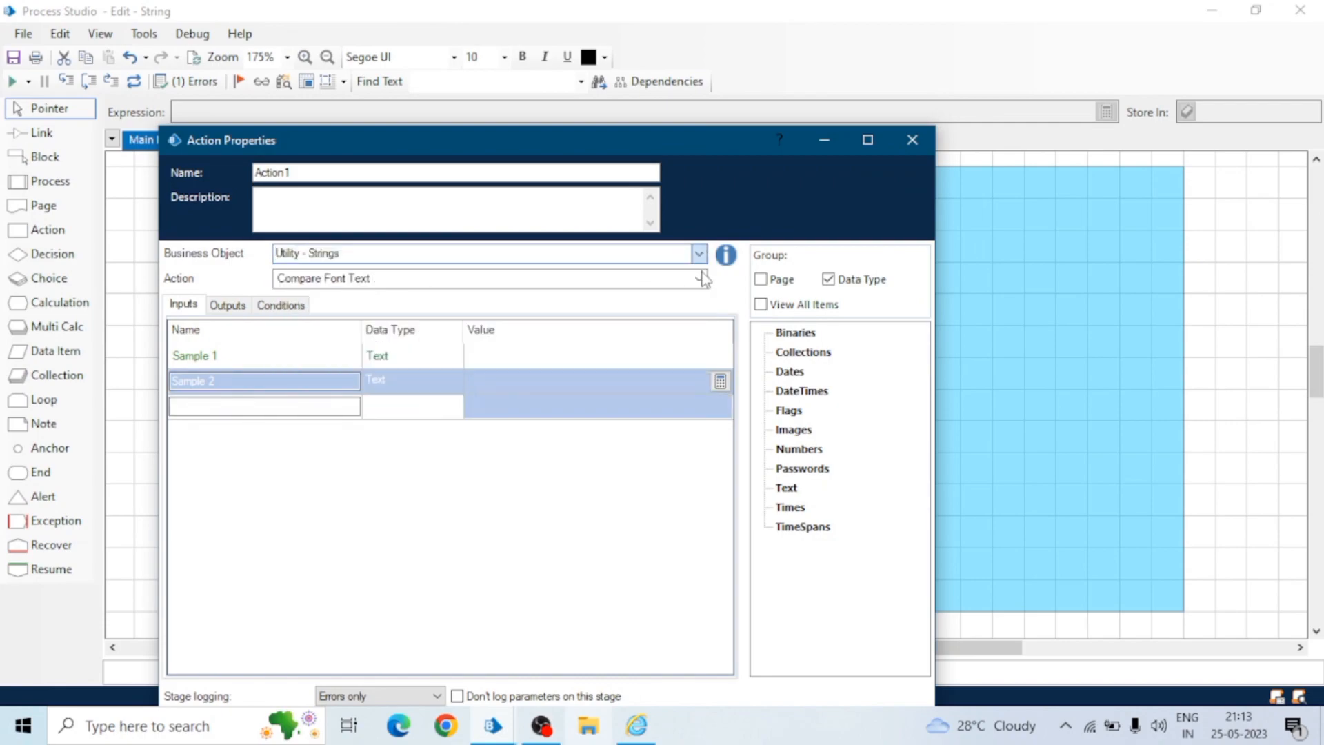
left_click(698, 278)
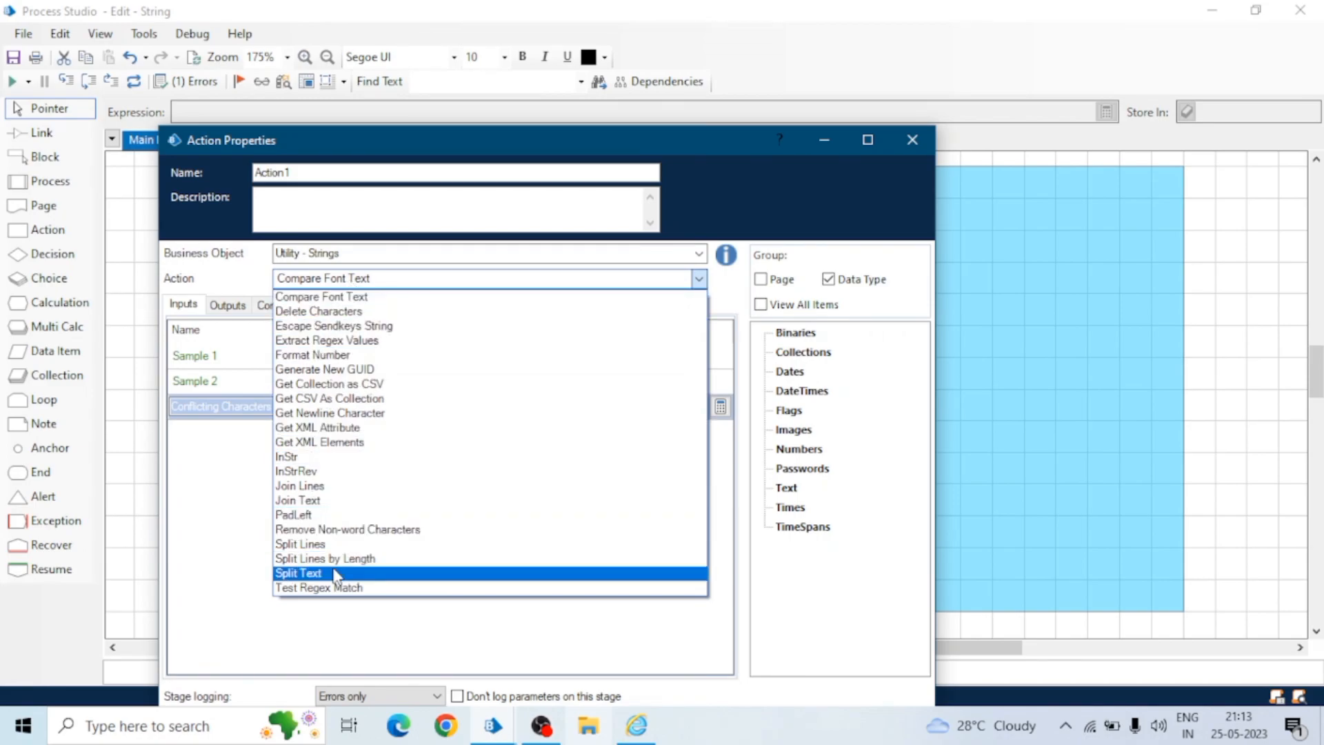
left_click(322, 296)
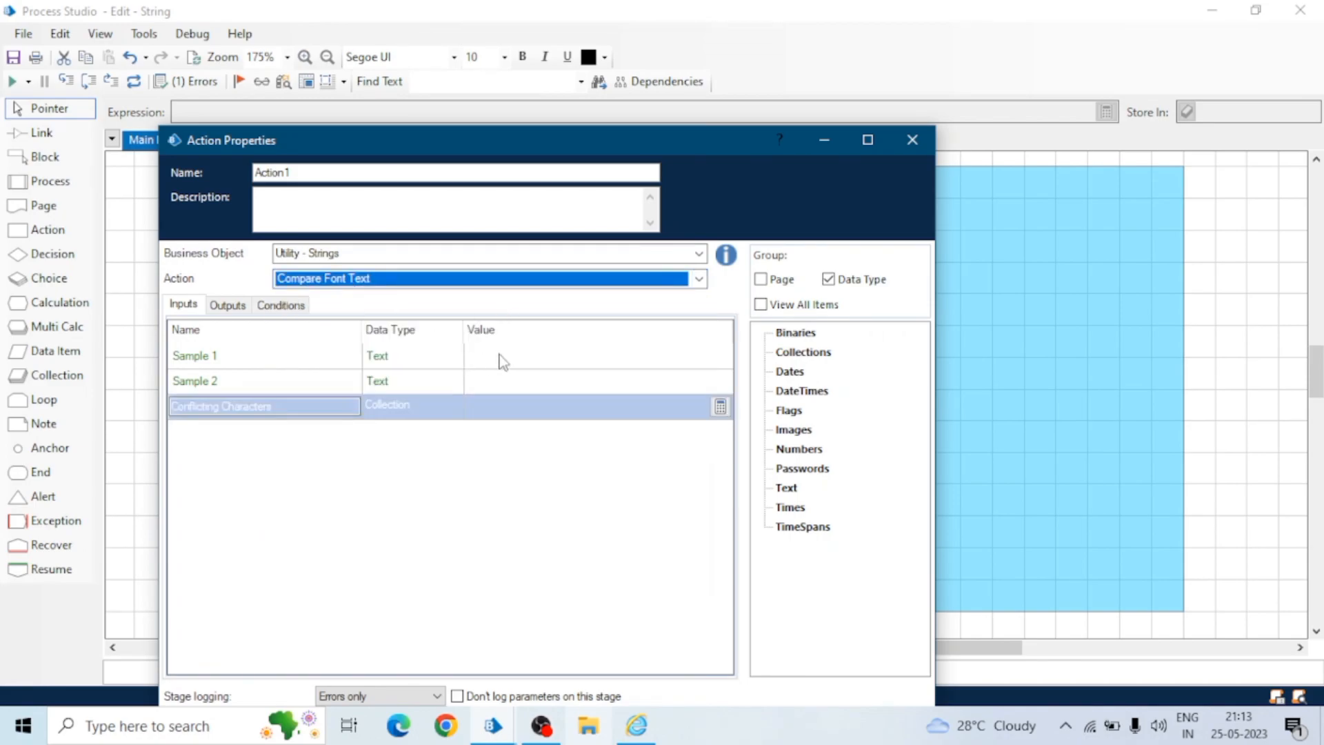
left_click(576, 355)
type("\"B")
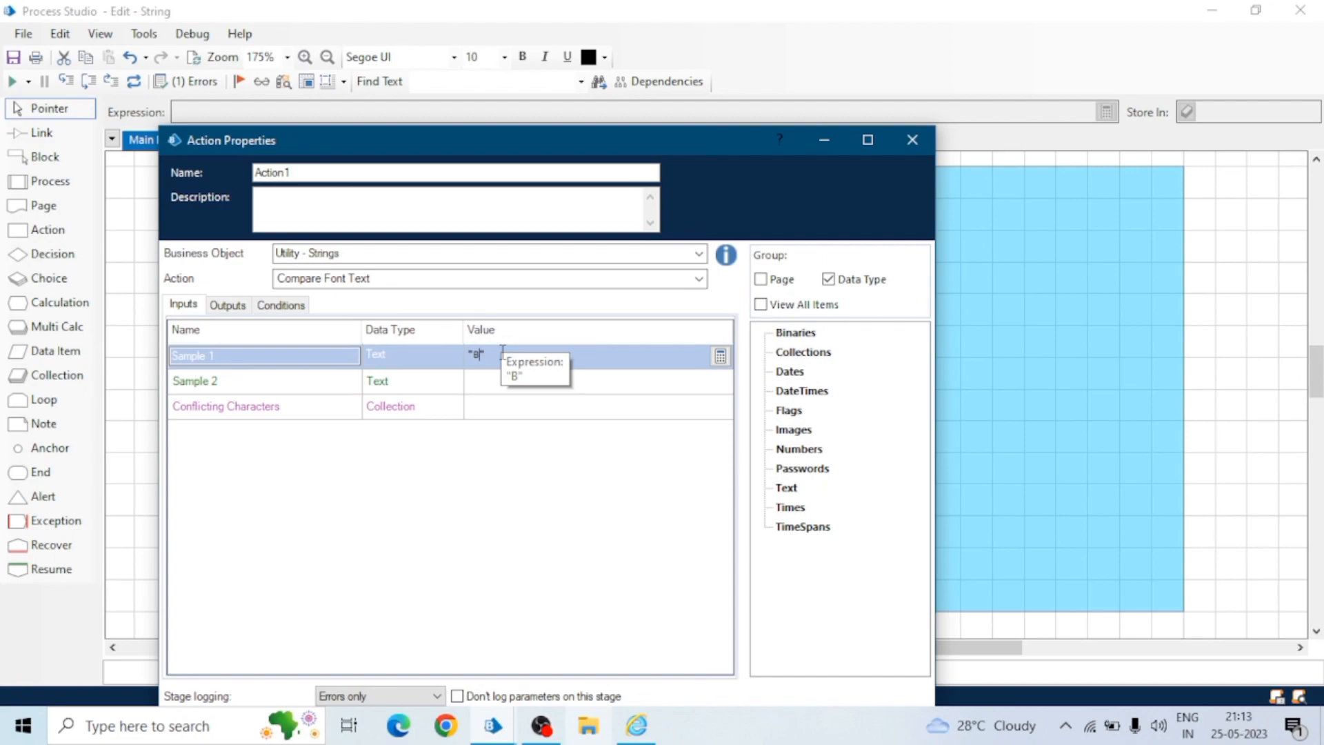
type("Blue Prism\"")
left_click(599, 382)
type("\"Blue Prism")
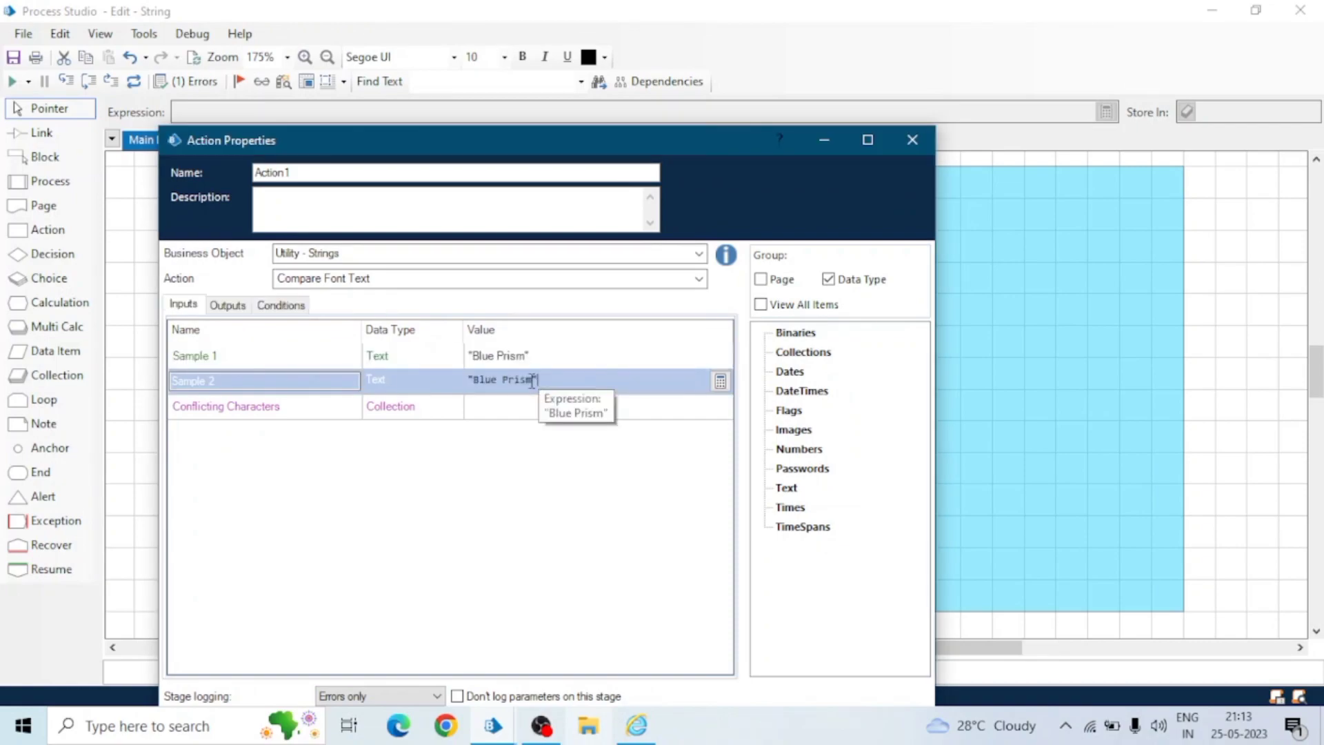
type("5")
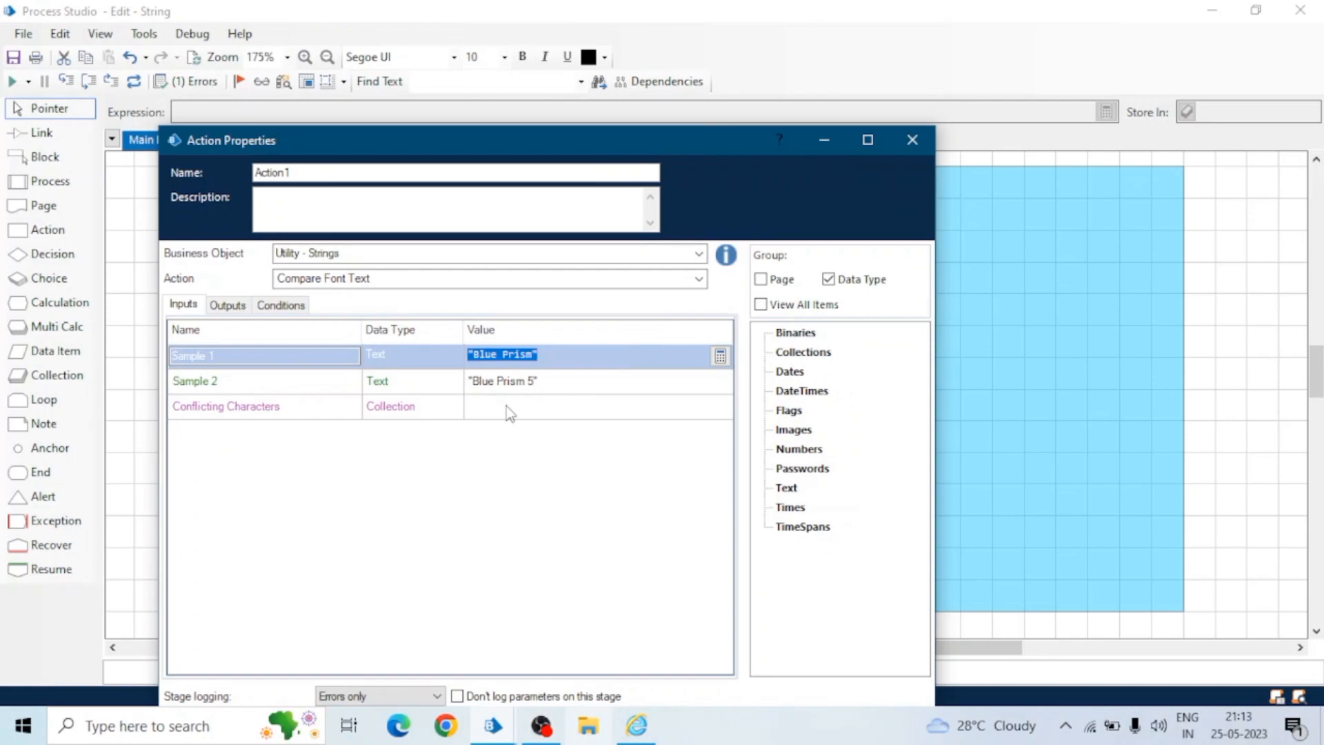
left_click(590, 406)
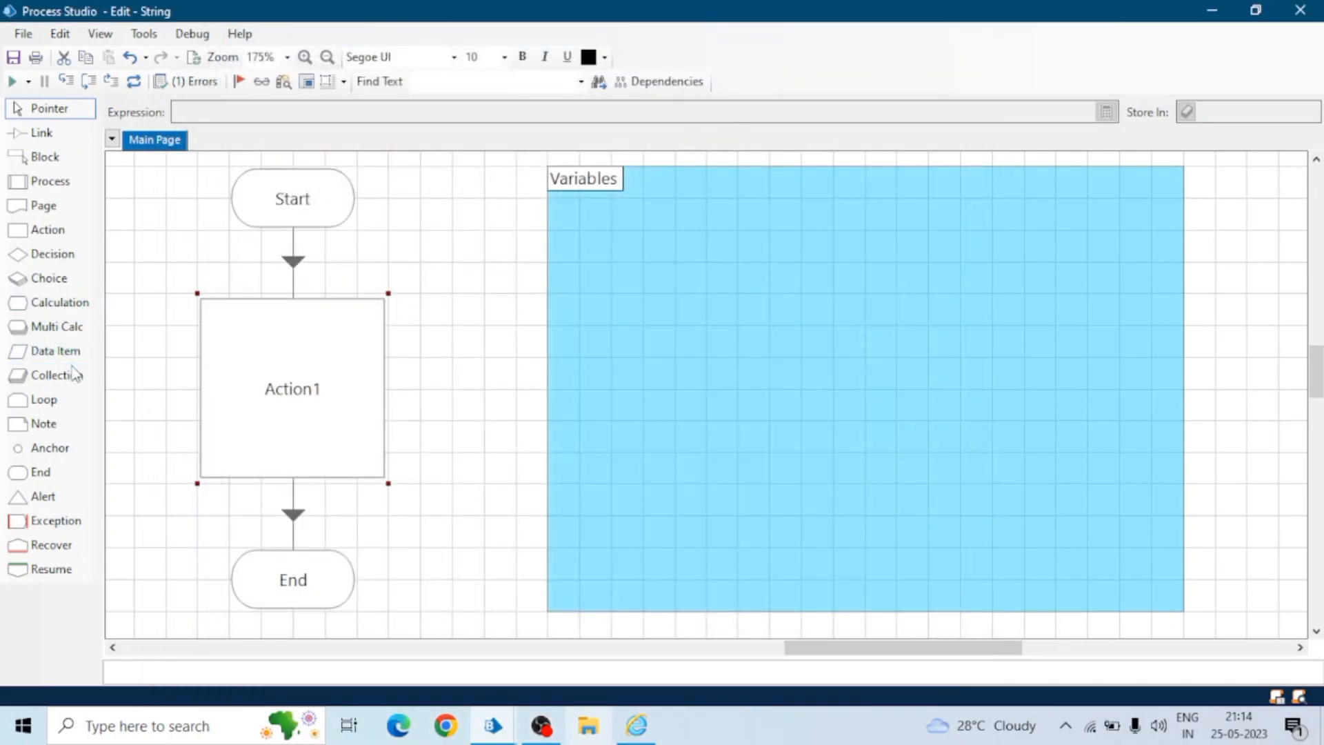
- Place a new collection and add a Character Group text field to it
left_click(642, 238)
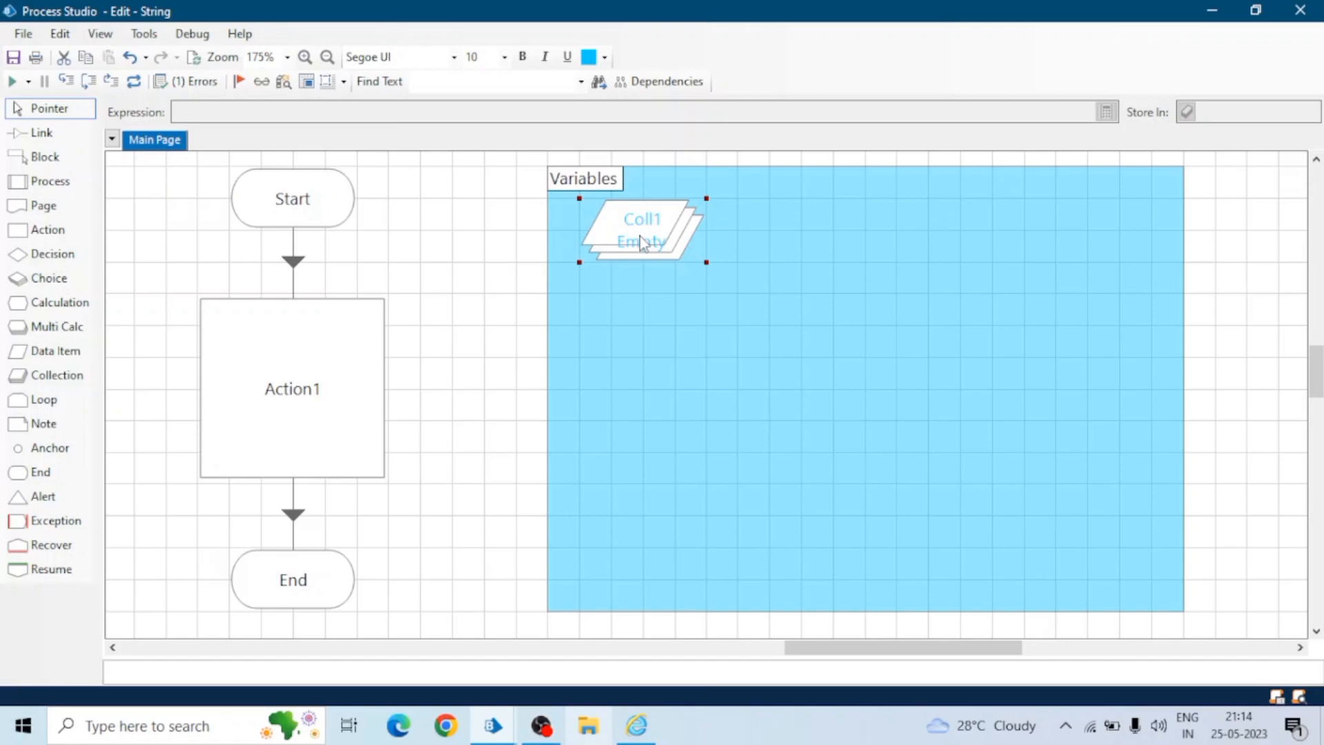
double_click(641, 234)
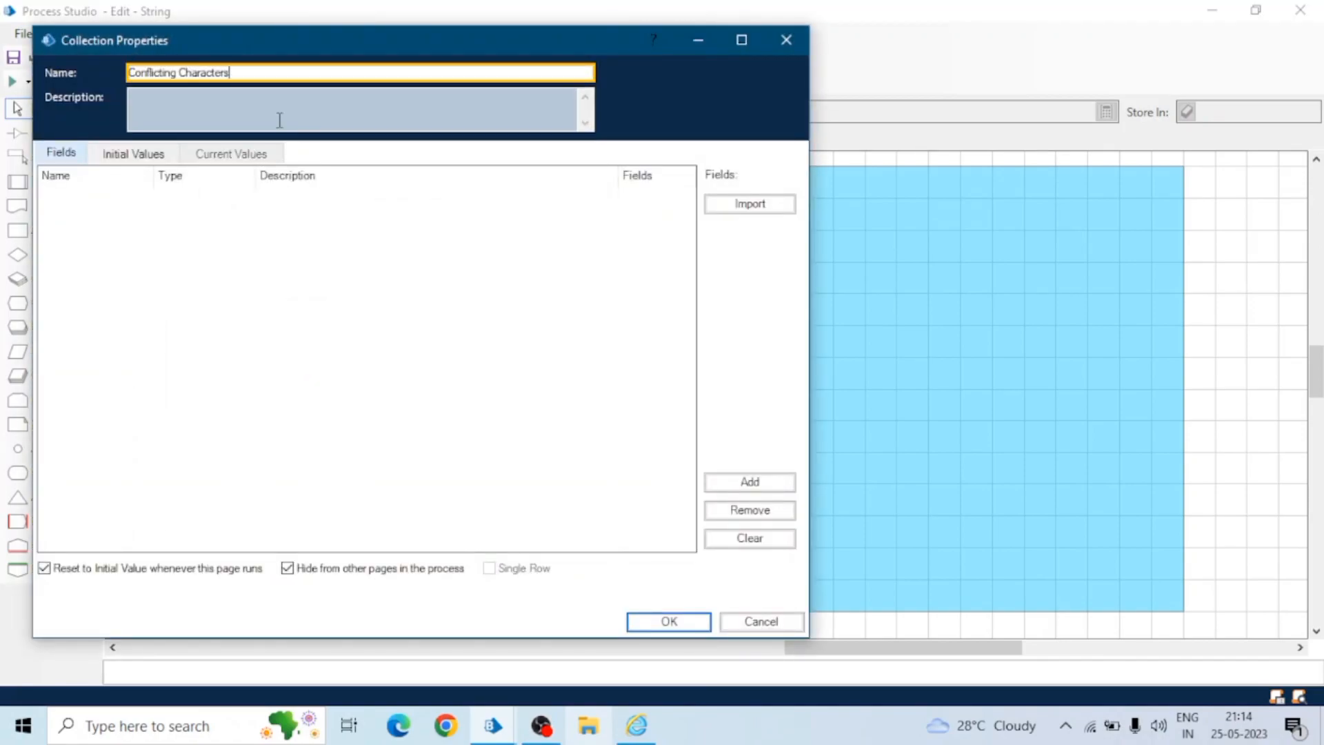
left_click(132, 152)
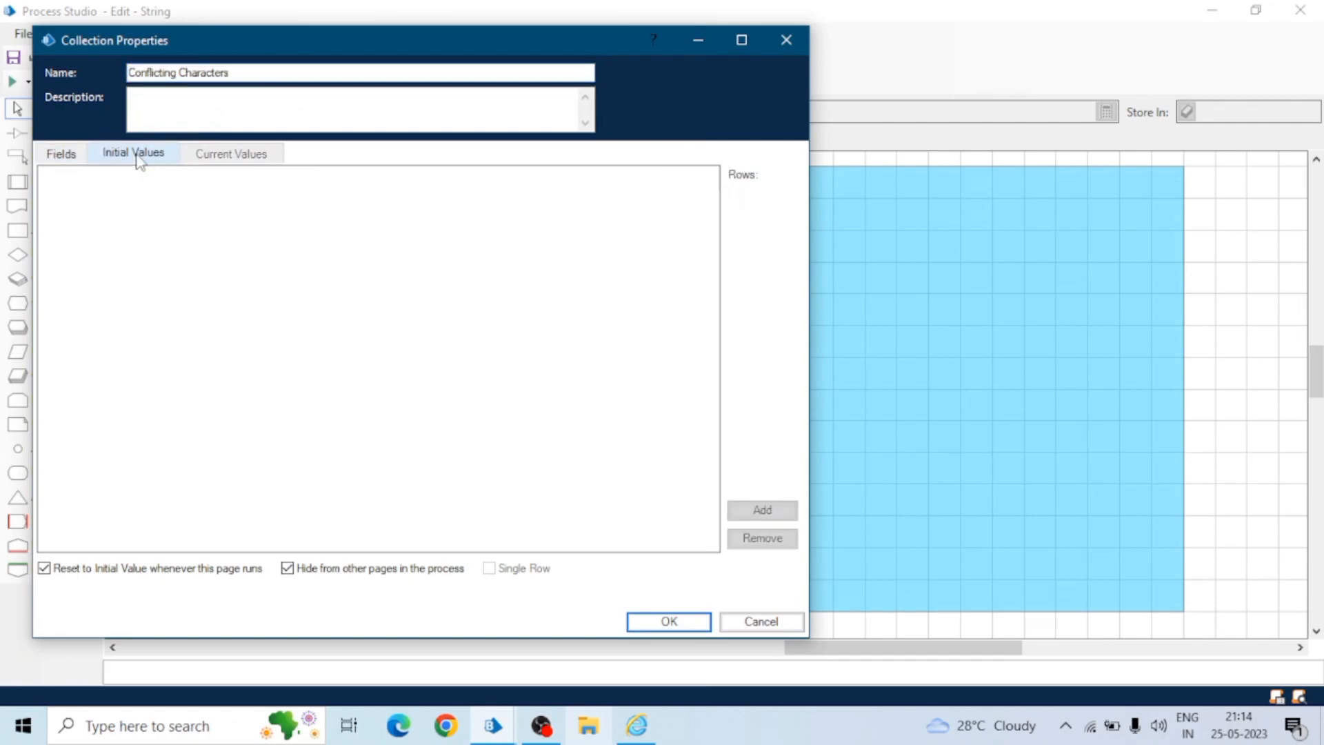
left_click(60, 153)
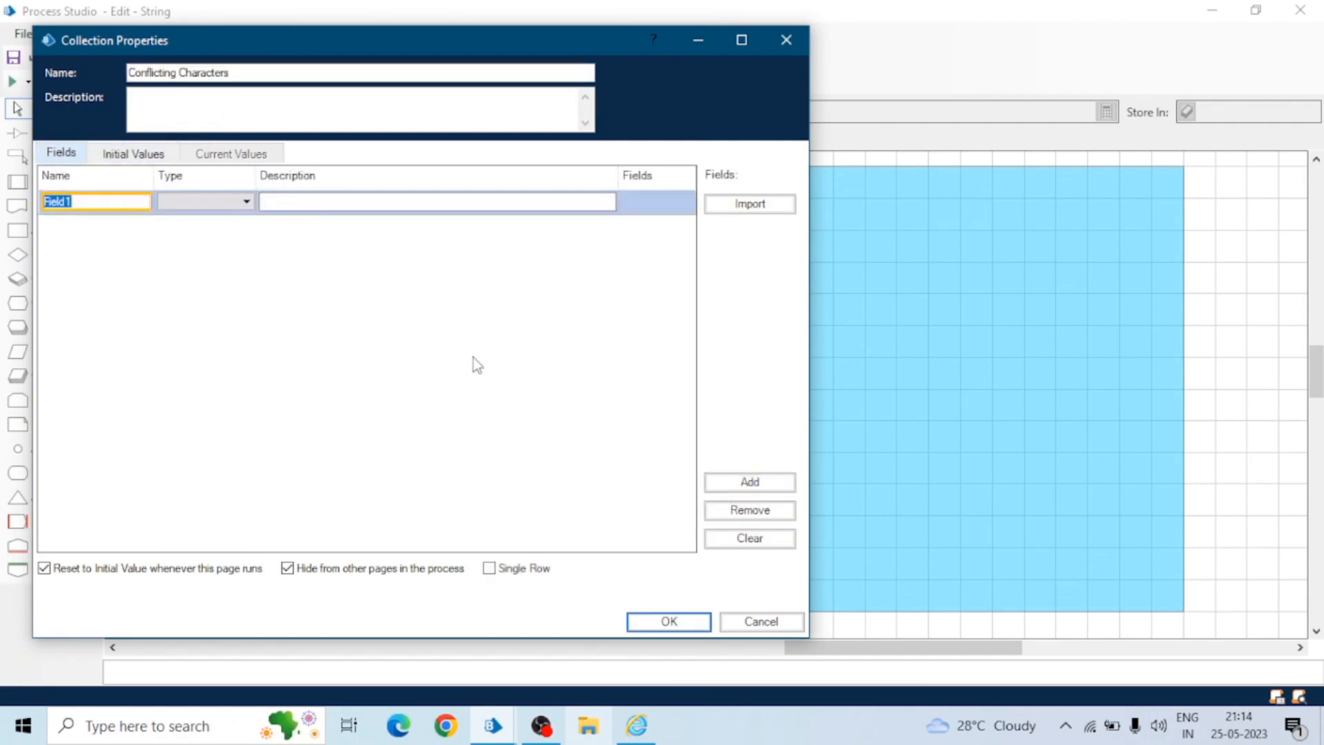
type("Character Group")
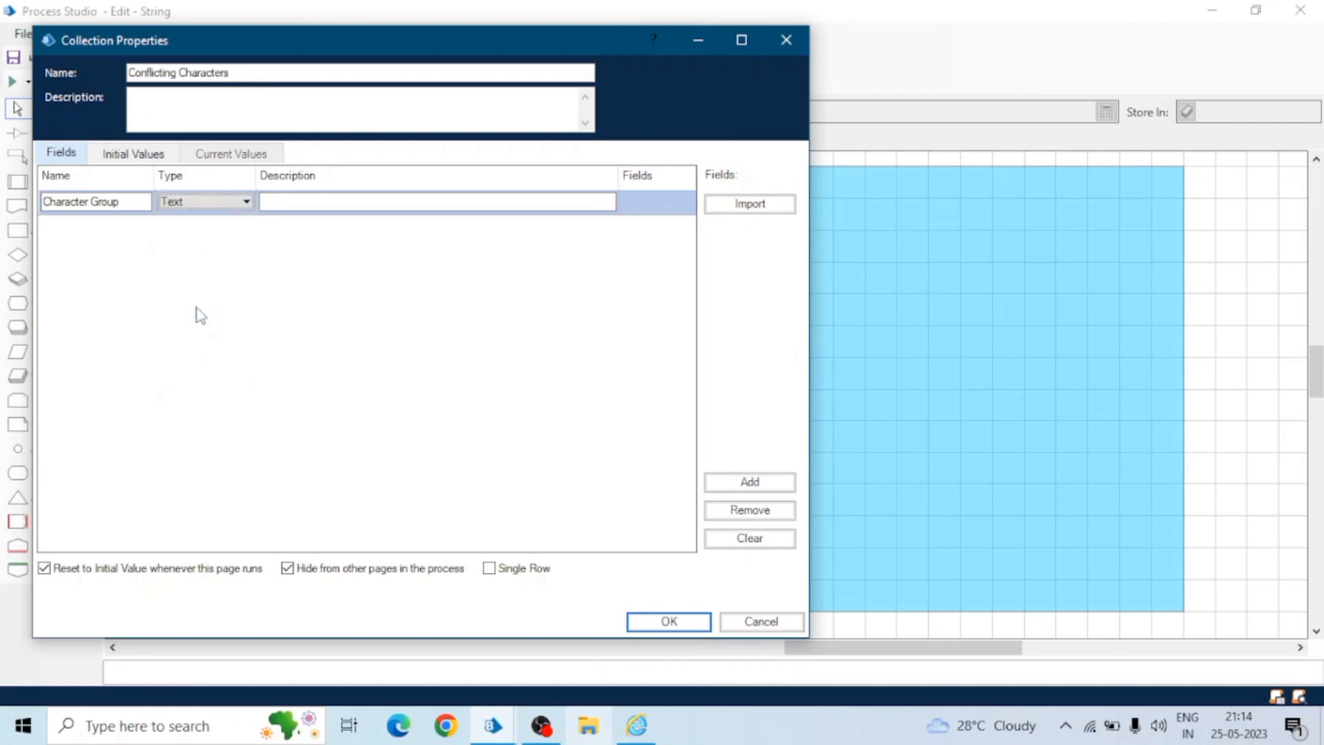
- Add initial value rows including 5 and save the Conflicting Characters collection
left_click(132, 153)
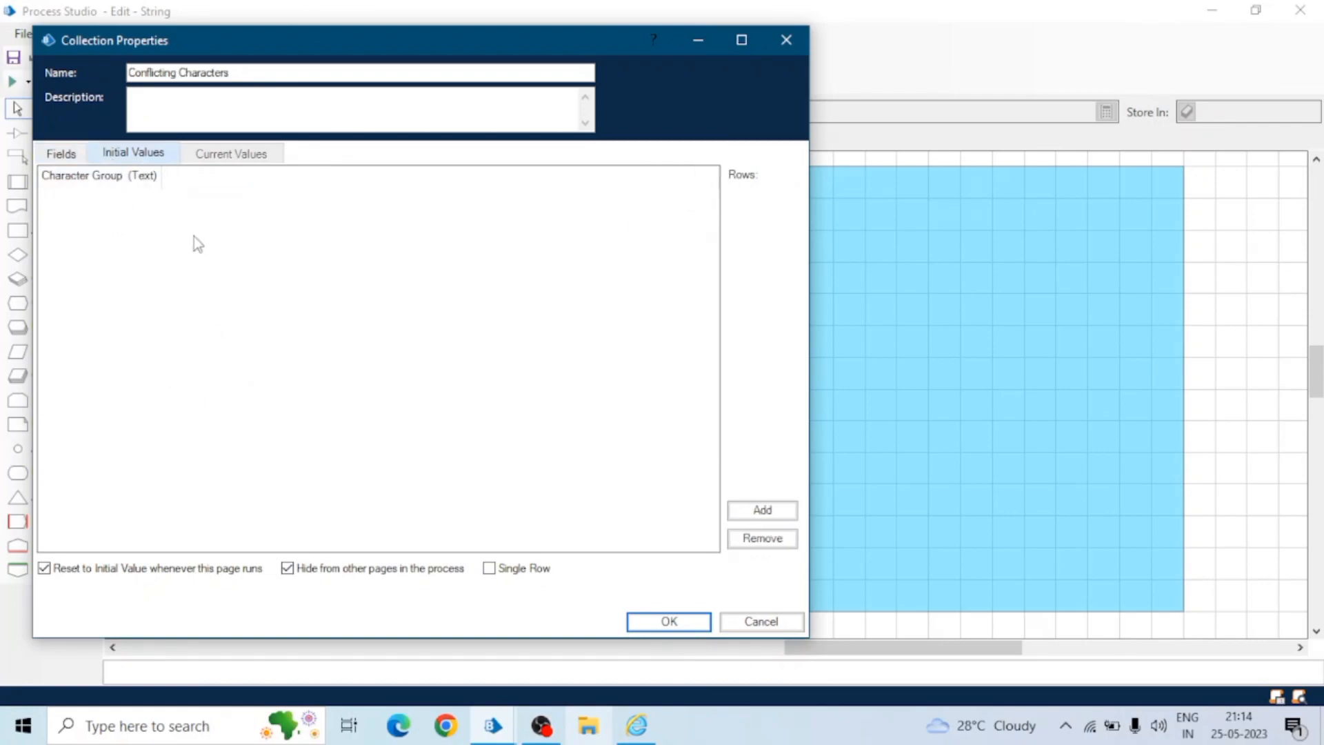
left_click(762, 511)
type("5")
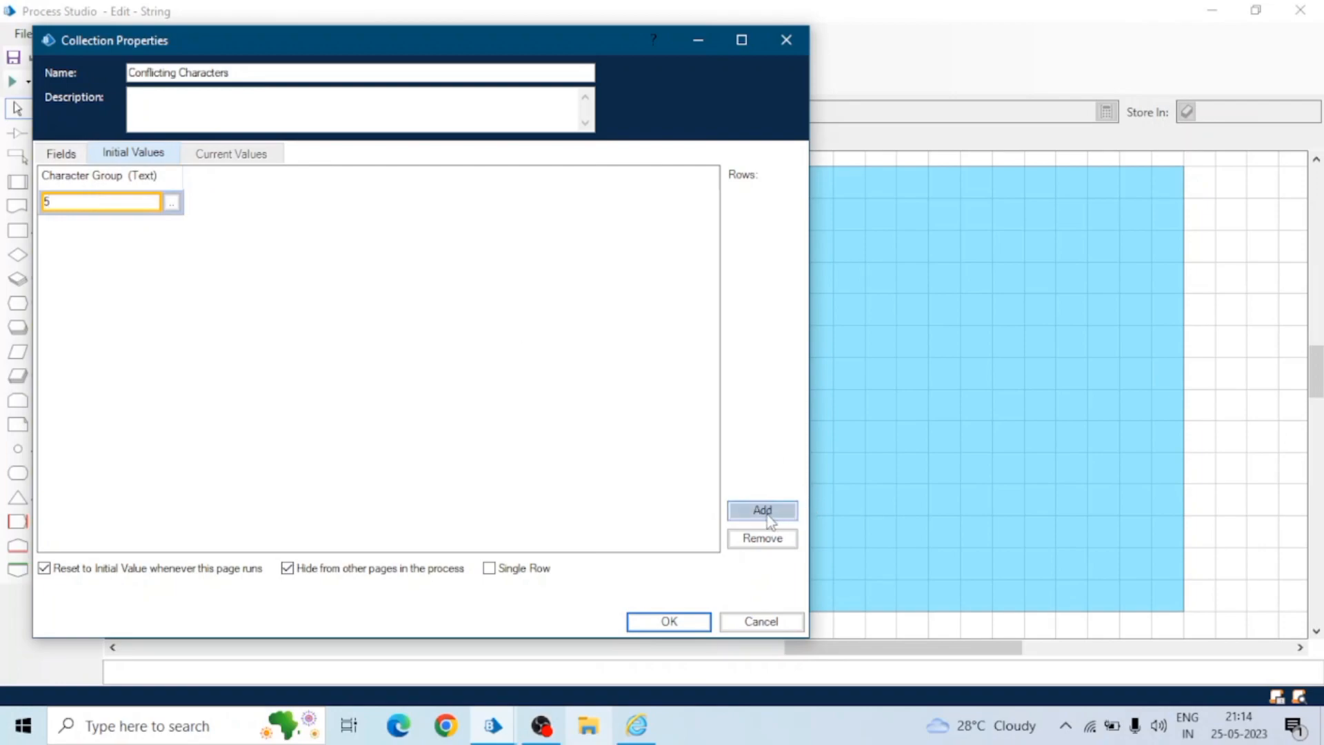
left_click(762, 510)
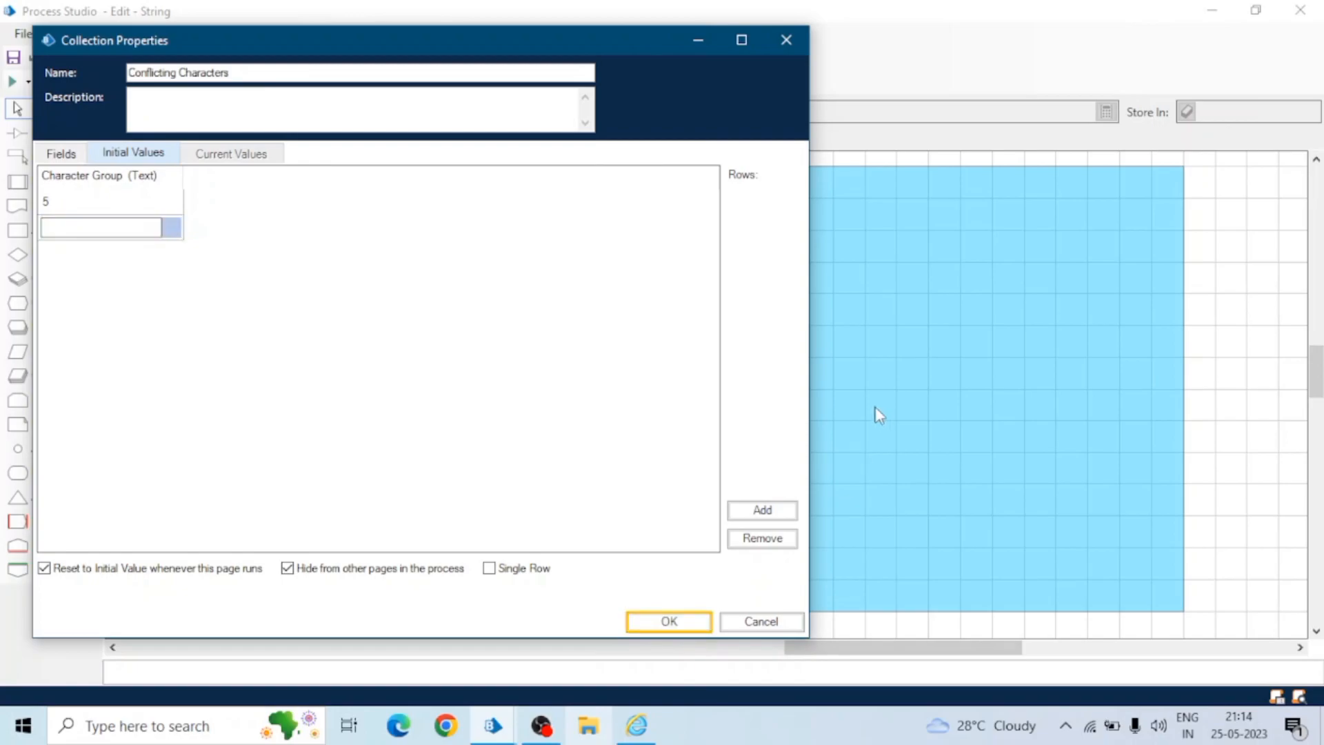
left_click(669, 621)
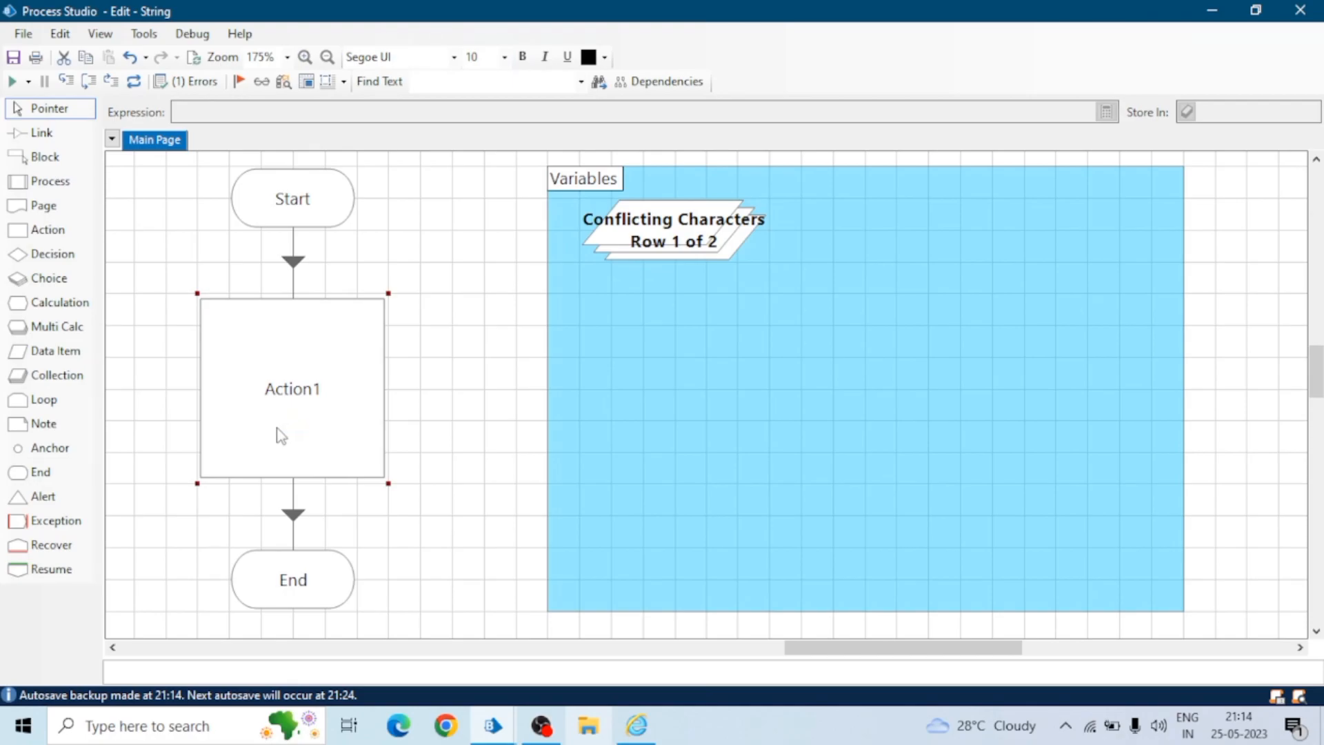
- Give Action1 Conflicting Characters as input, storing outputs in Samples Equal and Amended Sample items
double_click(291, 389)
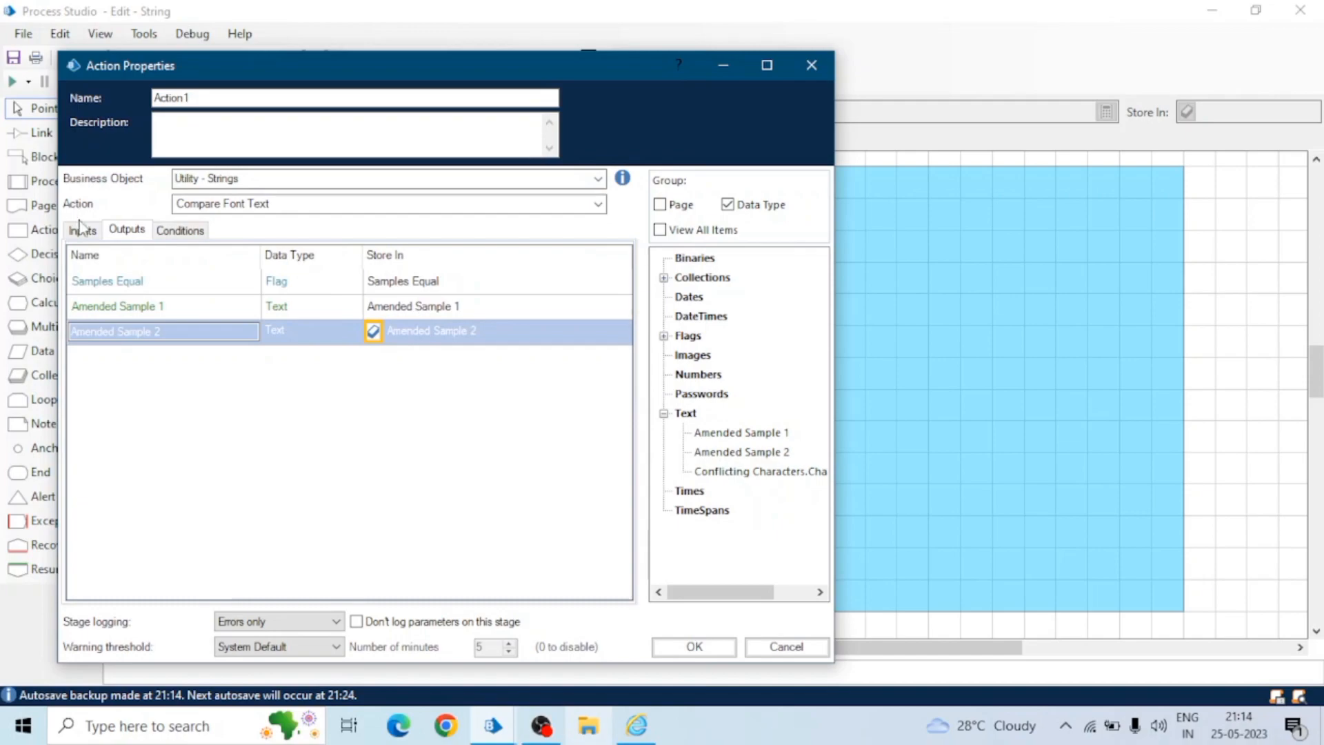
left_click(82, 230)
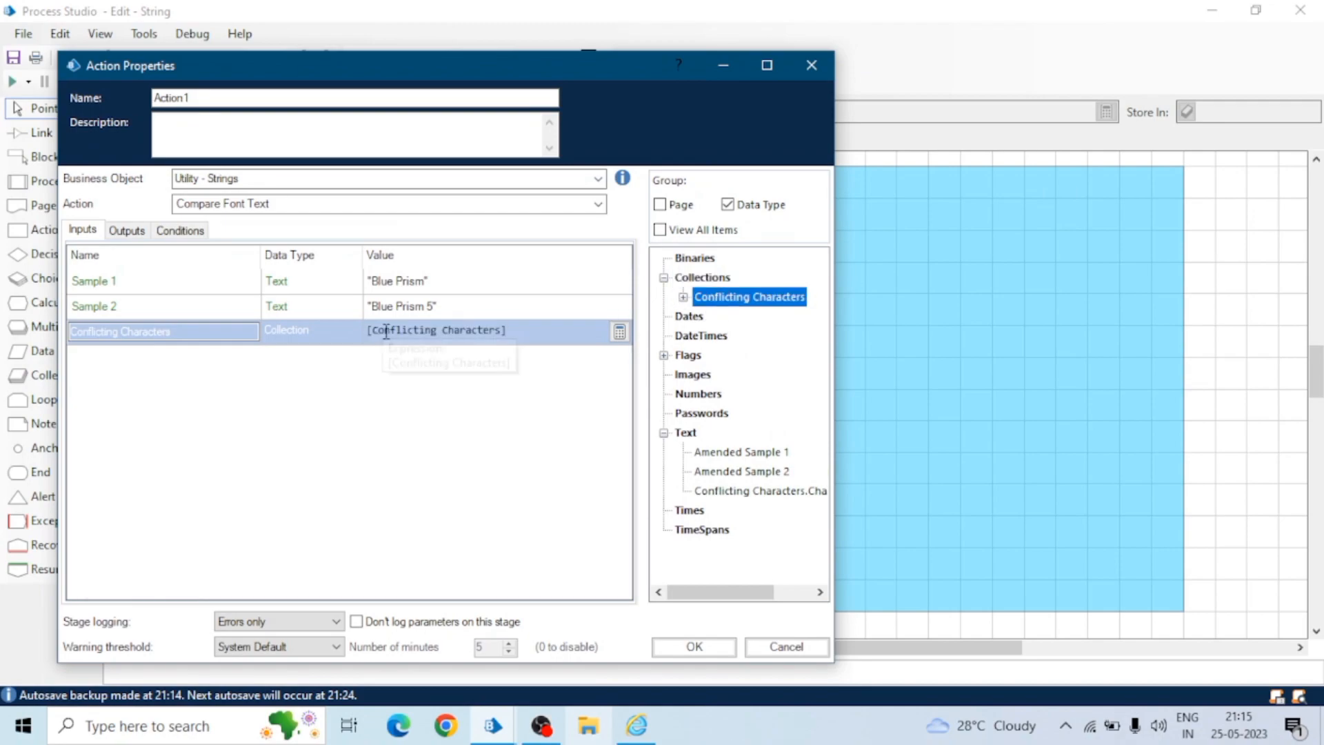
left_click(127, 230)
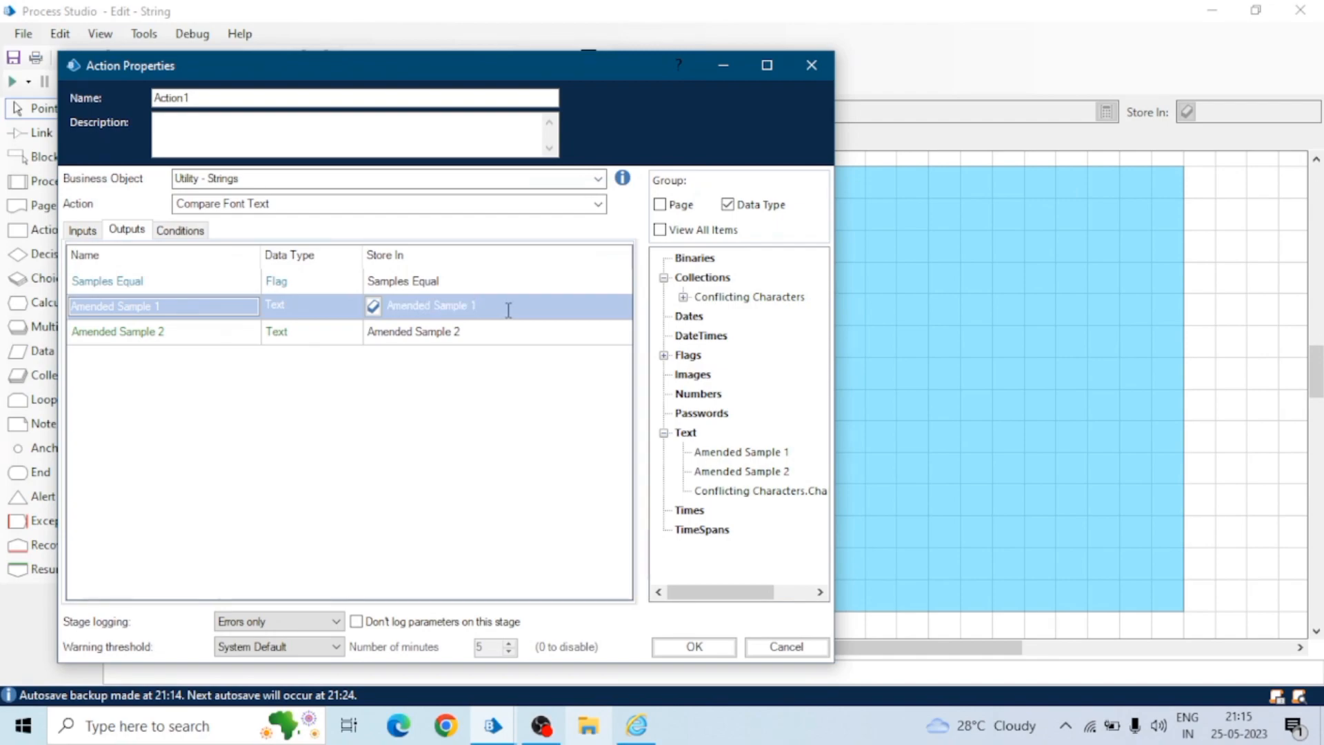
left_click(83, 230)
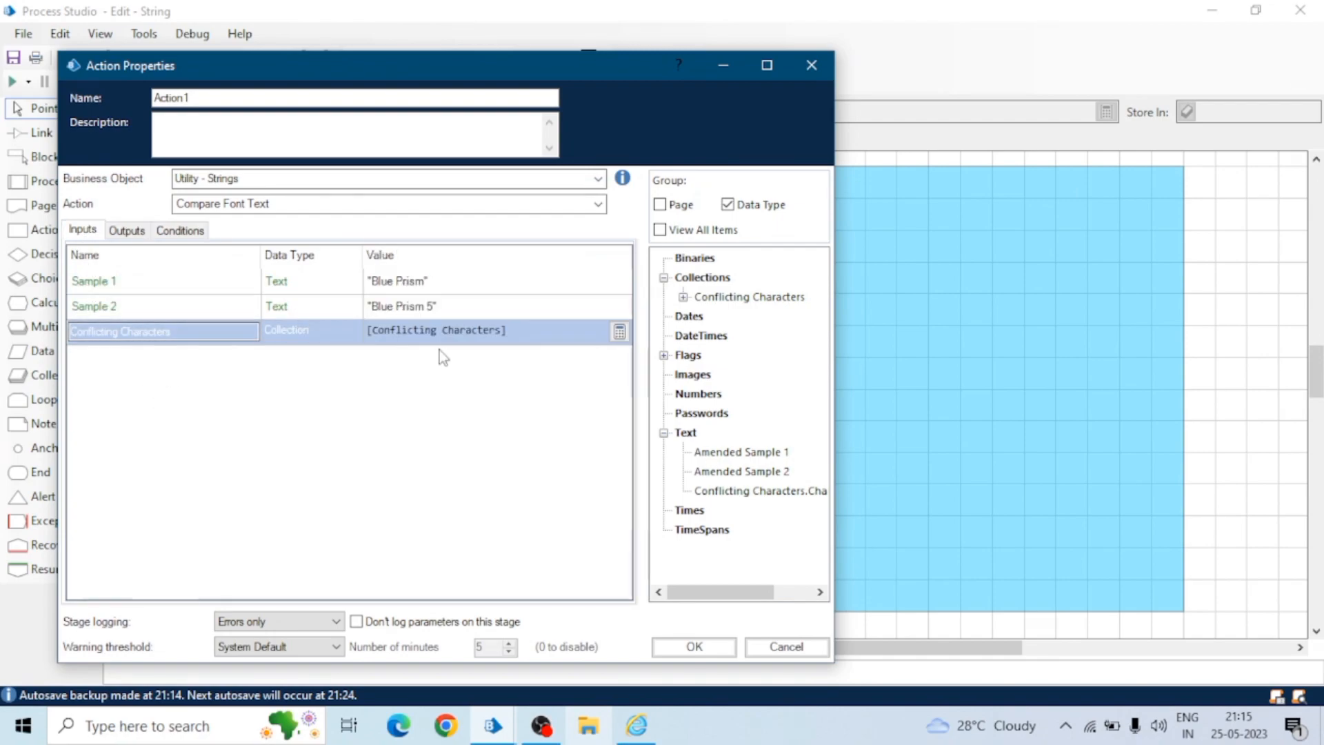
mouse_move(436, 334)
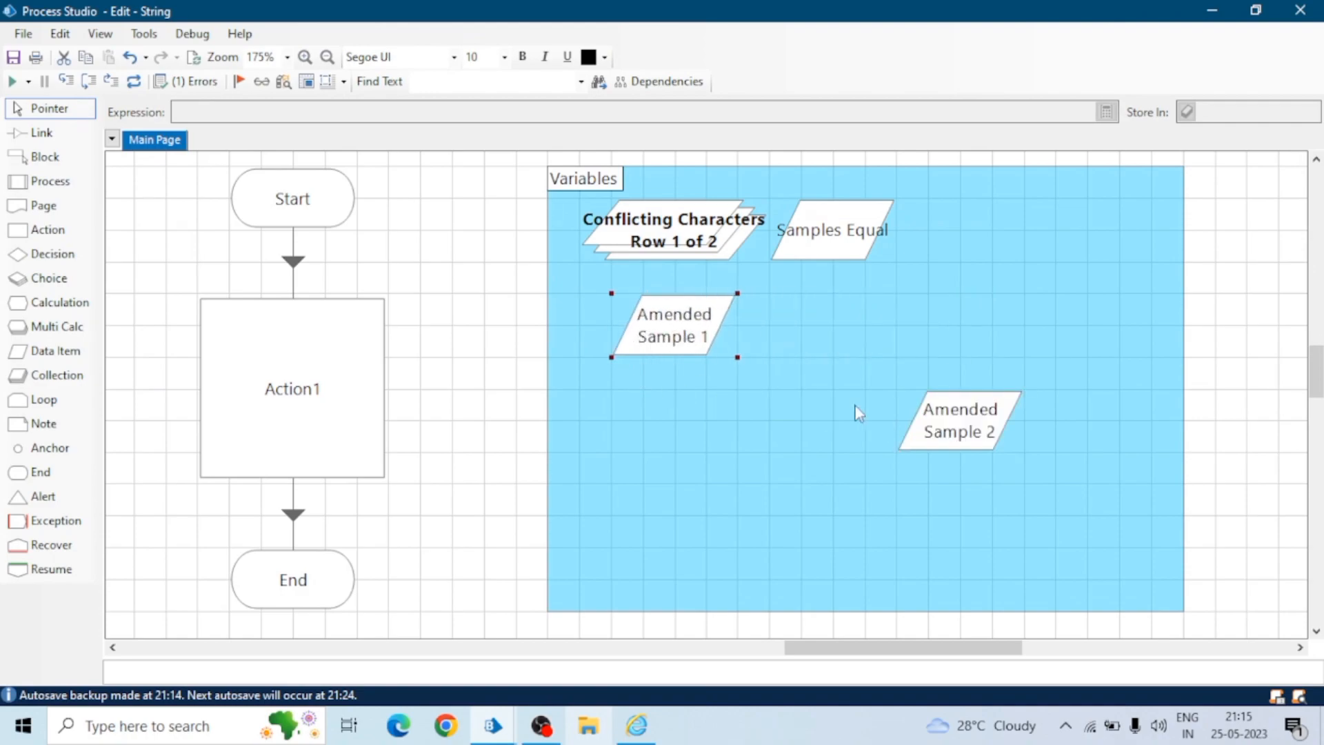
- Enlarge the Amended Sample items, then reset and run: Samples Equal False, both 'Blue Prism'
left_click_drag(736, 357, 834, 420)
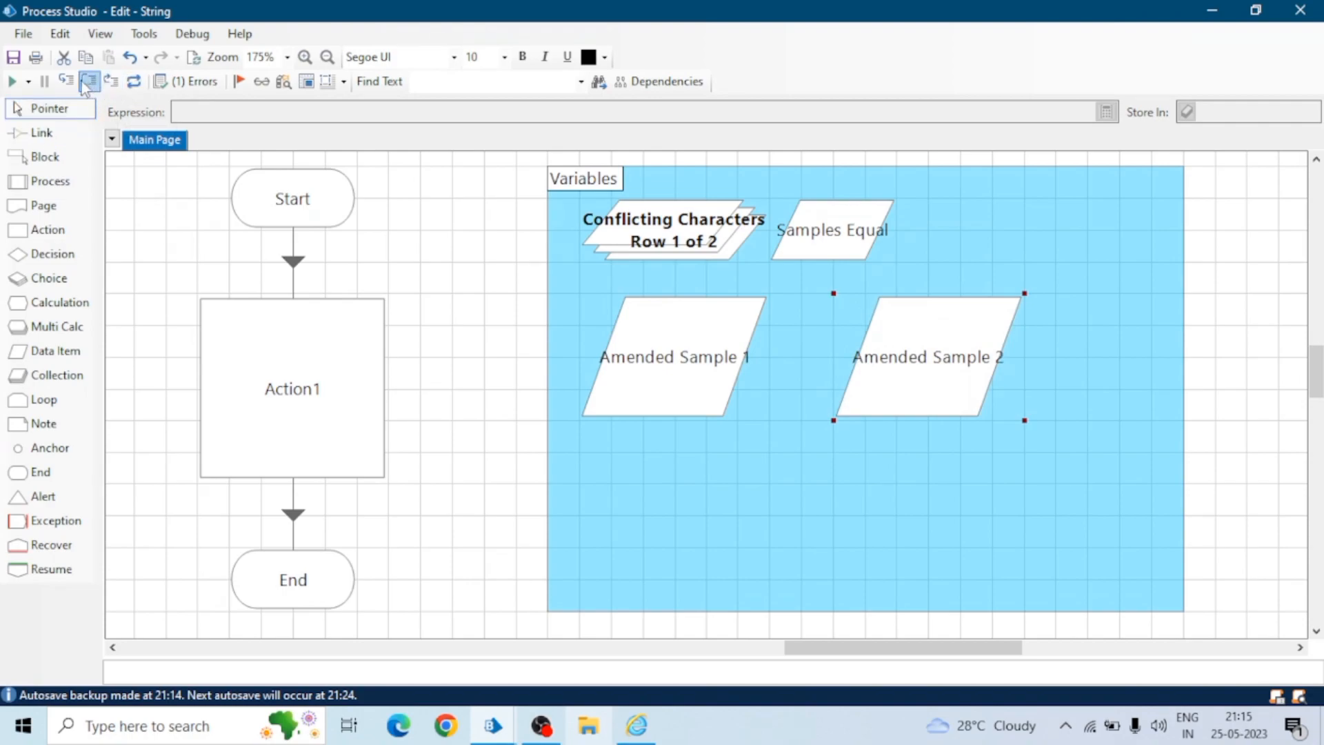
left_click(11, 82)
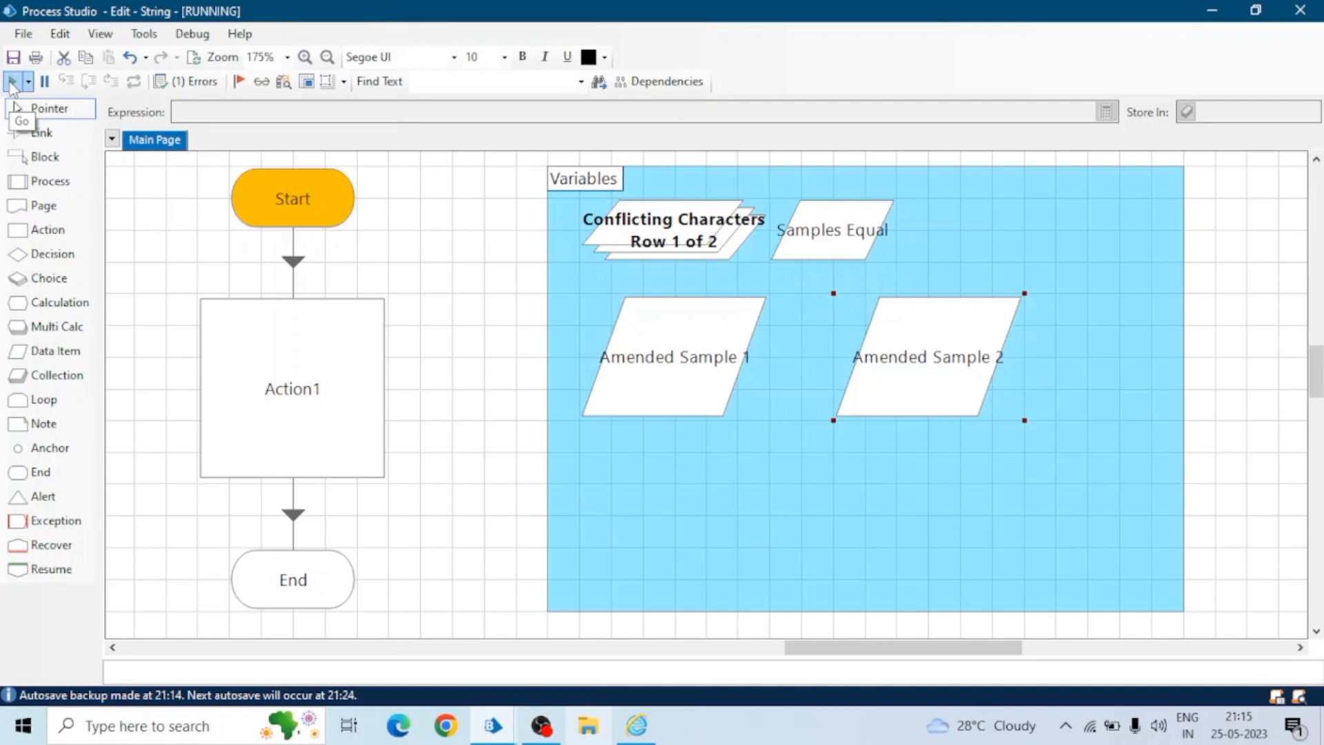
left_click(9, 81)
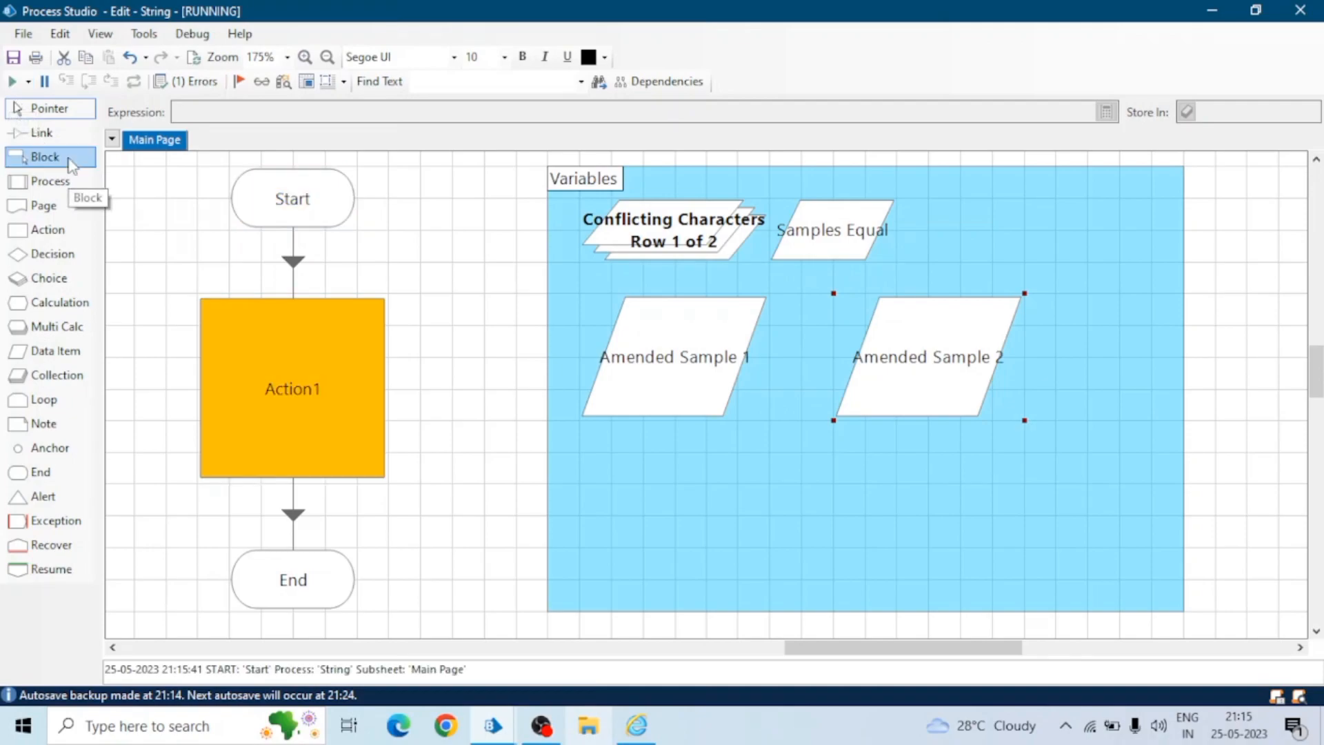
left_click(8, 80)
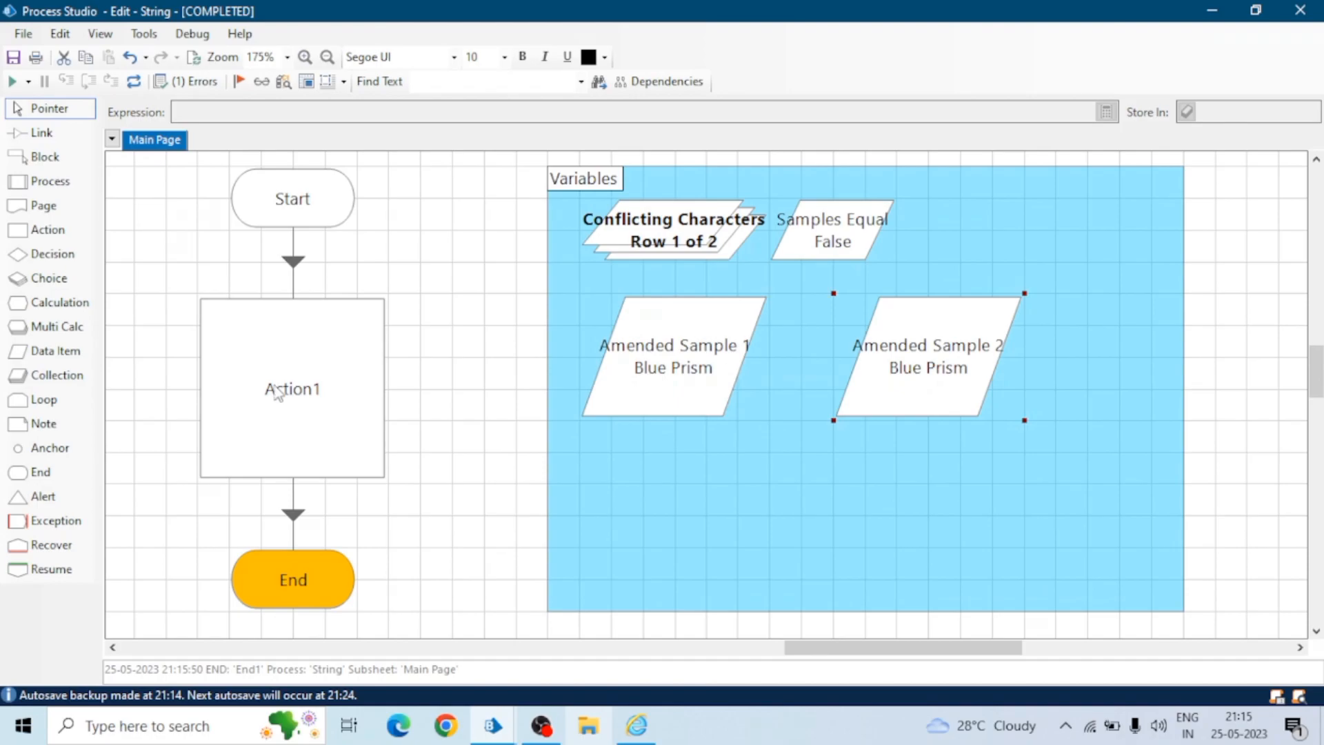
left_click(292, 388)
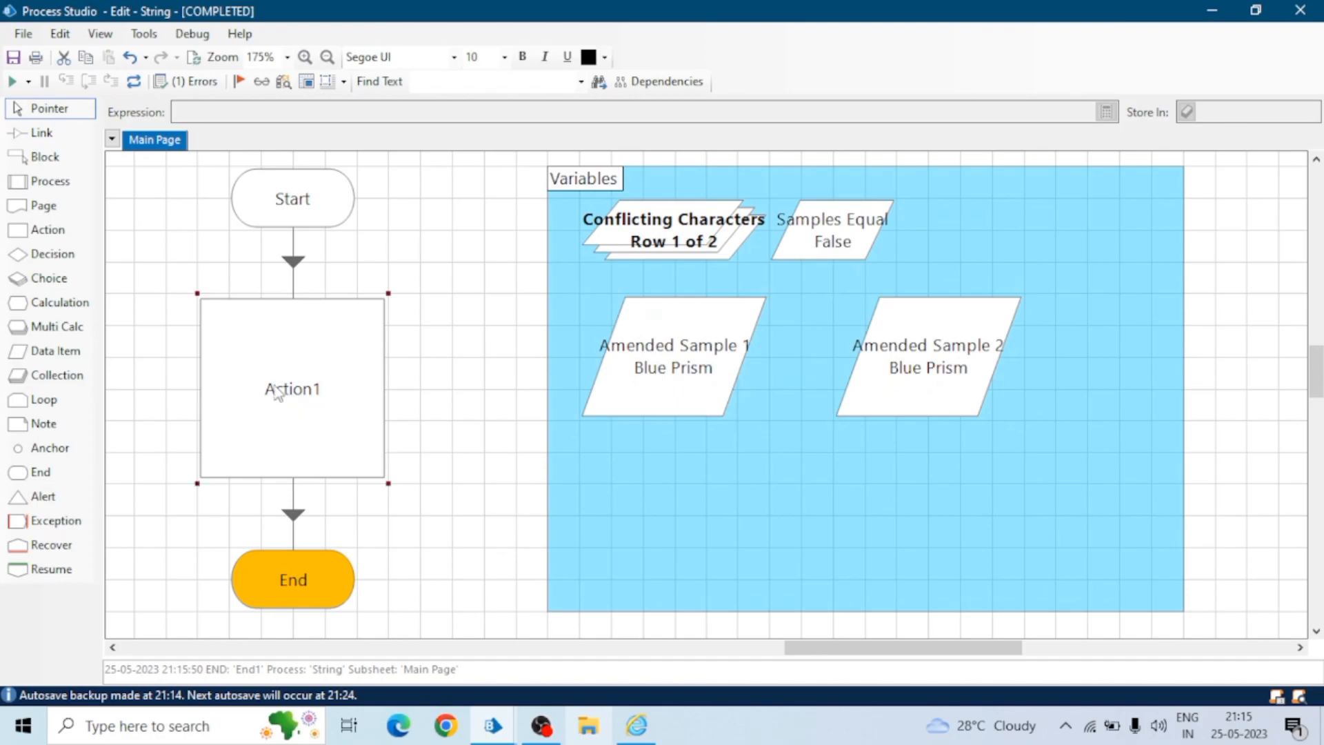
double_click(292, 389)
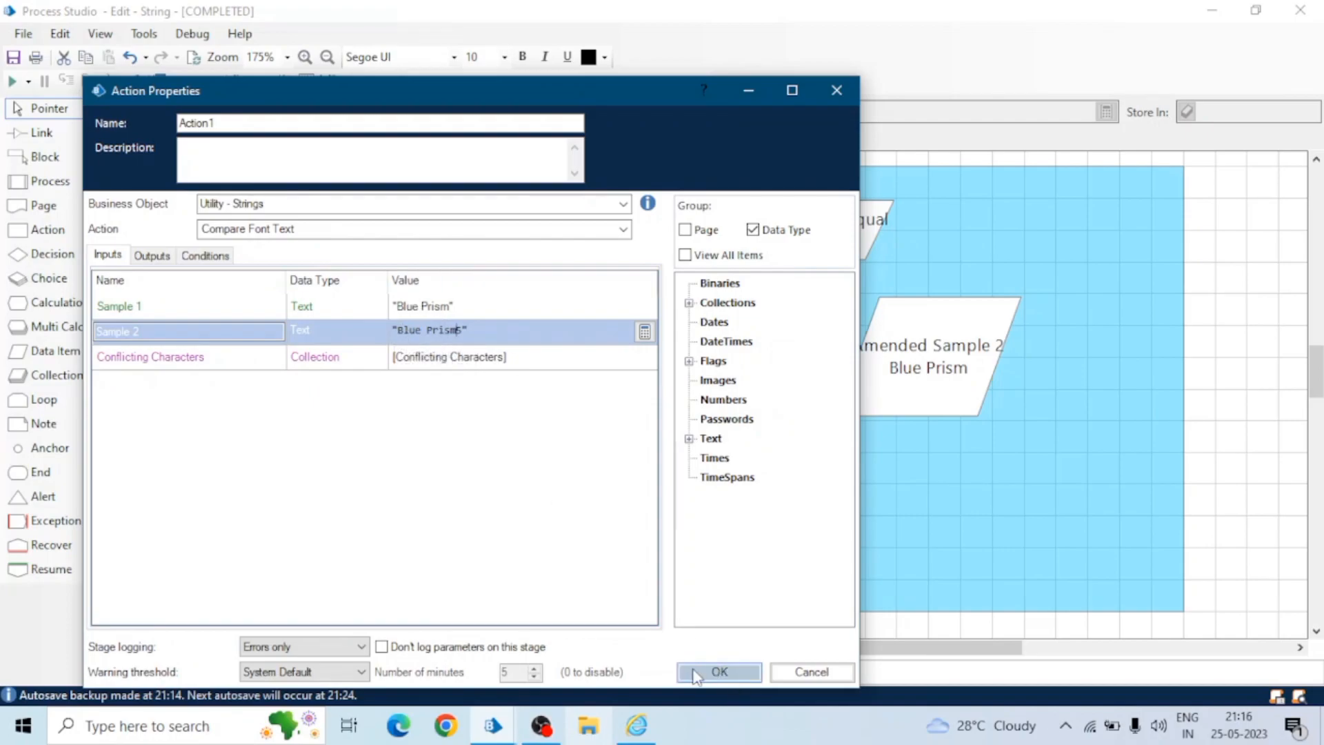
- Apply the changed Sample 2, reset, and rerun so Samples Equal shows True
left_click(718, 672)
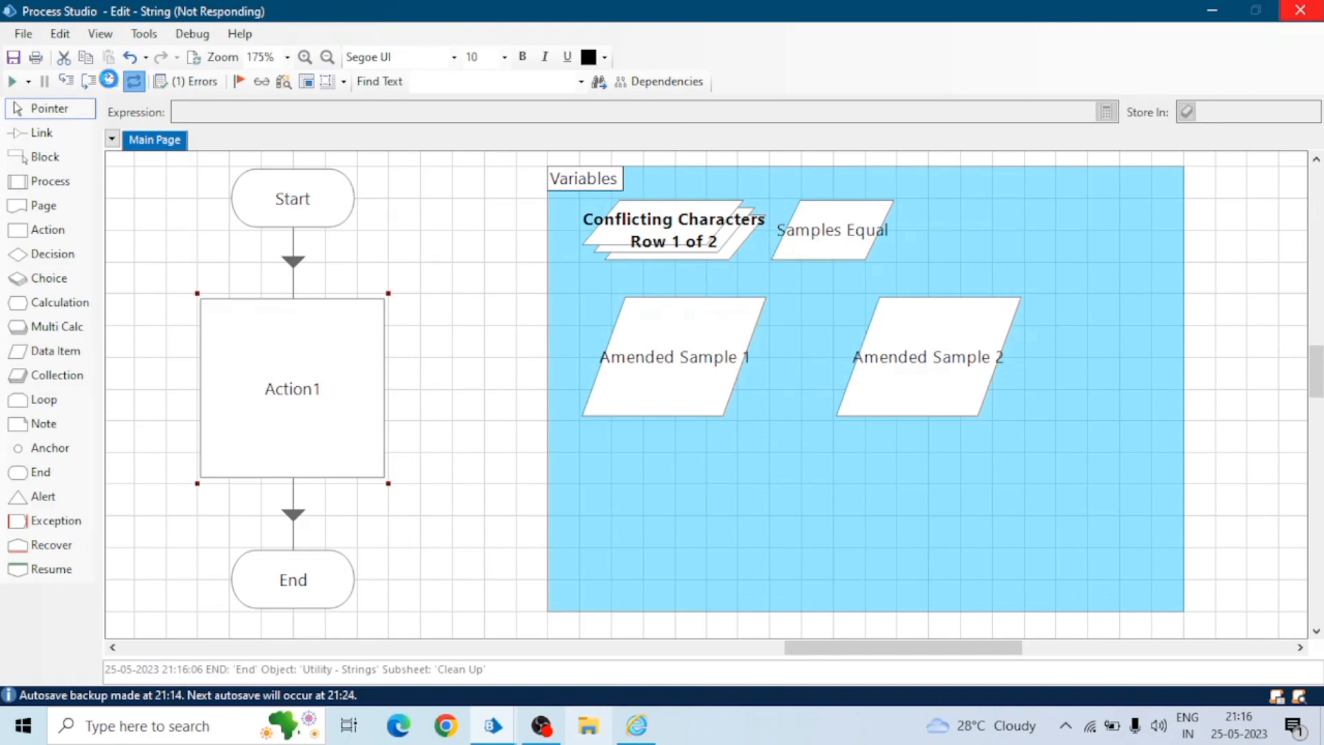
left_click(110, 82)
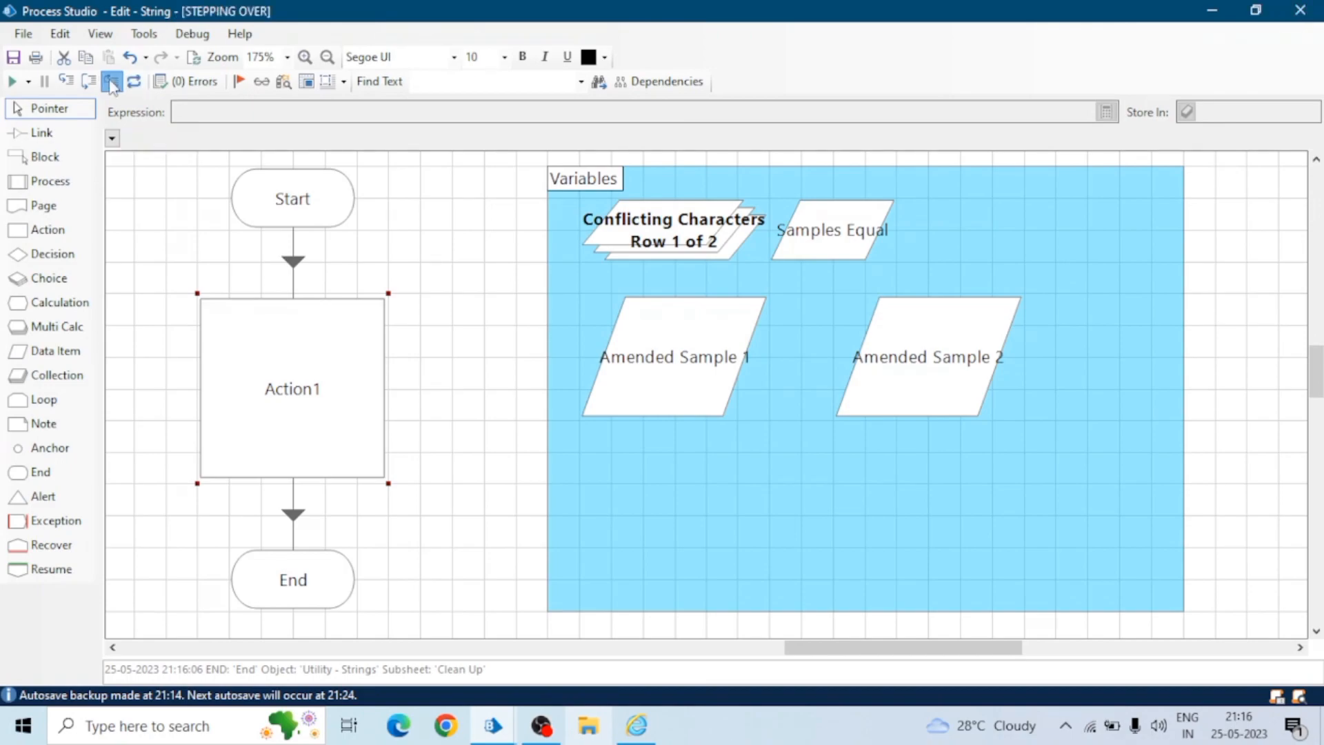
left_click(110, 81)
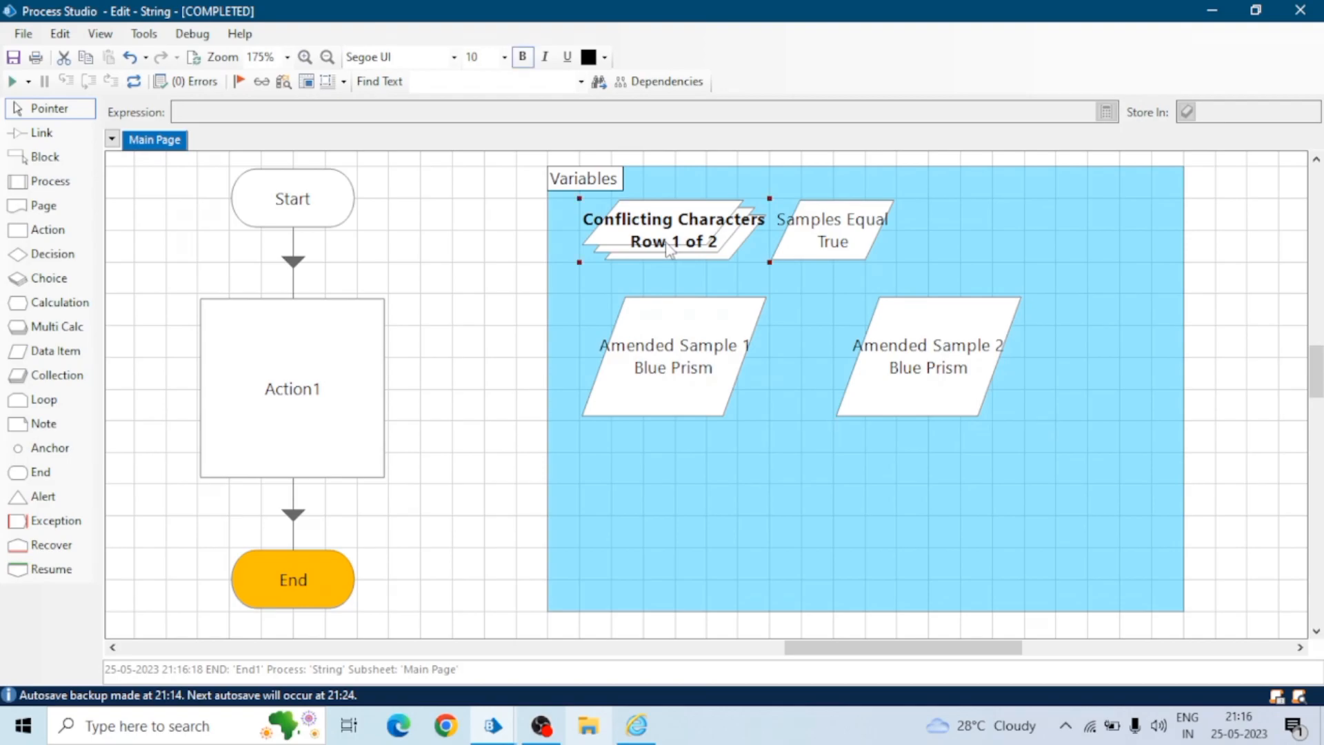
- Rerun with one Conflicting Characters row, giving Samples Equal False and Amended Sample 2 'Blue Prism5'
double_click(664, 242)
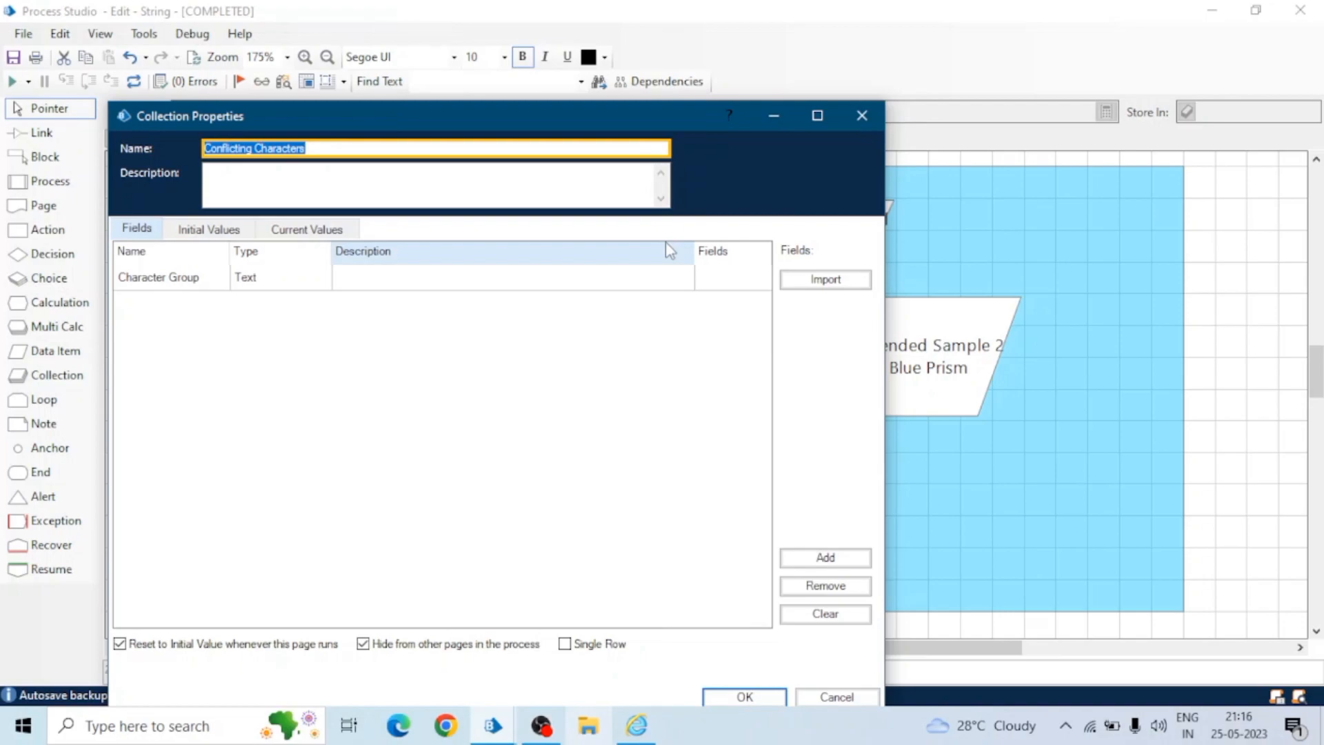
left_click(208, 229)
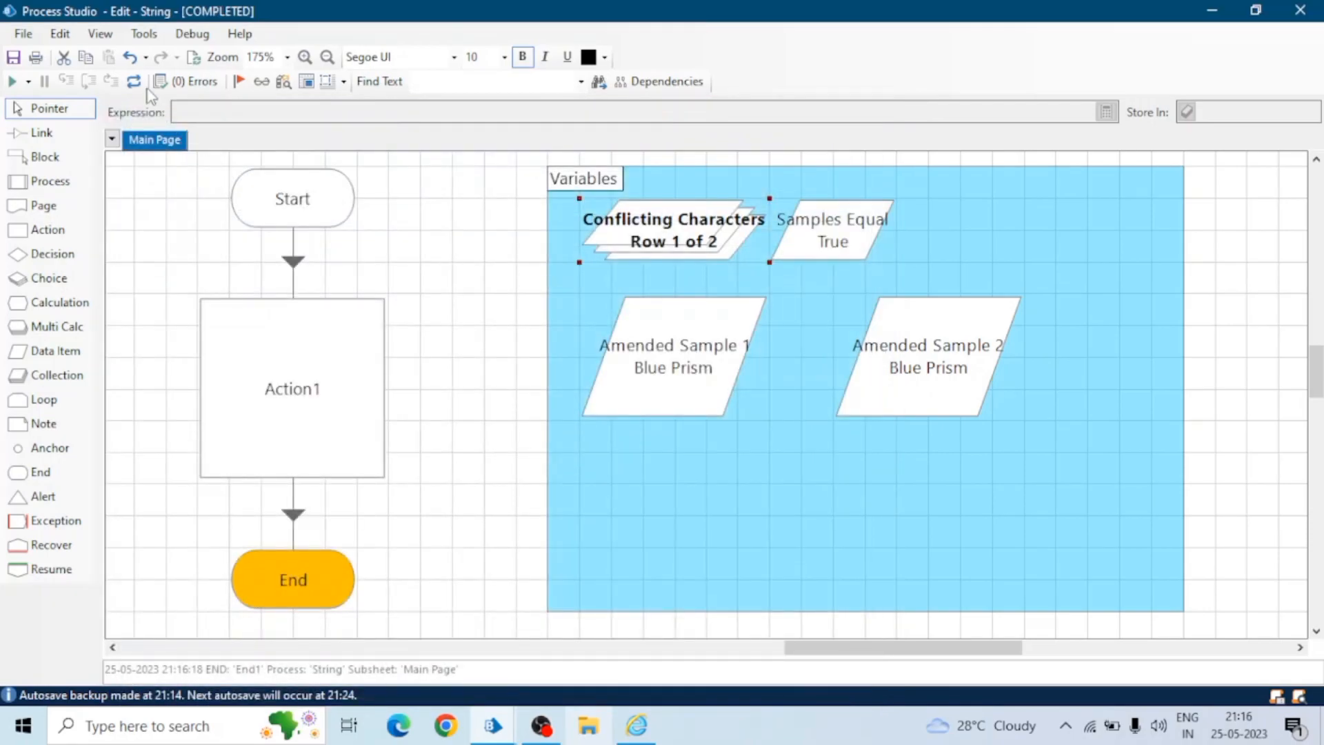
left_click(106, 82)
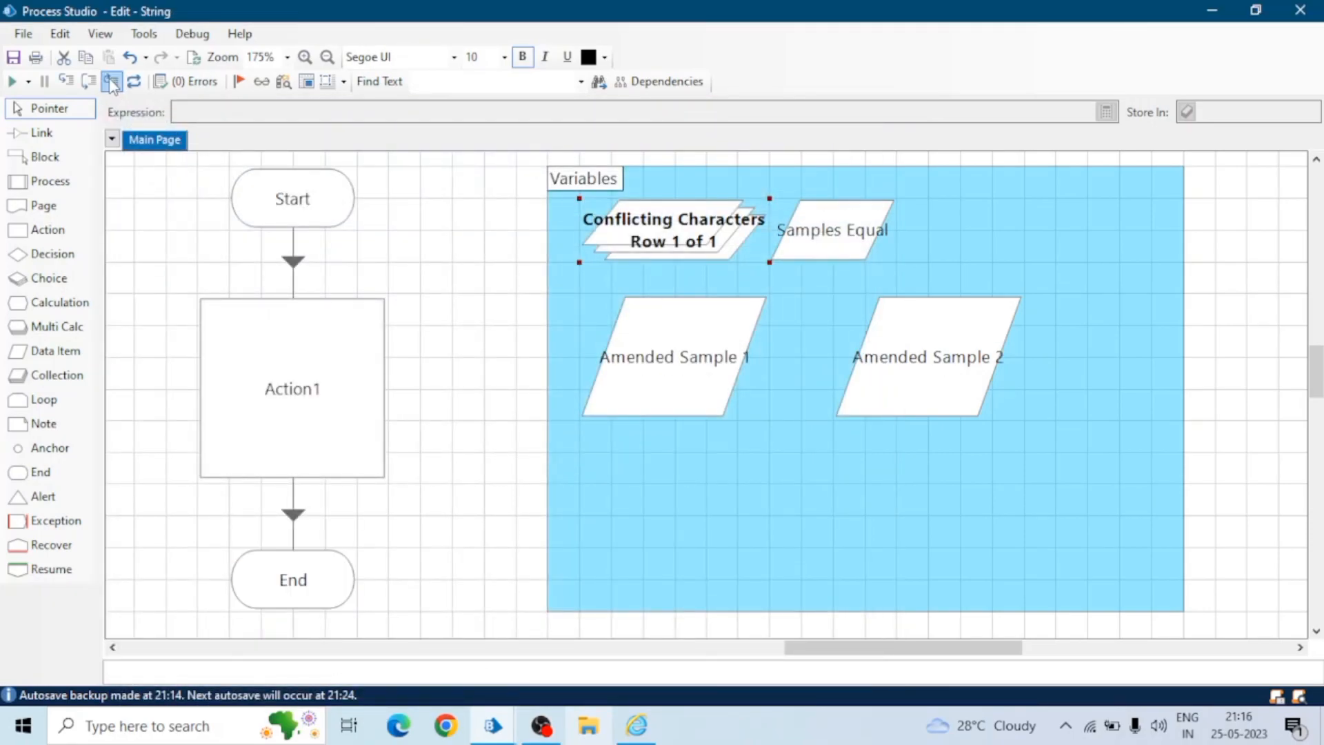
left_click(108, 81)
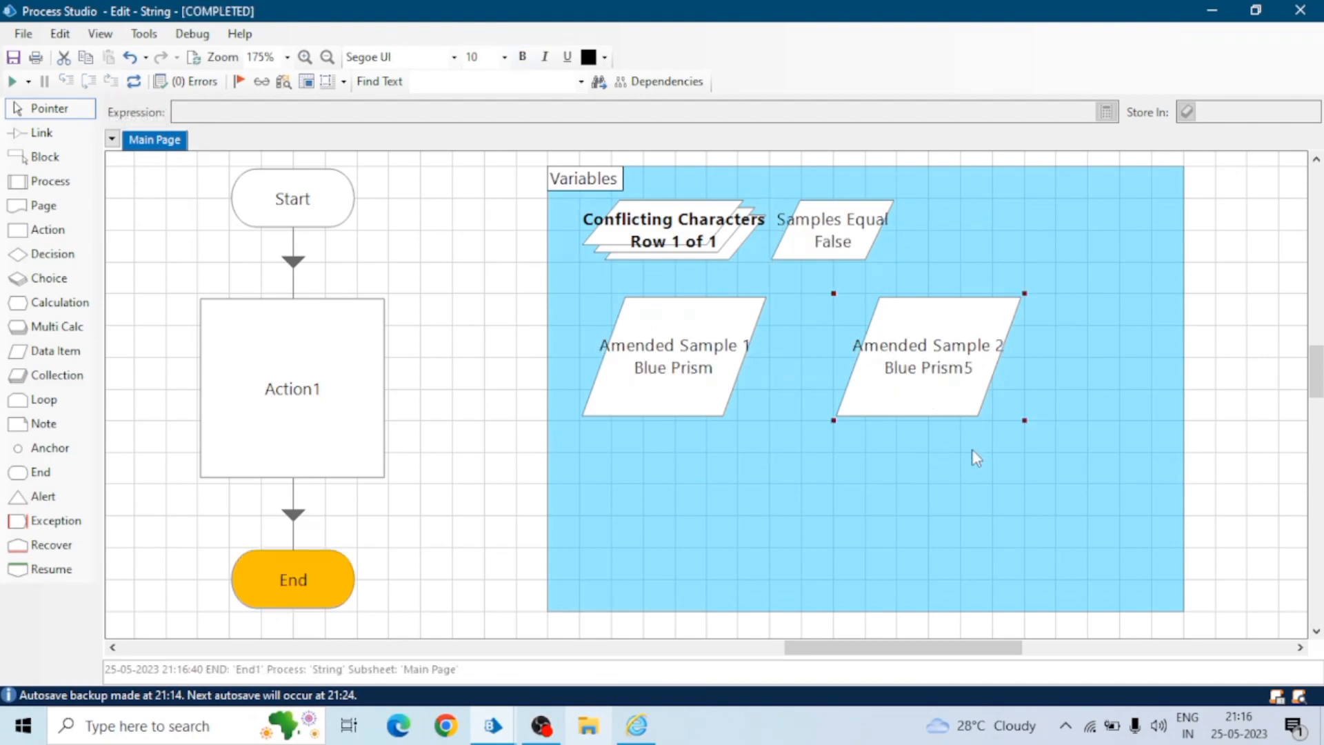
mouse_move(955, 384)
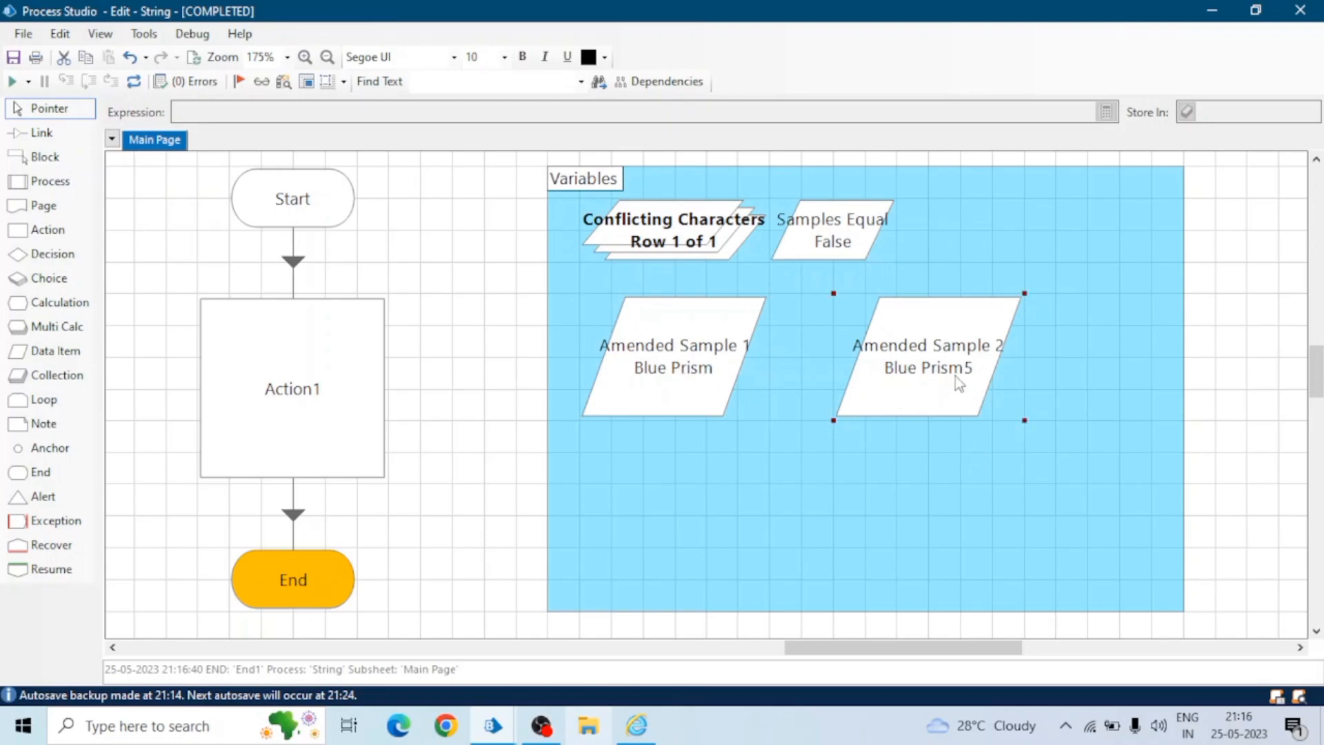
left_click(305, 389)
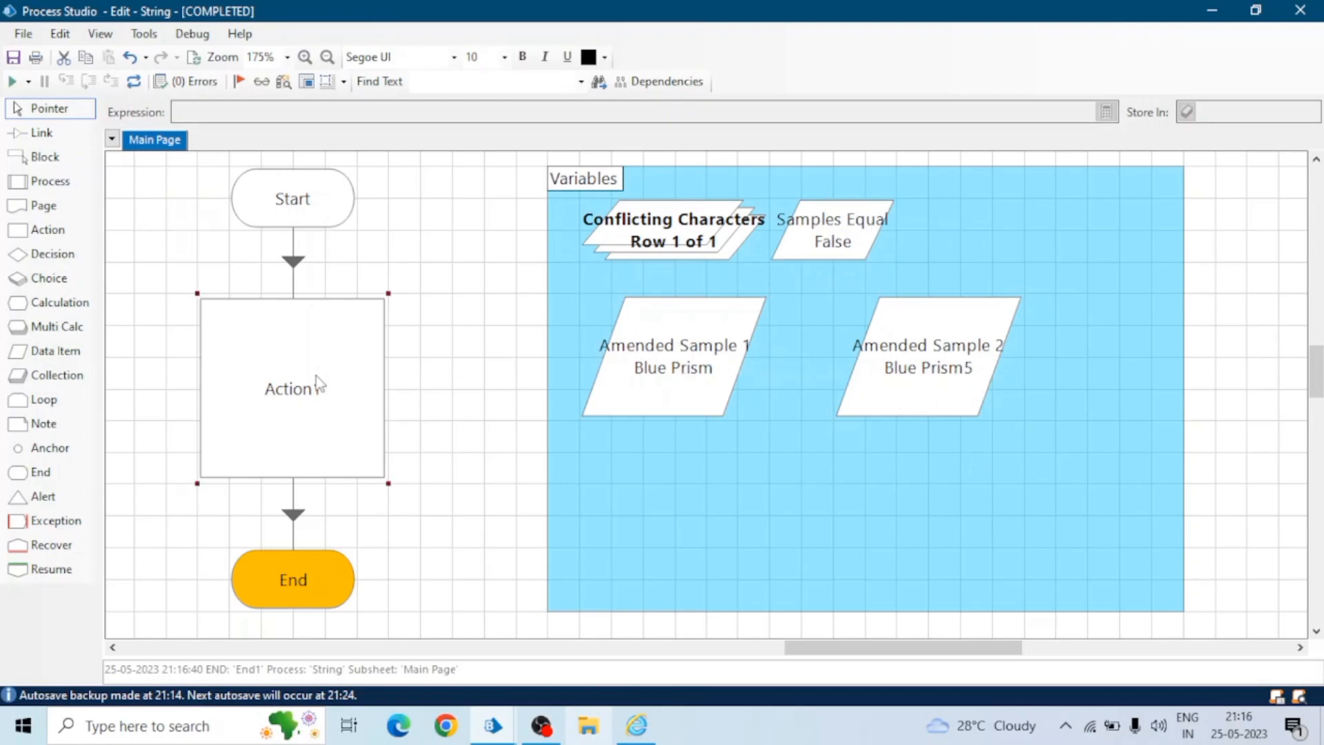
mouse_move(321, 388)
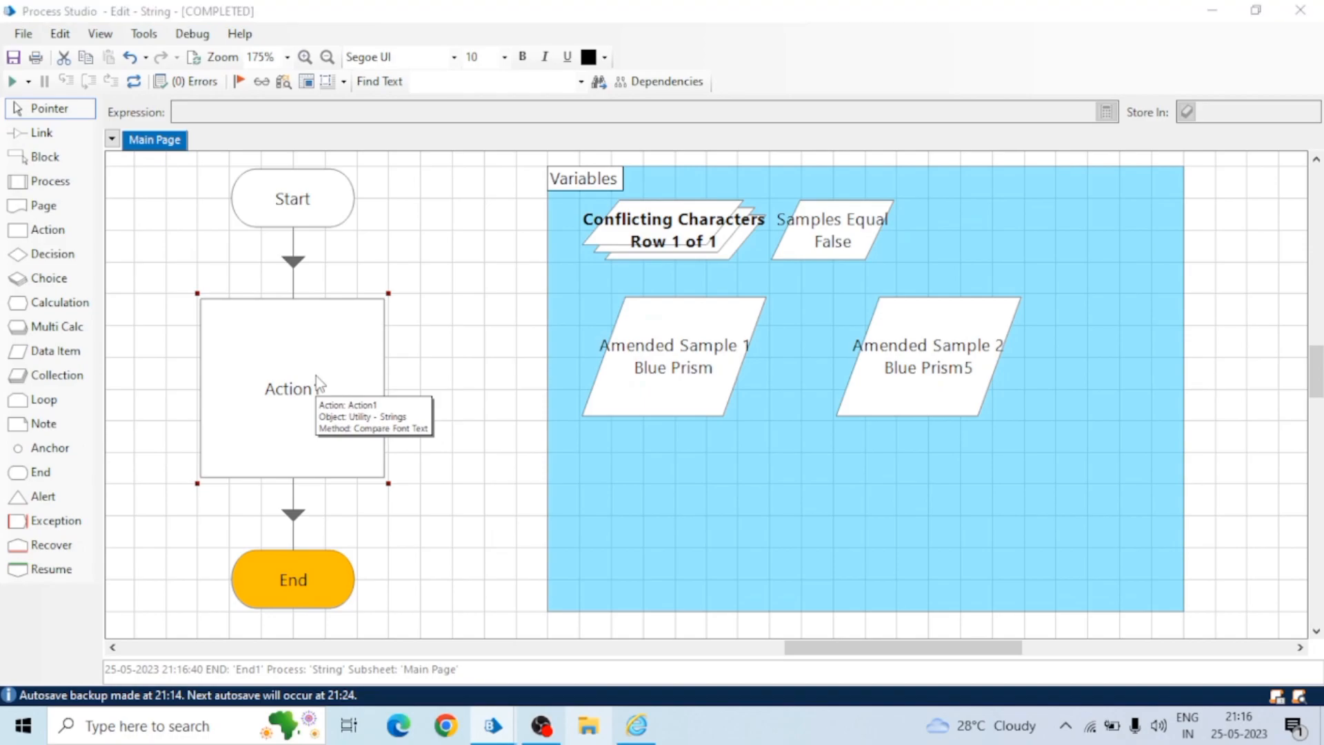
- Select the Conflicting Characters input in Action1 and confirm the action properties
double_click(292, 388)
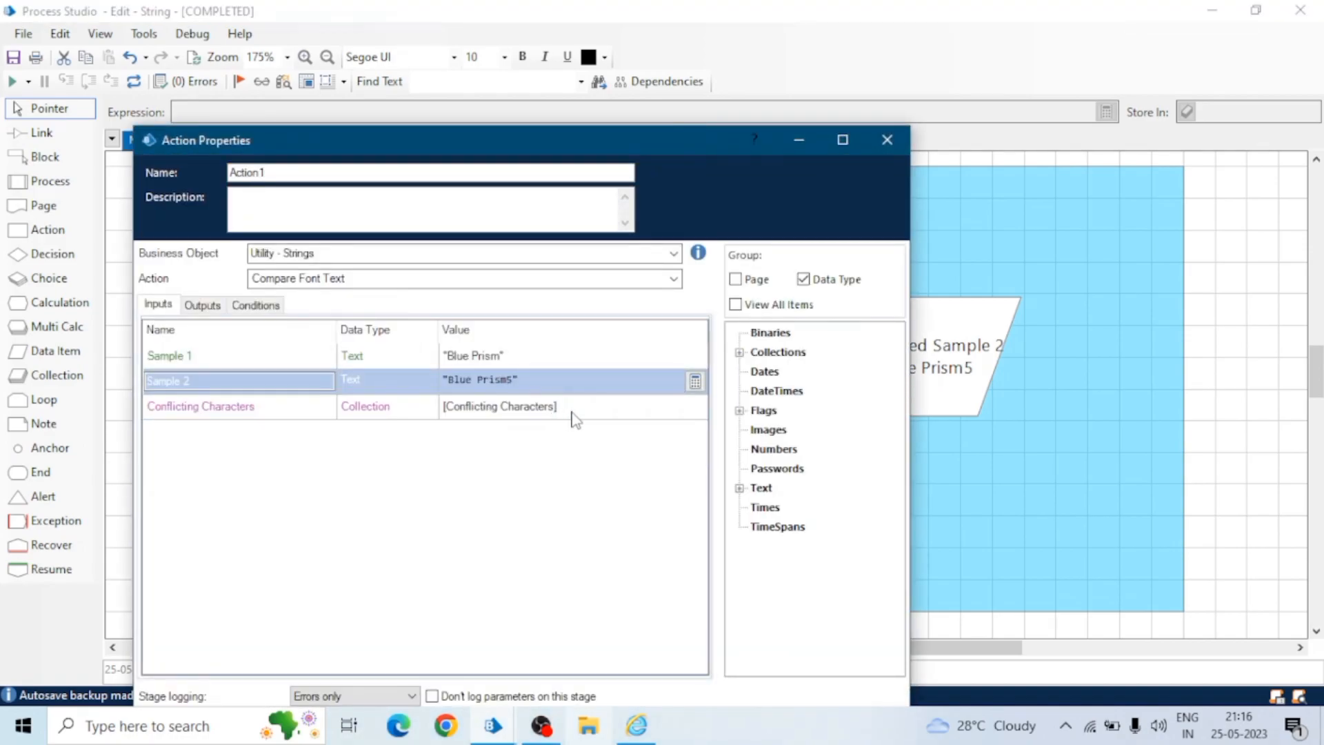
left_click(500, 407)
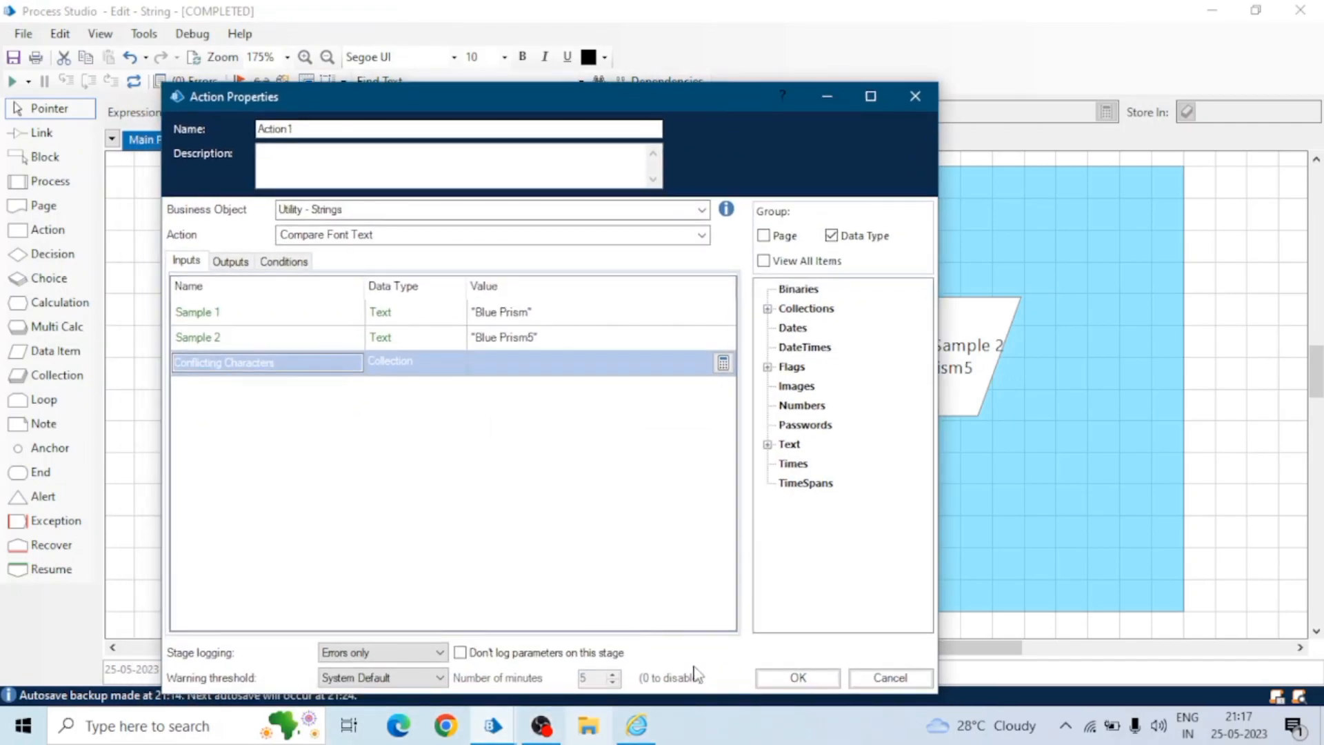
left_click(797, 677)
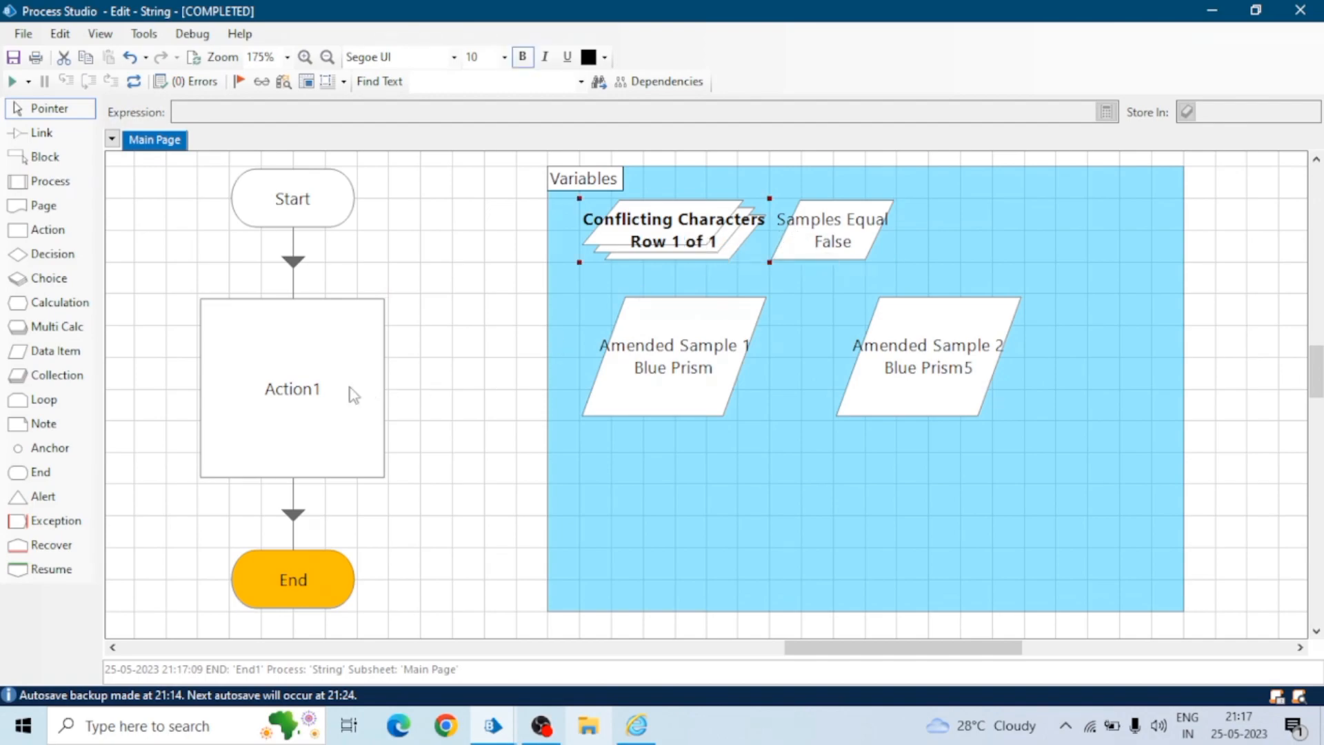
- Change Sample 2 to 'Blue#Prism' and fill the Conflicting Characters collection input
left_click(299, 389)
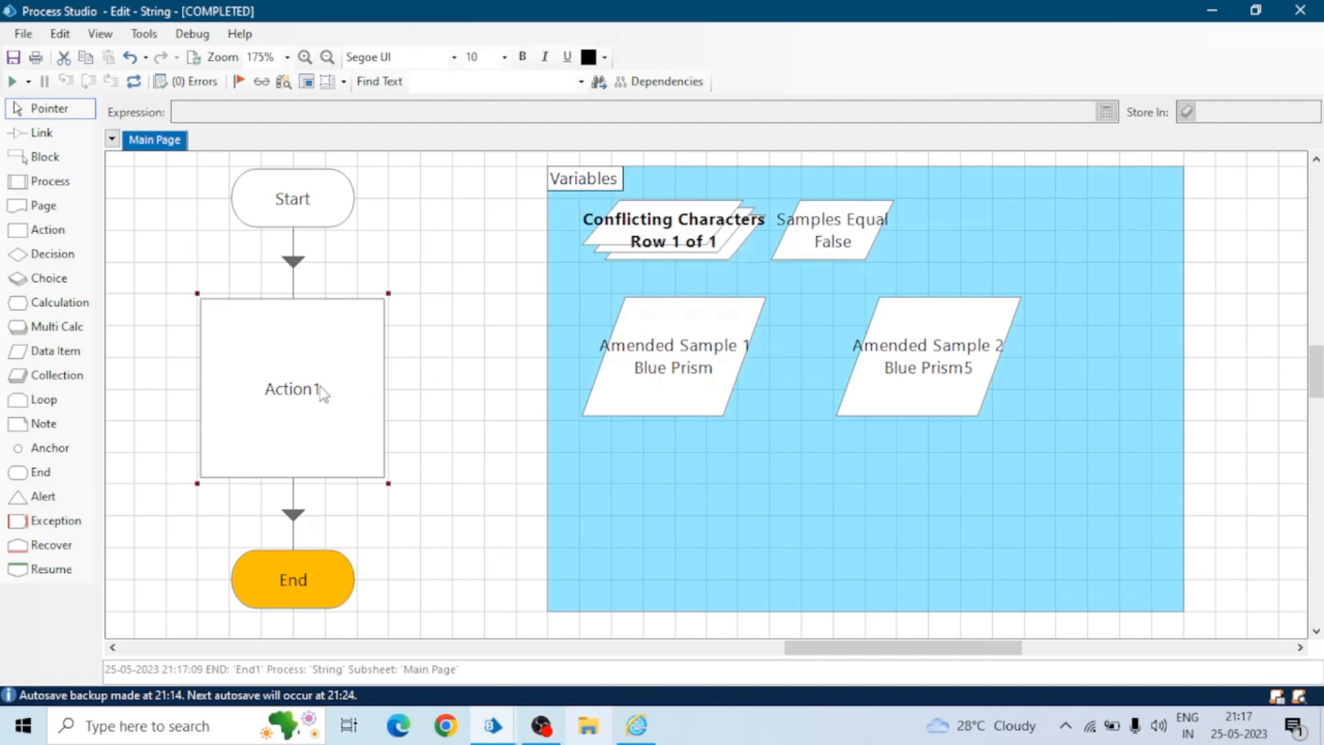
double_click(292, 389)
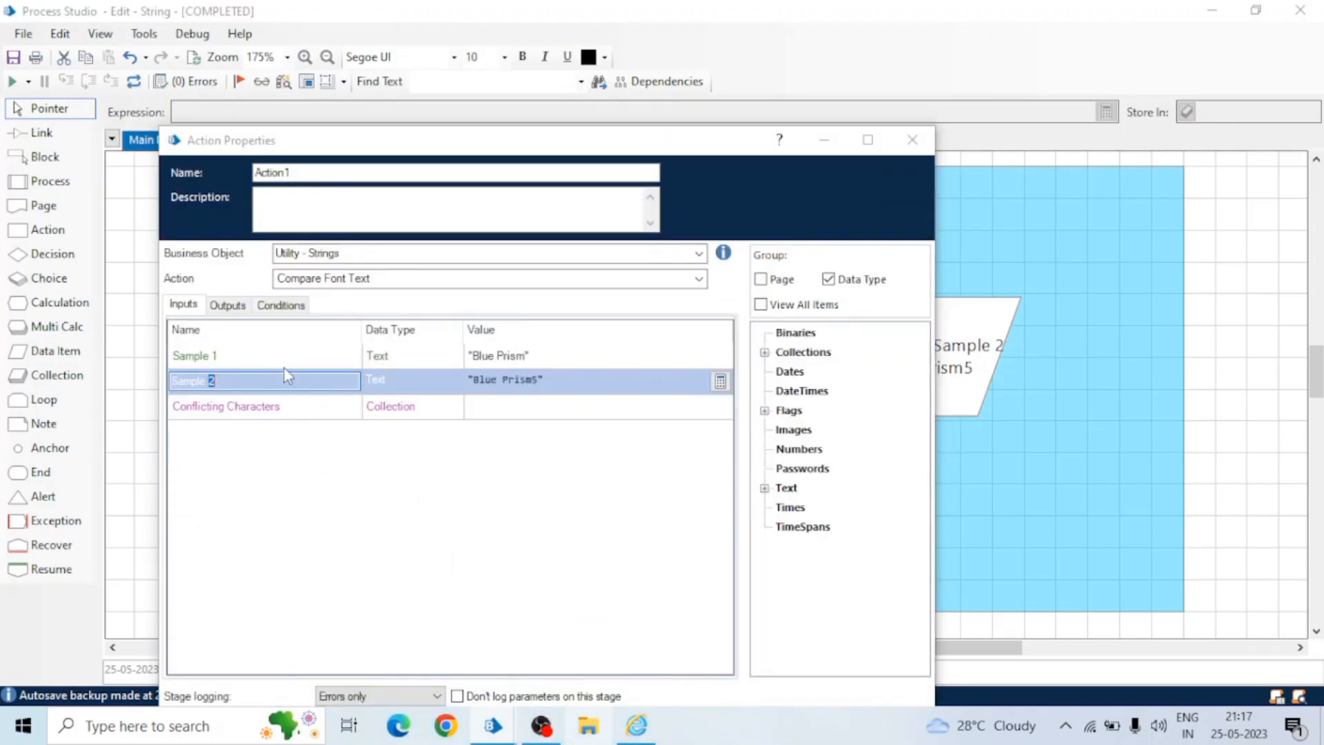
left_click(505, 379)
type("#")
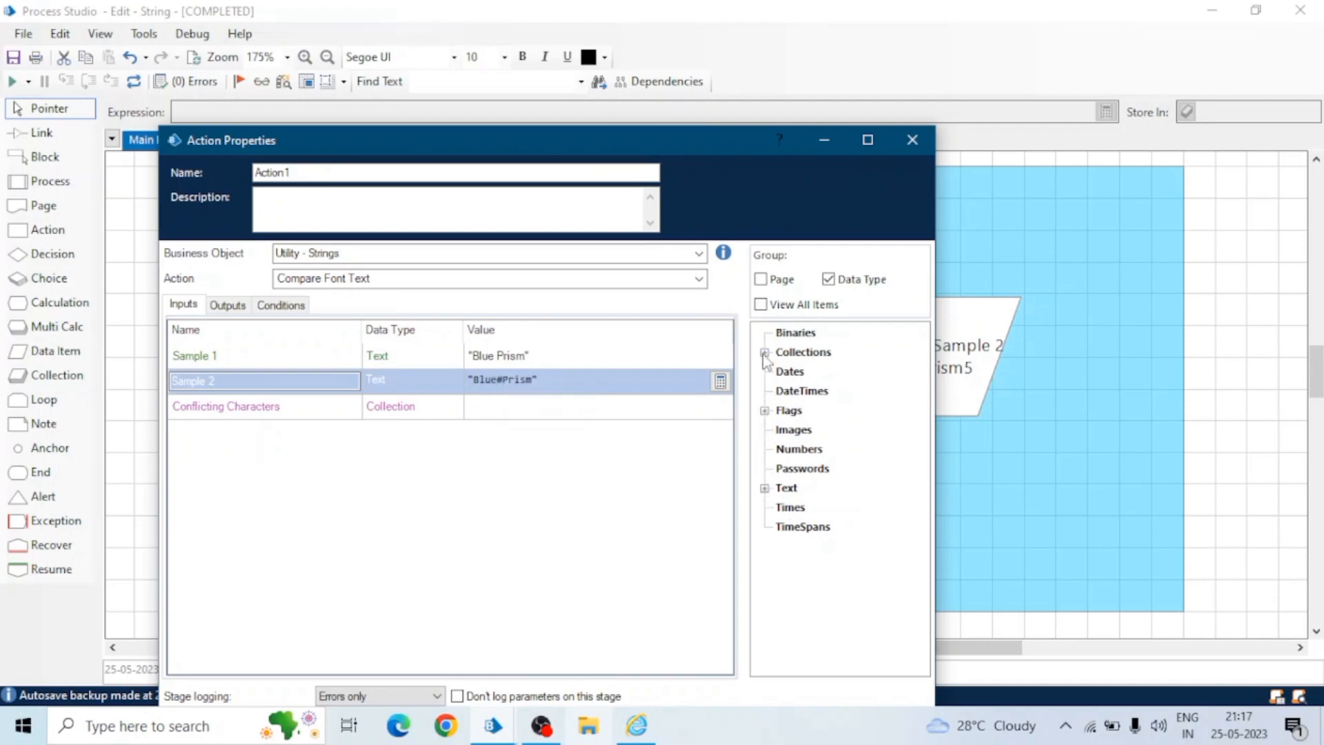
left_click(764, 353)
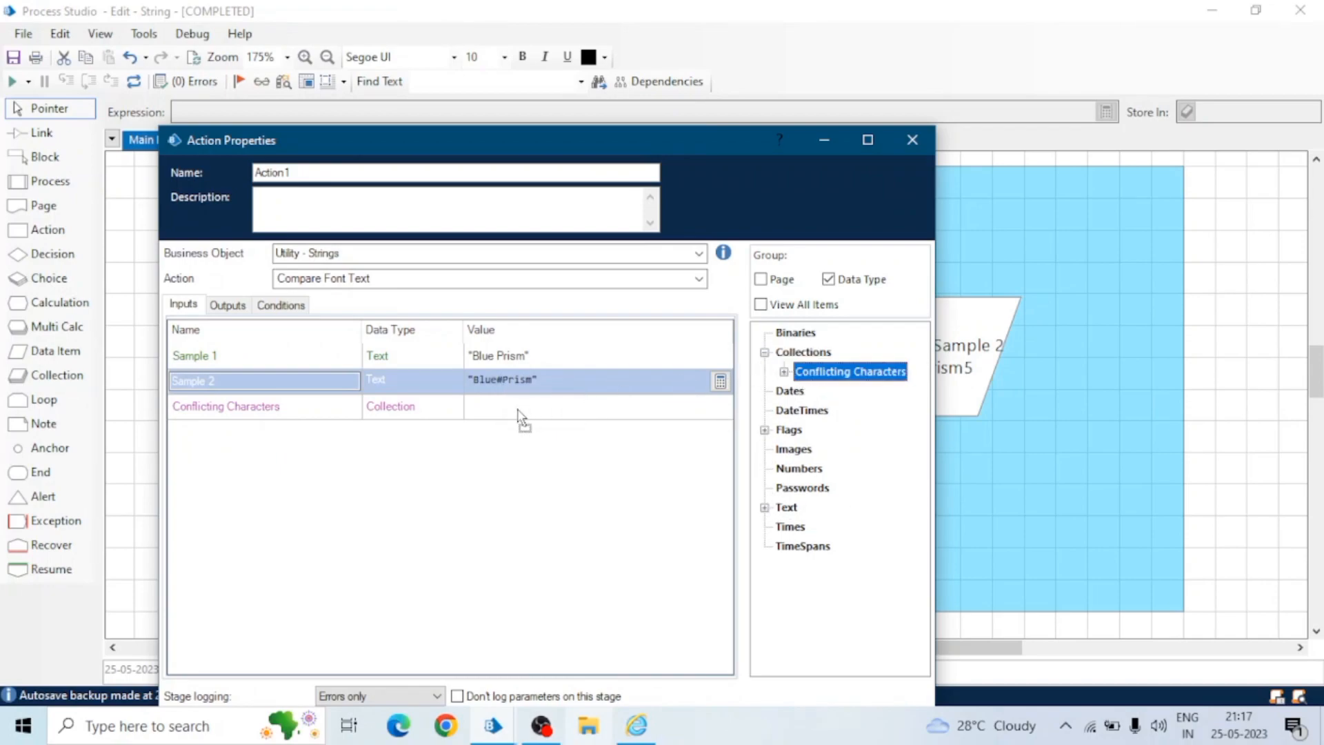
left_click(228, 304)
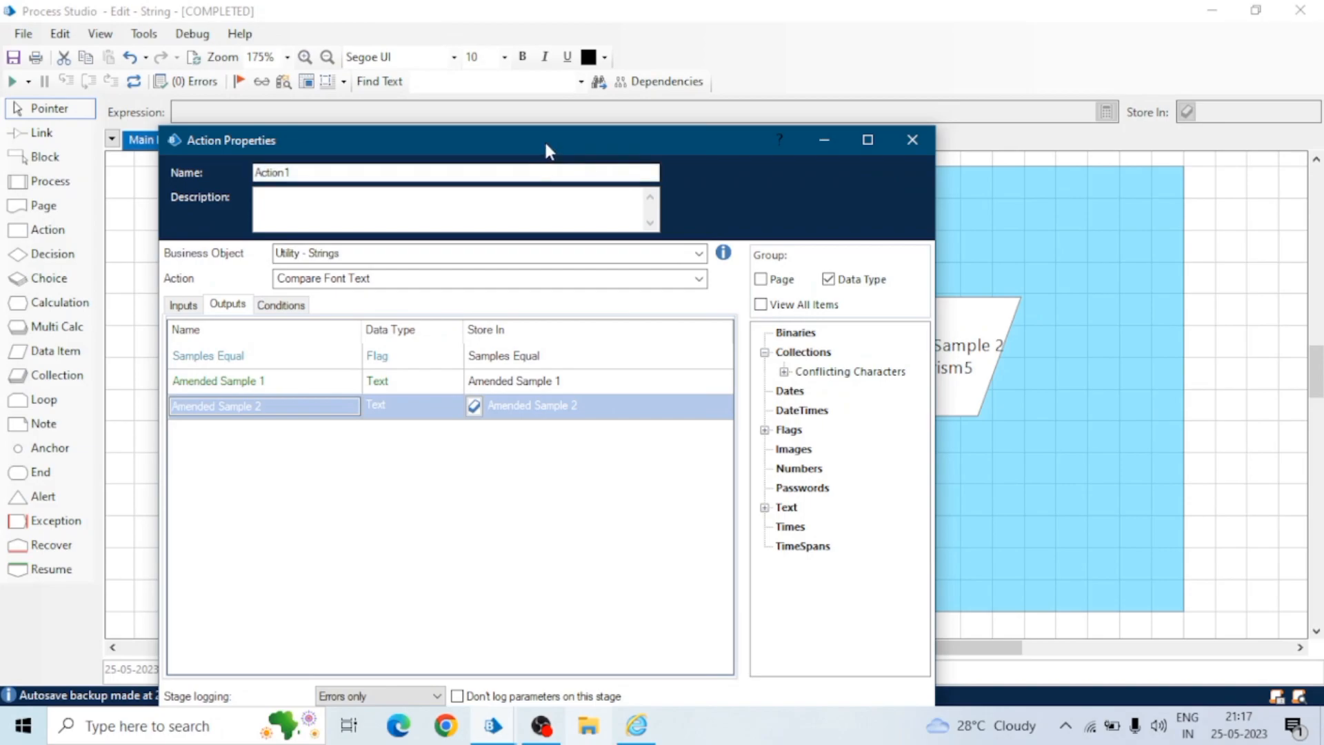
left_click(911, 140)
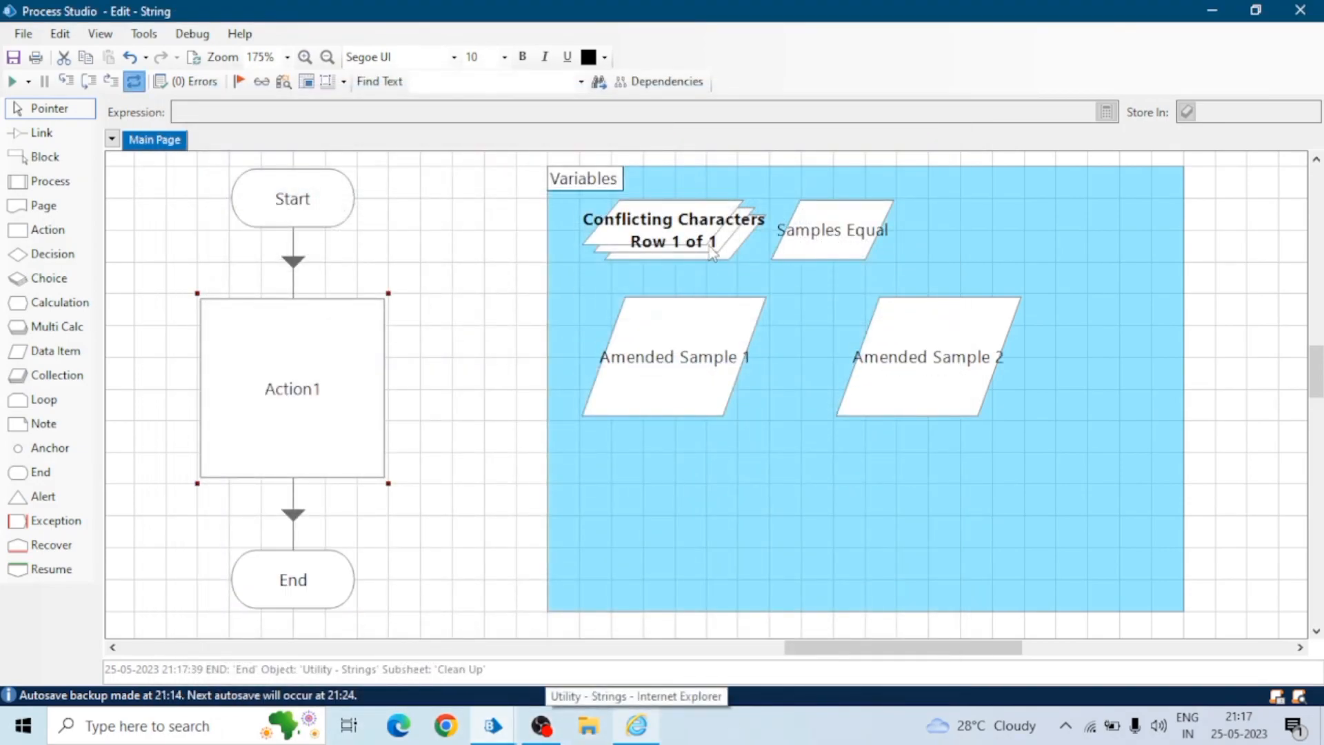
- Edit the Conflicting Characters initial value to include # and save the collection
double_click(664, 235)
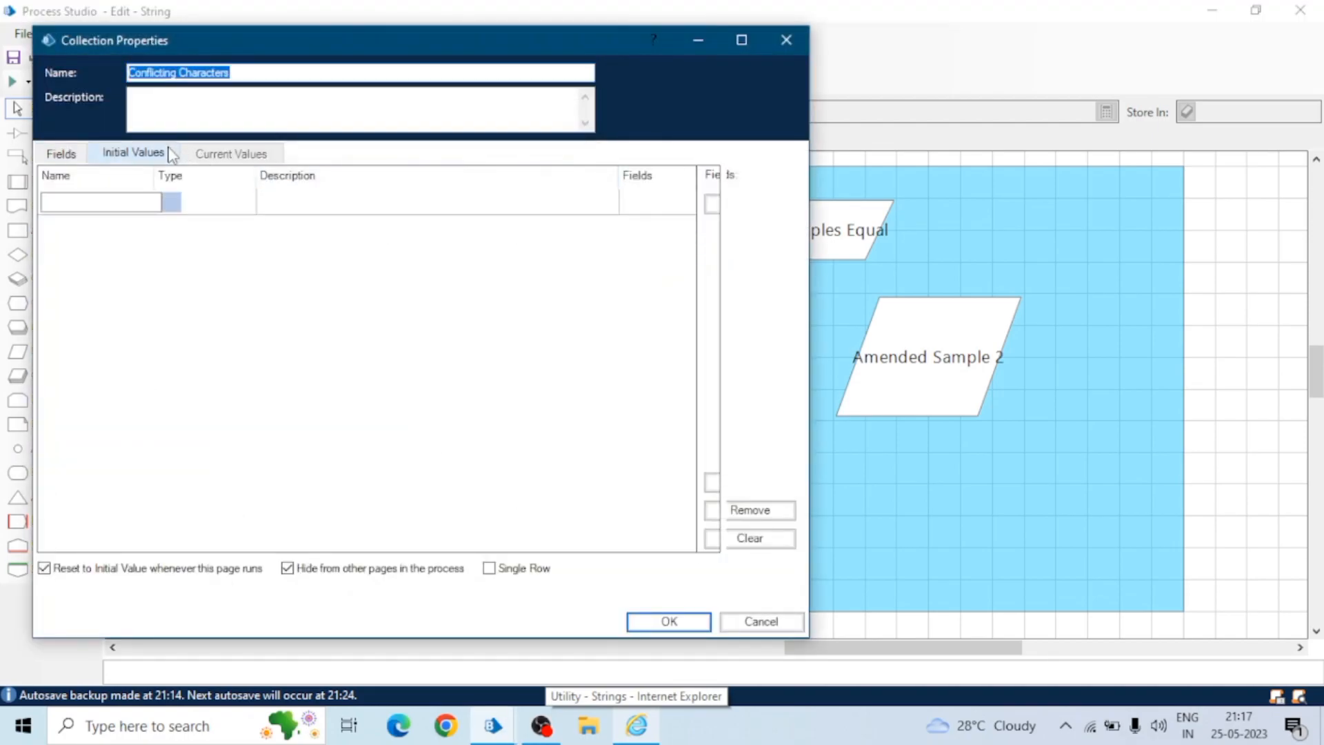
left_click(133, 153)
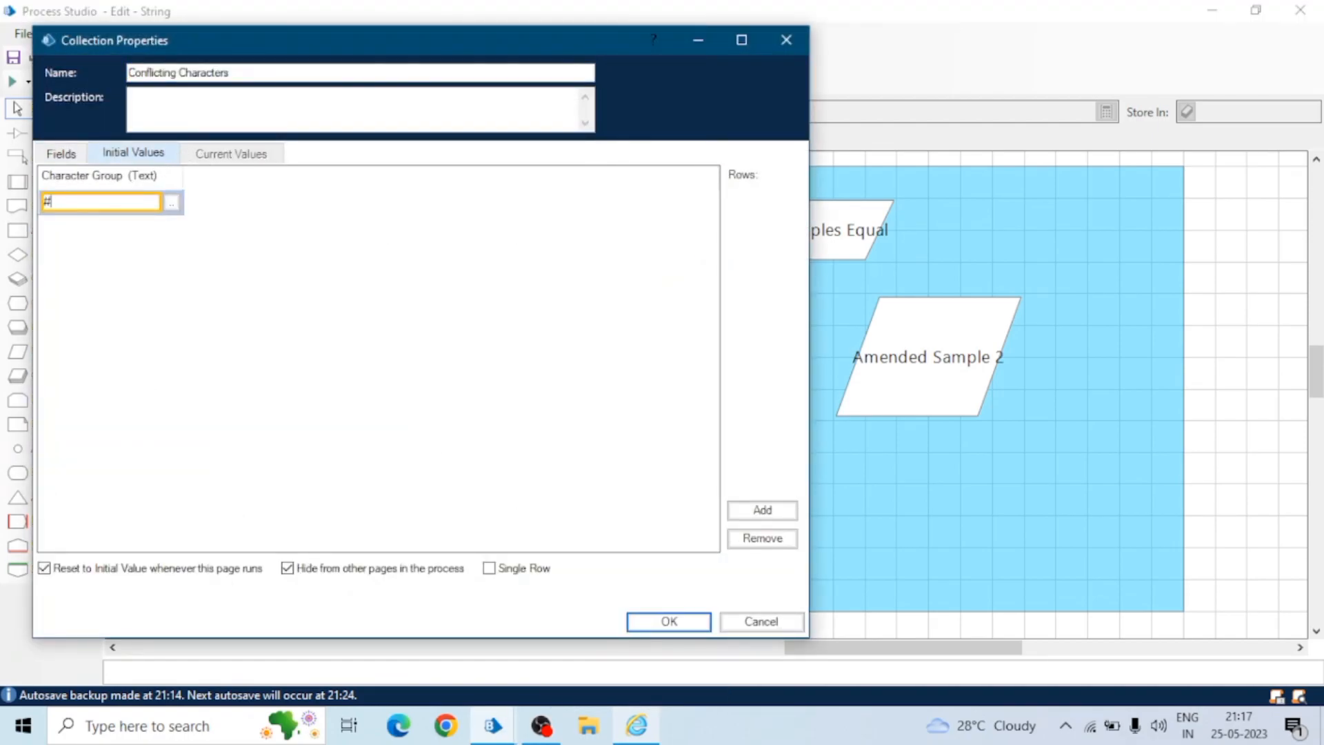
type("6^&")
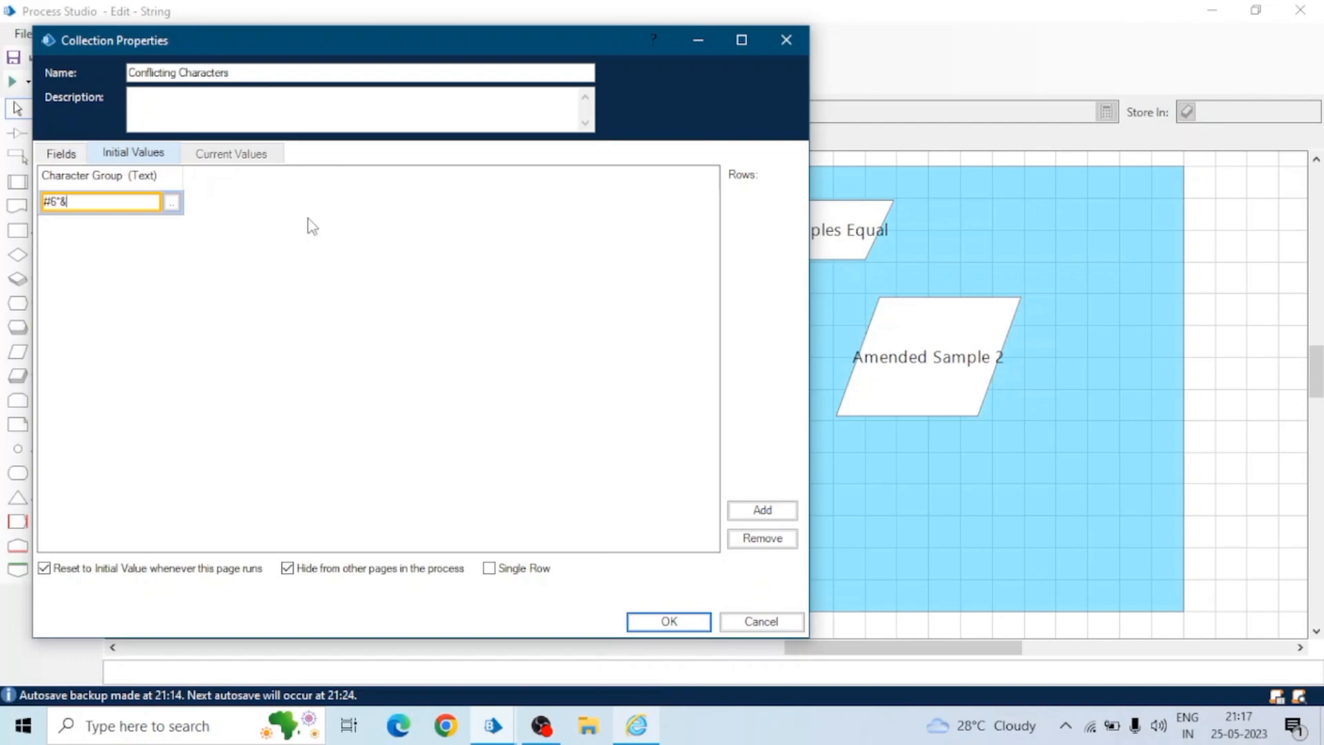
mouse_move(317, 330)
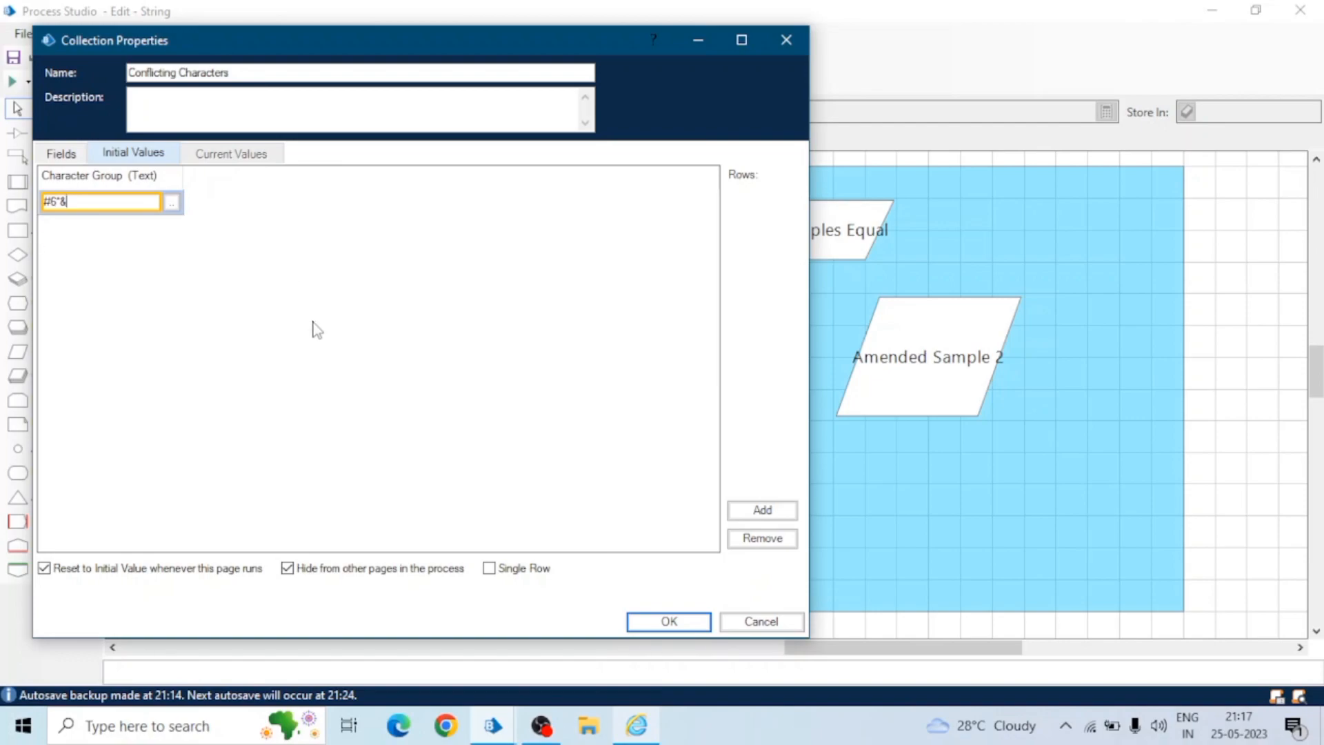
left_click(668, 622)
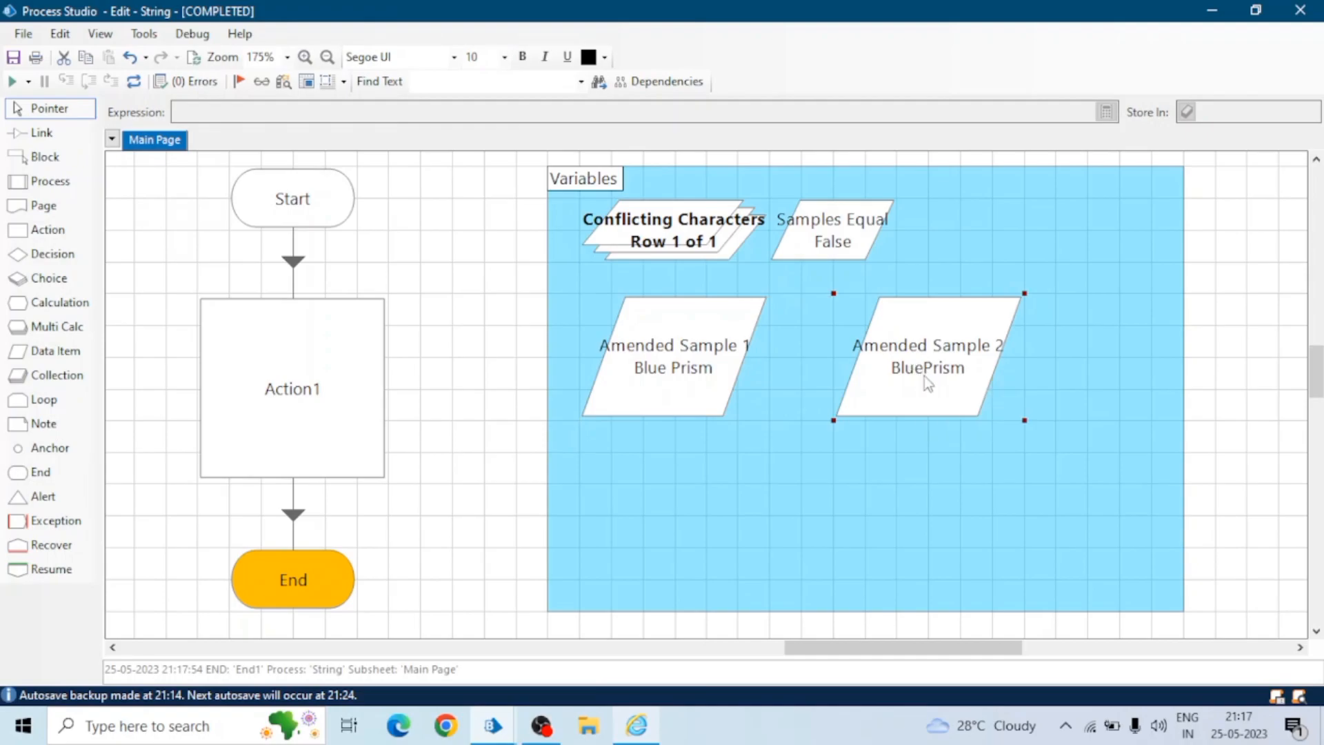
mouse_move(678, 383)
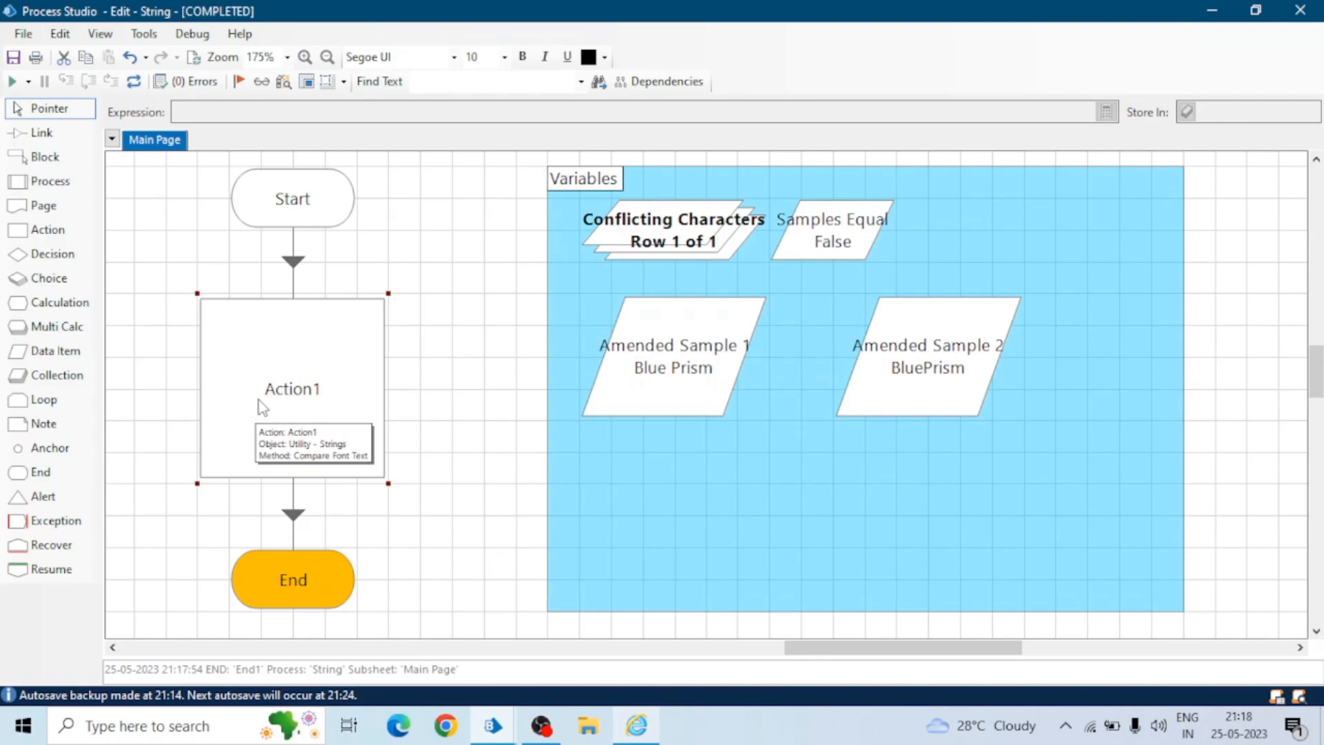
- Switch Action1 to Delete Characters and feed Amended Sample 1 into its Text Sample input
double_click(292, 388)
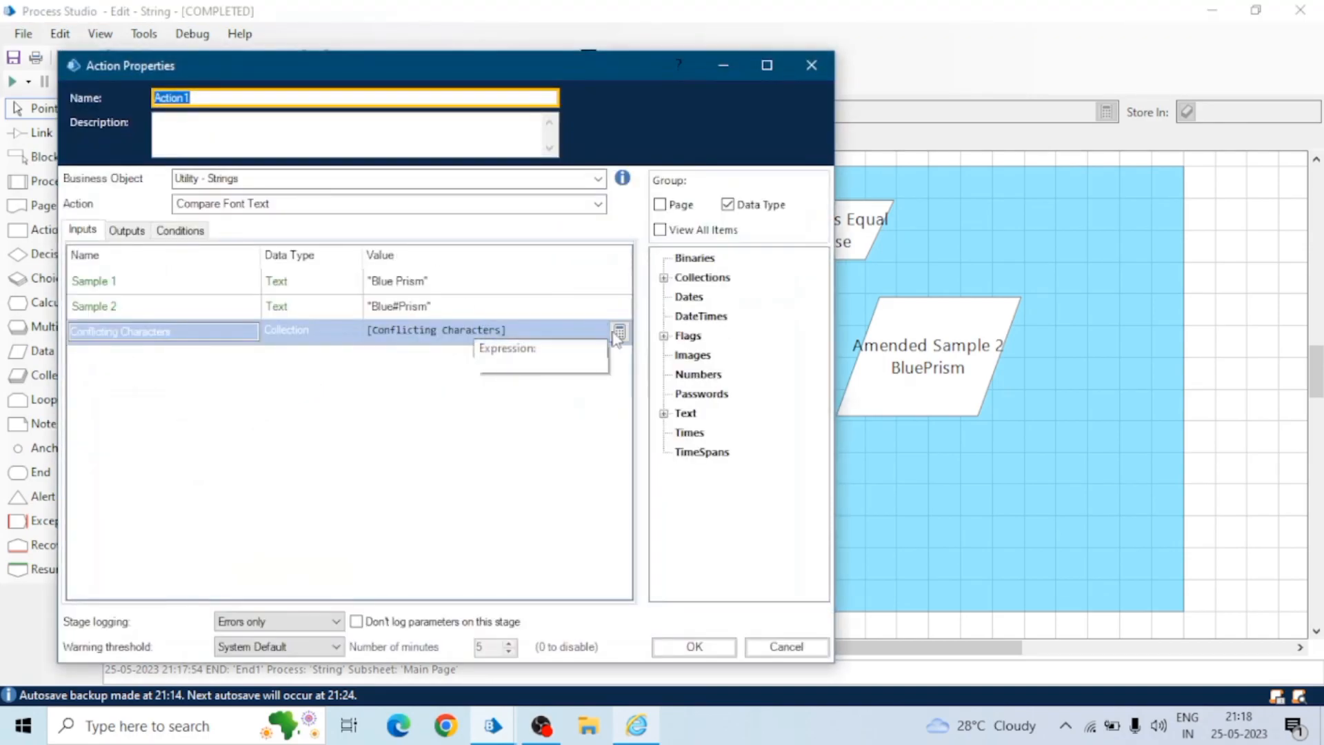
left_click(592, 204)
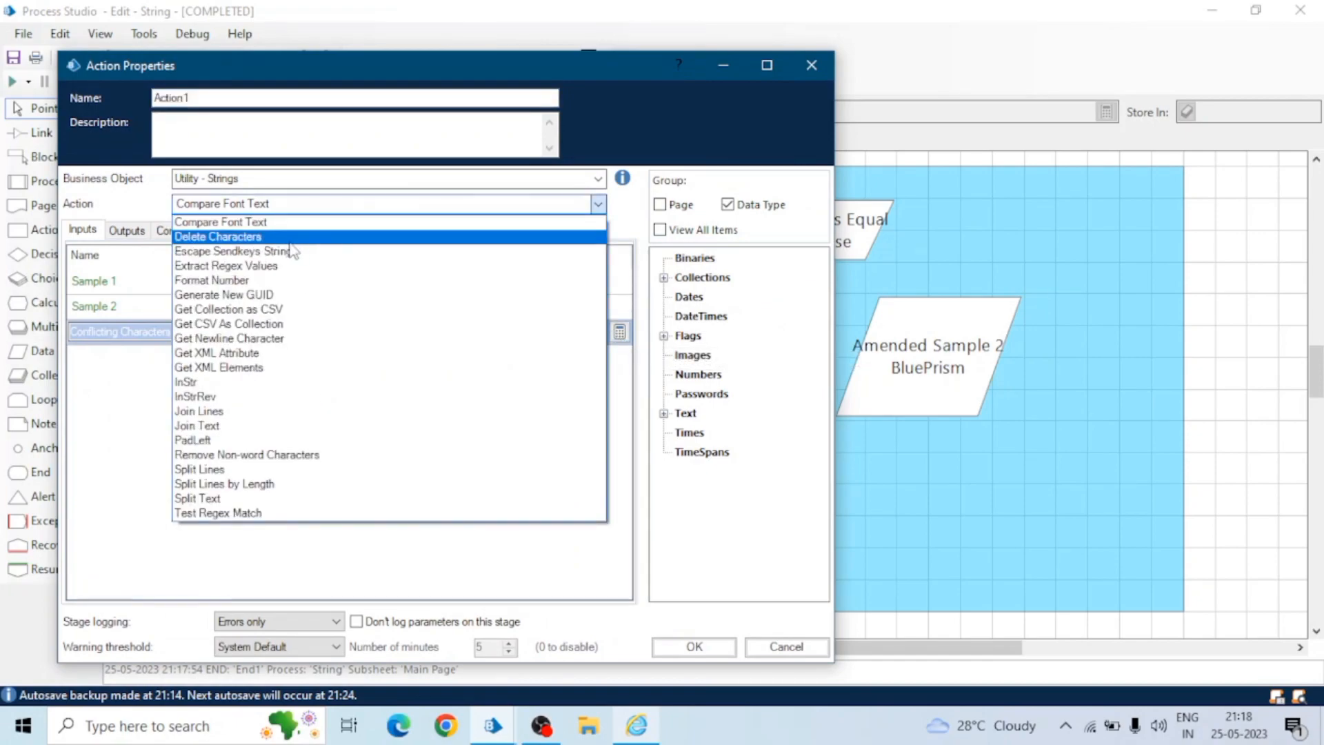
left_click(218, 237)
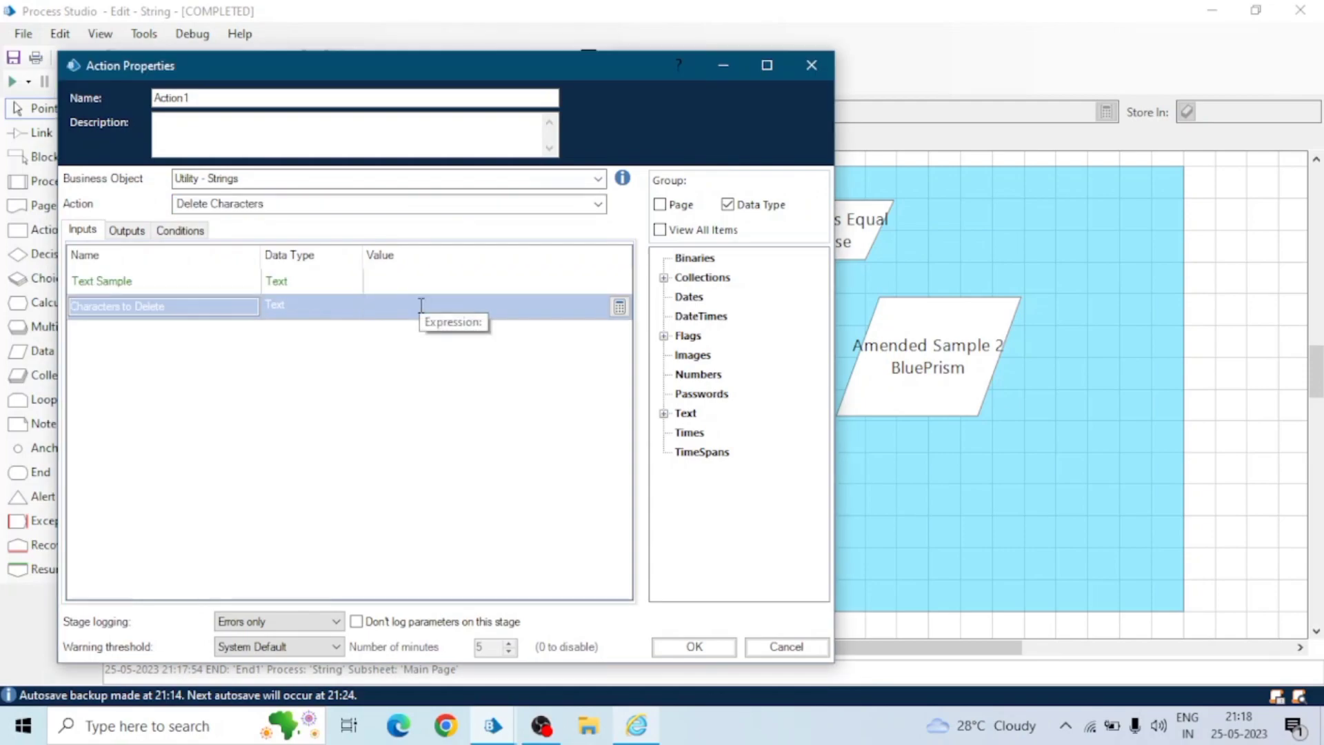
left_click(664, 413)
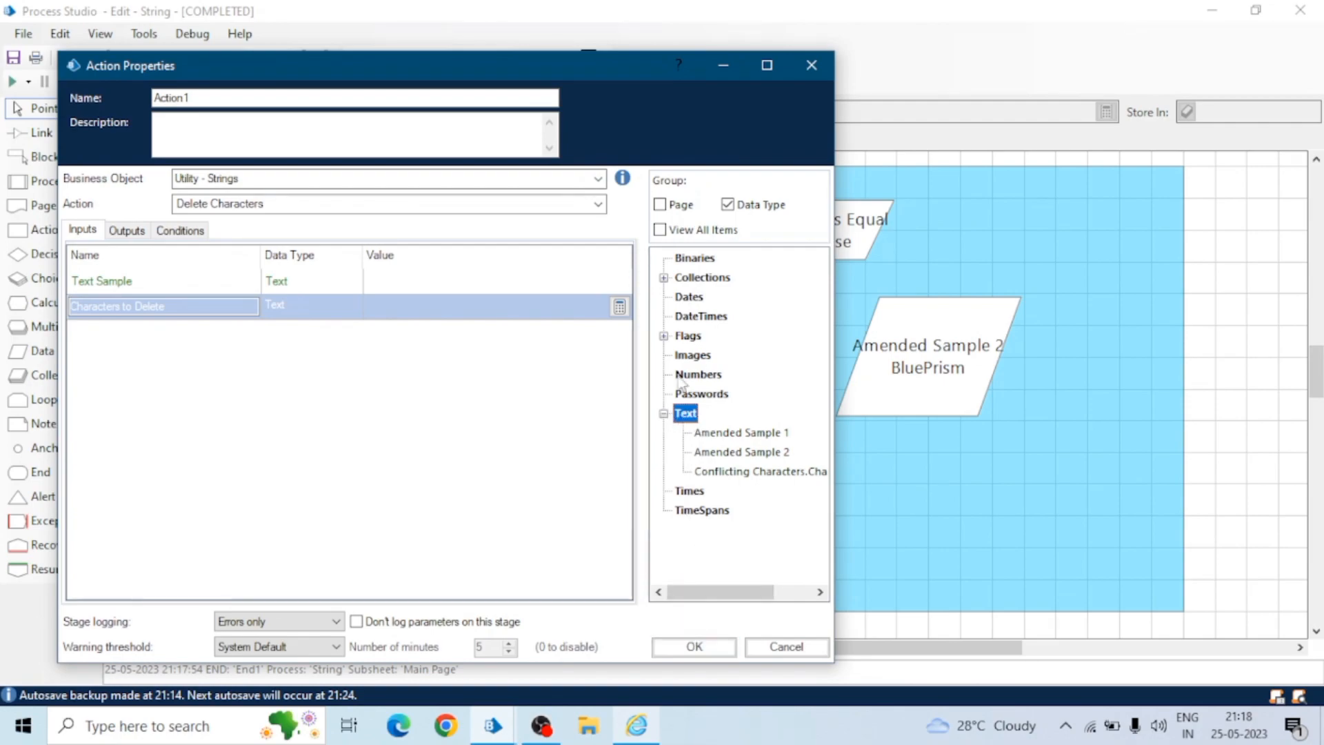
mouse_move(678, 357)
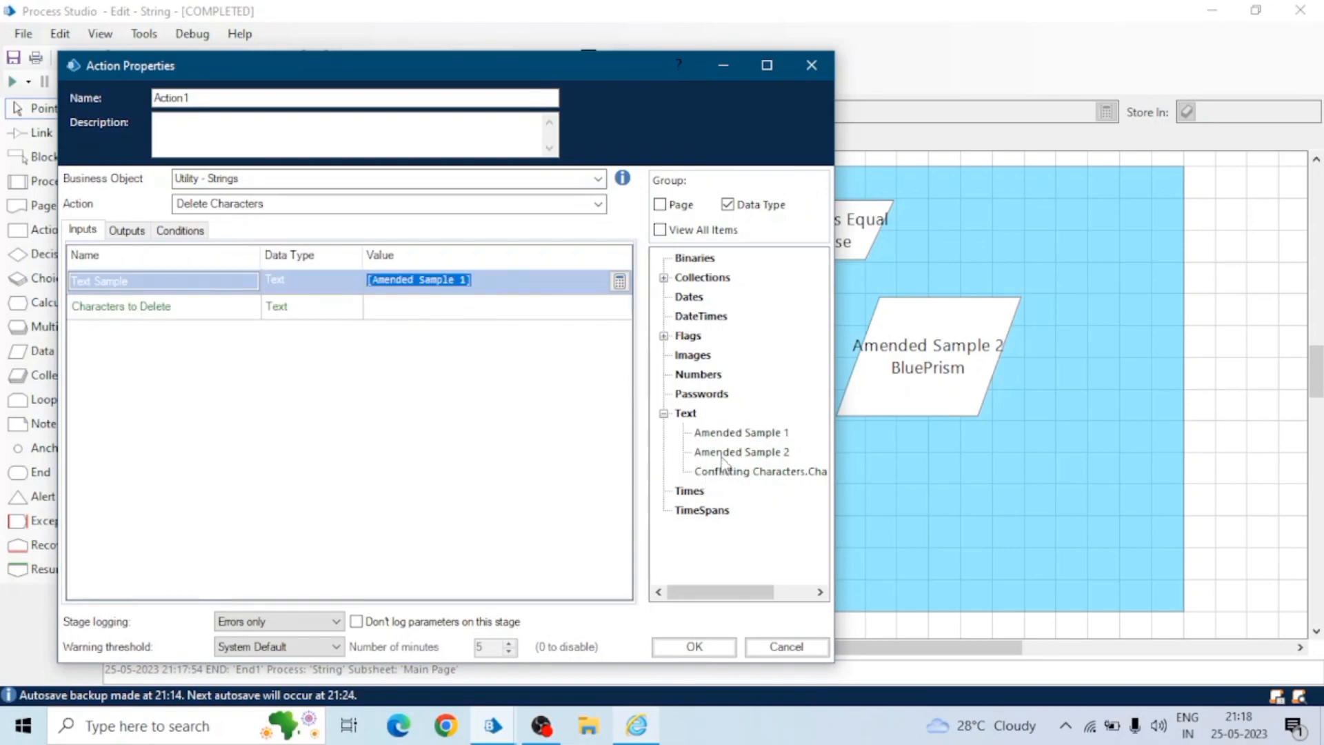
left_click(458, 306)
type("\"\"")
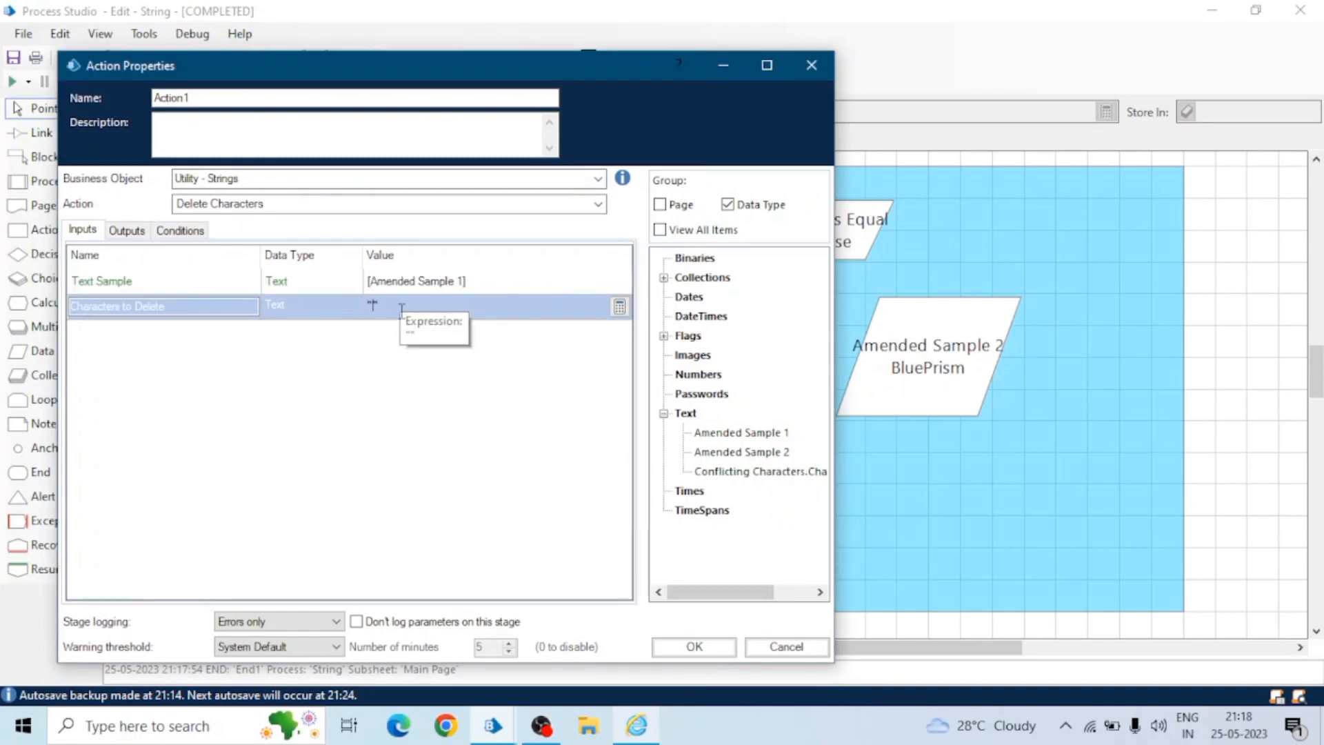
left_click(127, 231)
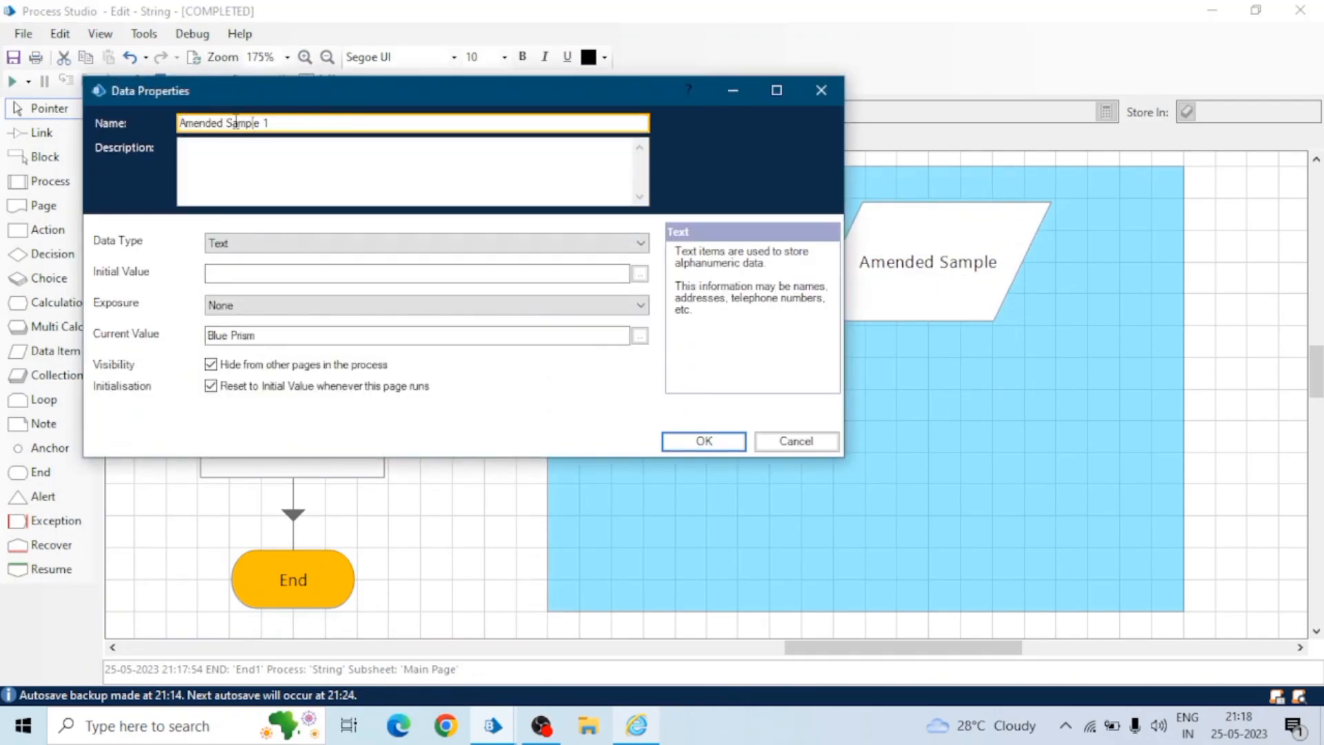
- Rename the data item to Sample Text and select it in the Delete Characters action
type("Sample Text")
left_click(416, 273)
type("Blue Prism")
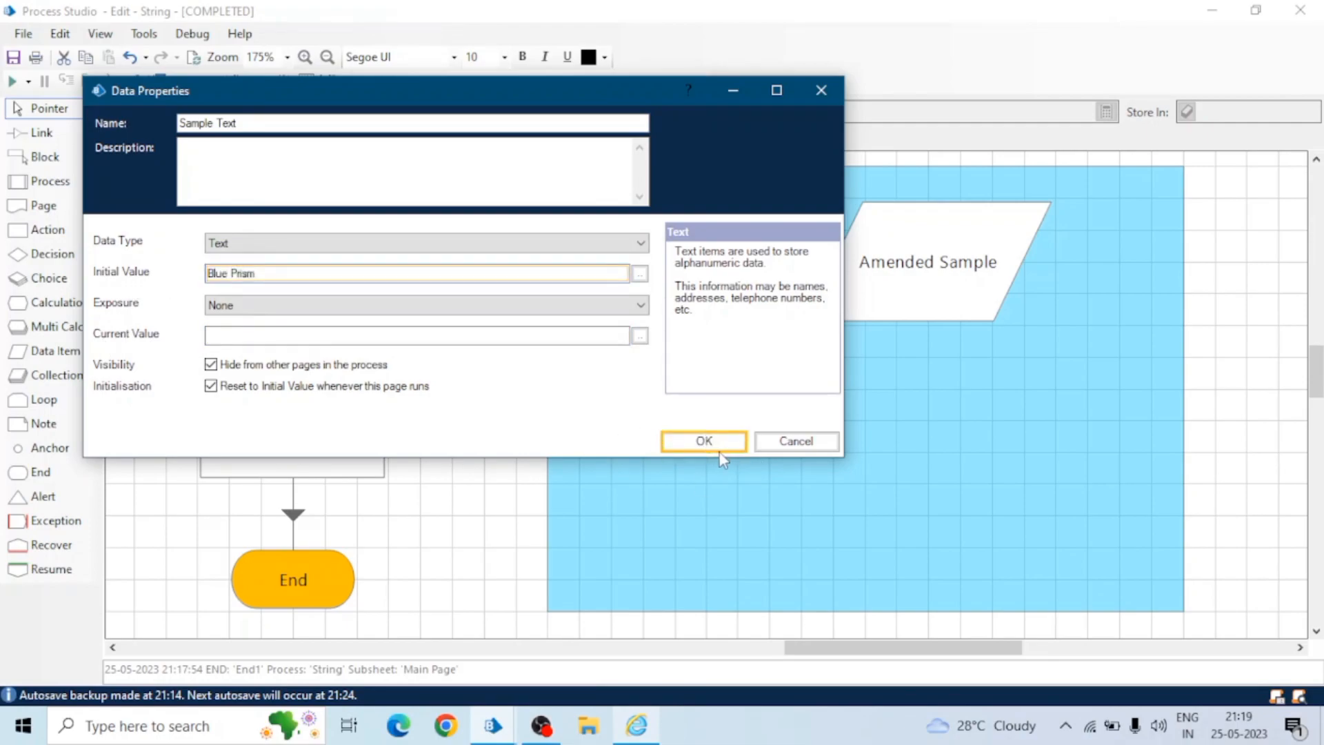
left_click(703, 442)
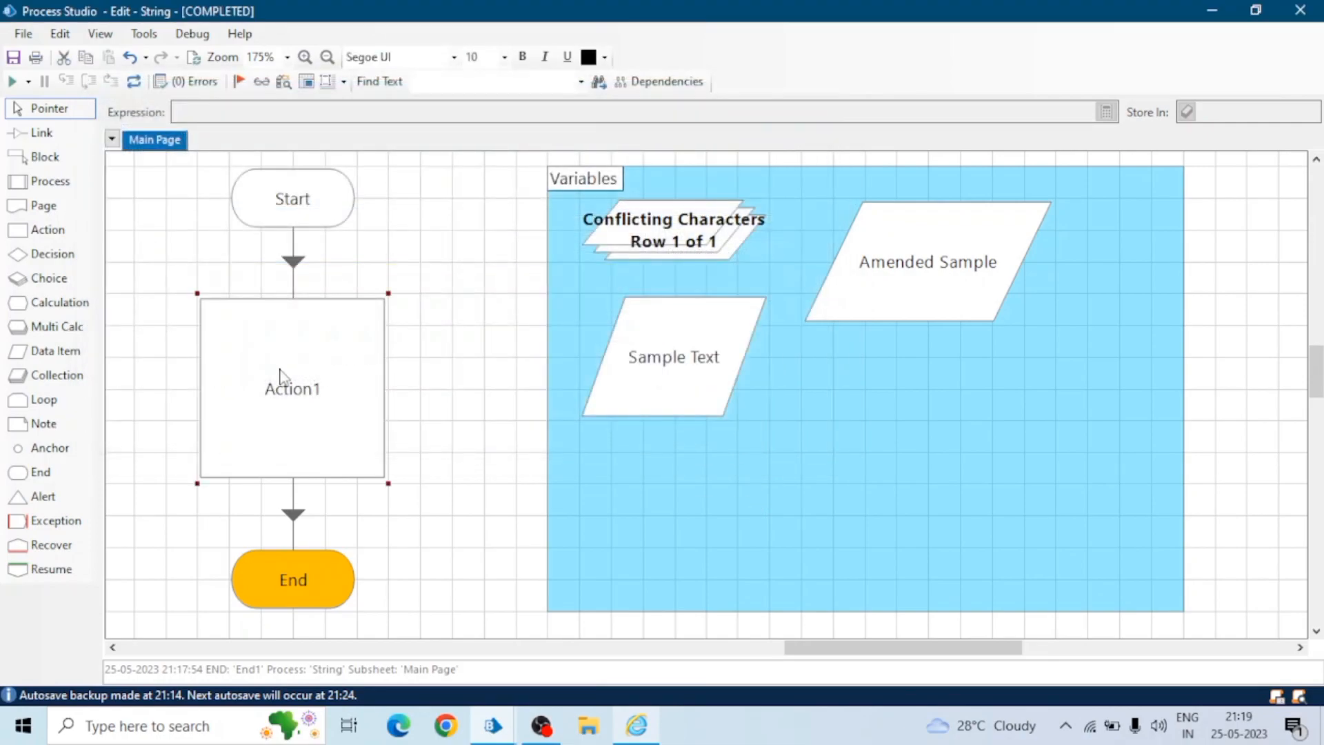
double_click(292, 389)
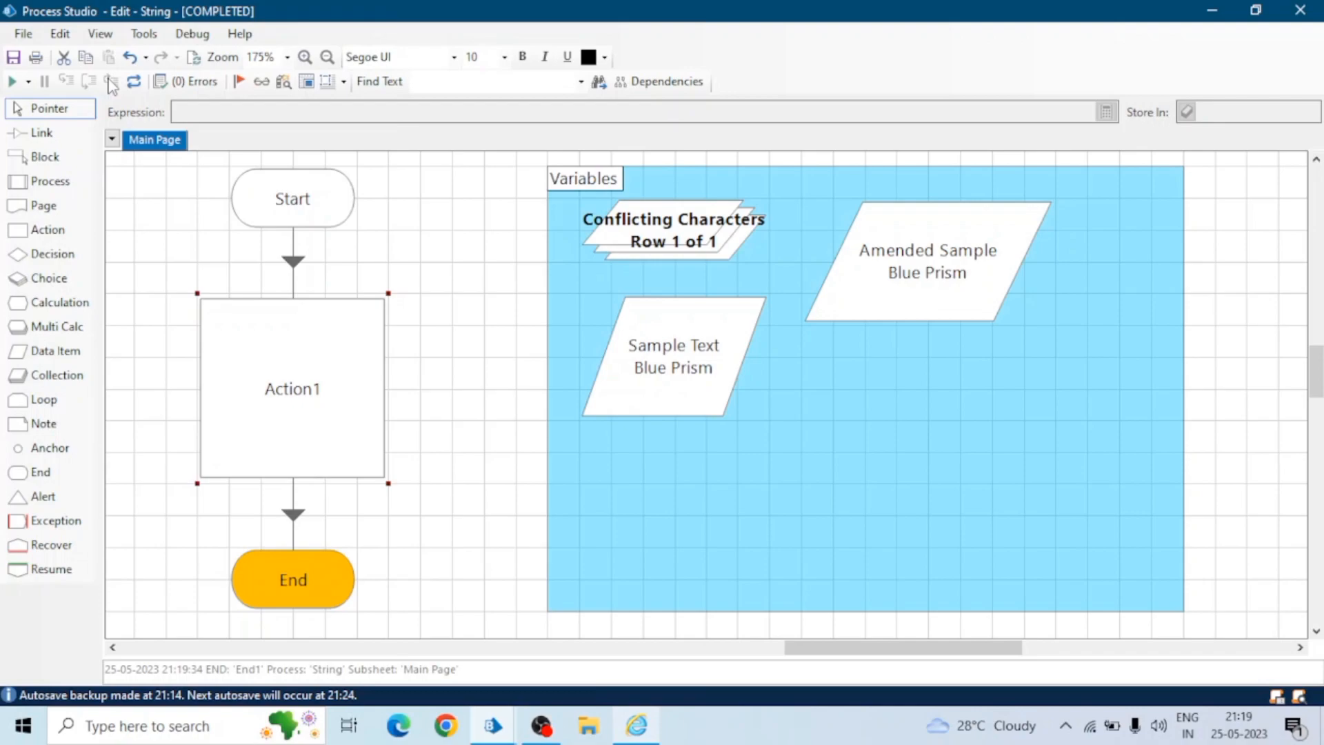
left_click(926, 262)
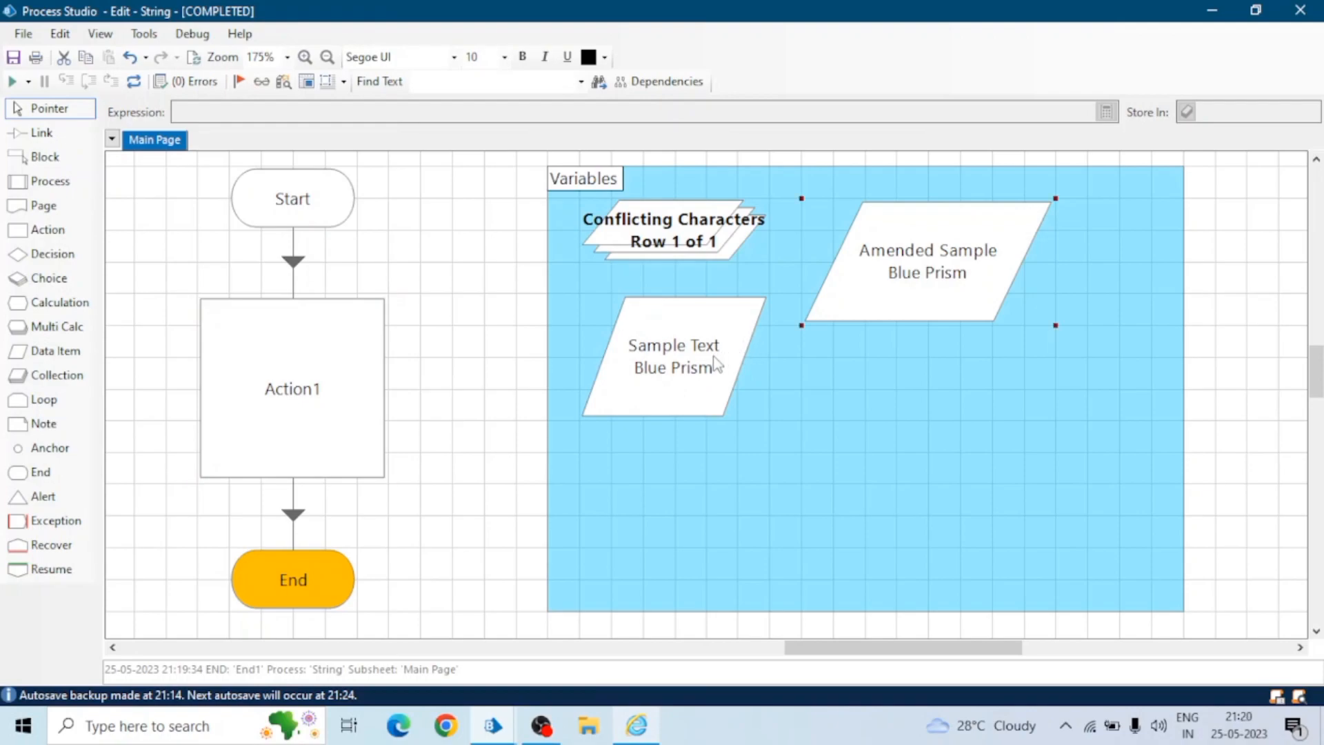
mouse_move(667, 243)
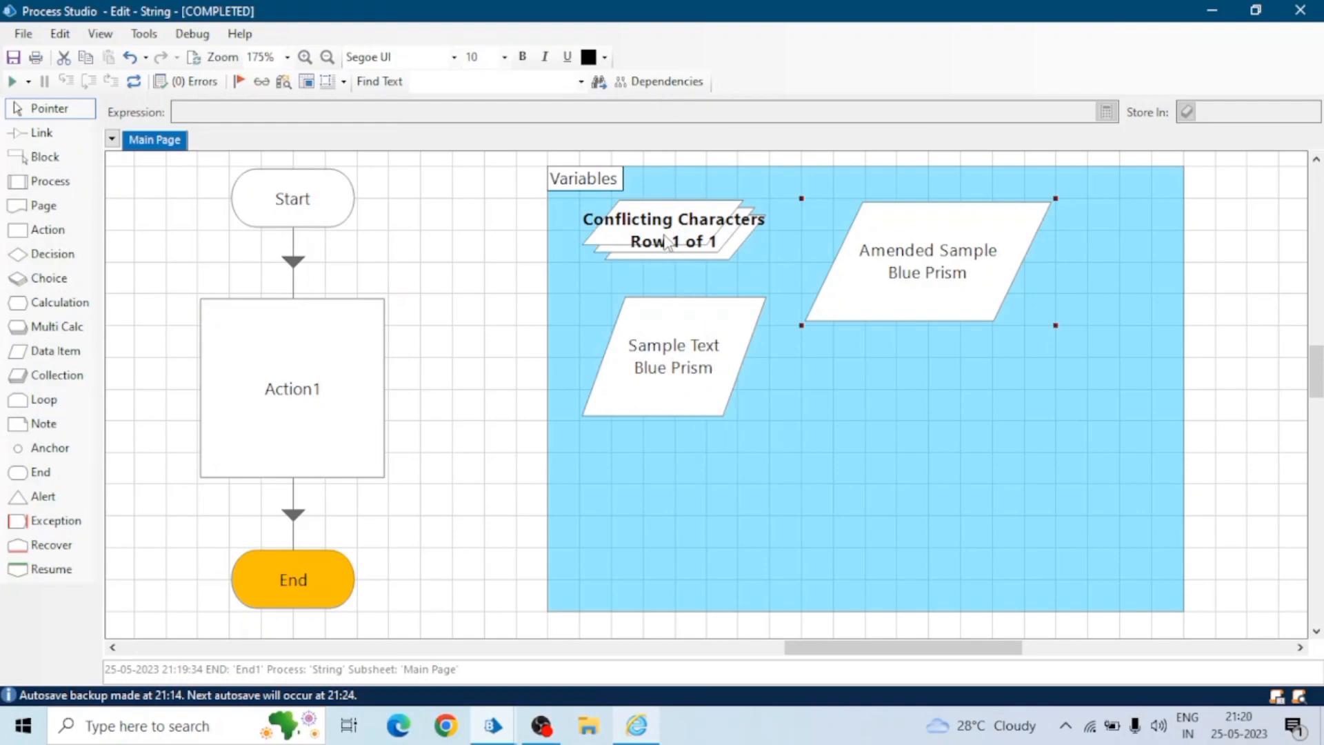
left_click(674, 366)
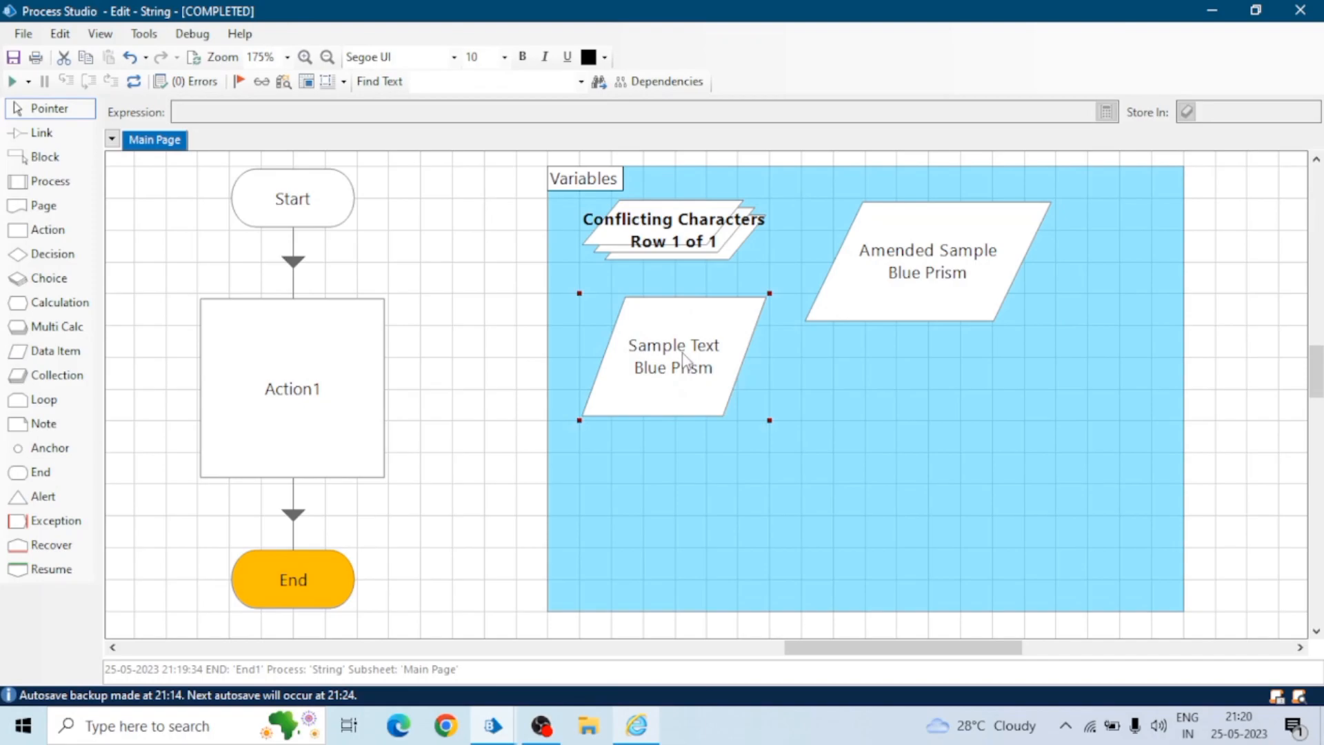
- Insert hash marks to make Sample Text '##Blue# Pris#m # #', then rerun the process
double_click(673, 366)
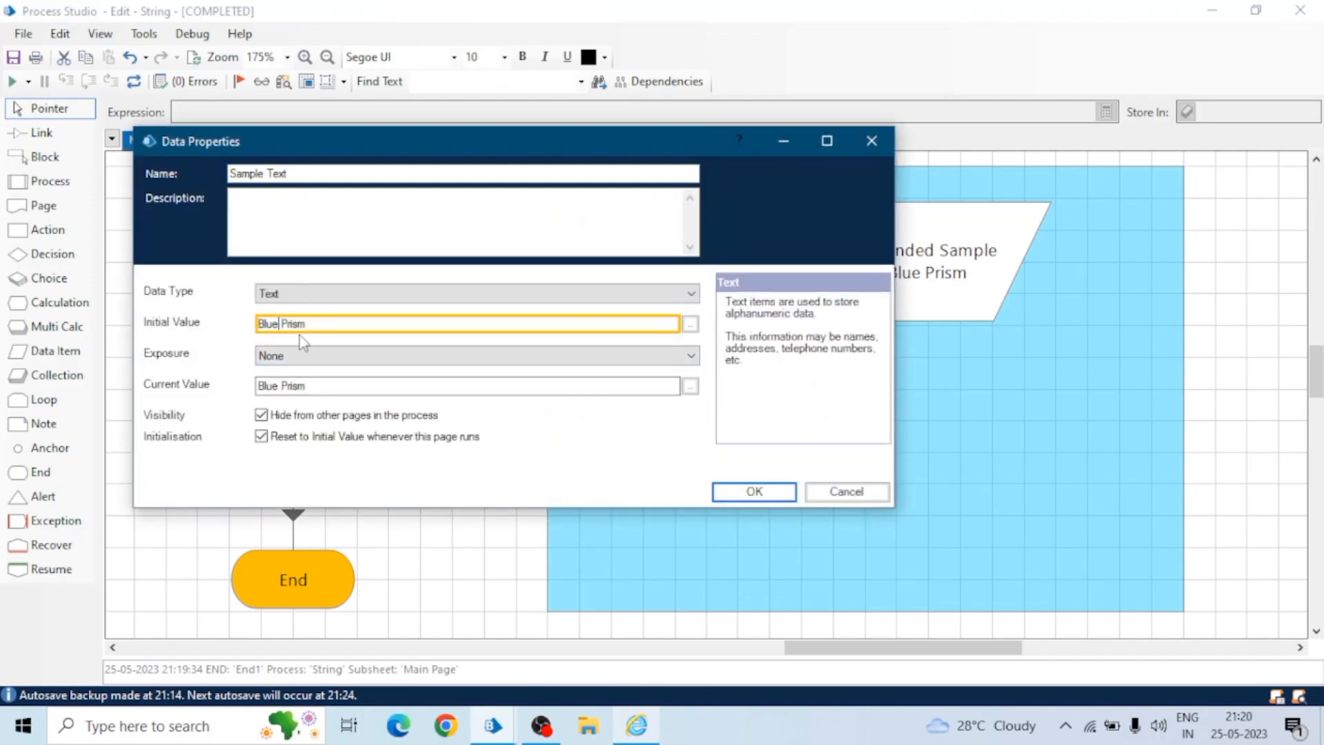
type("#")
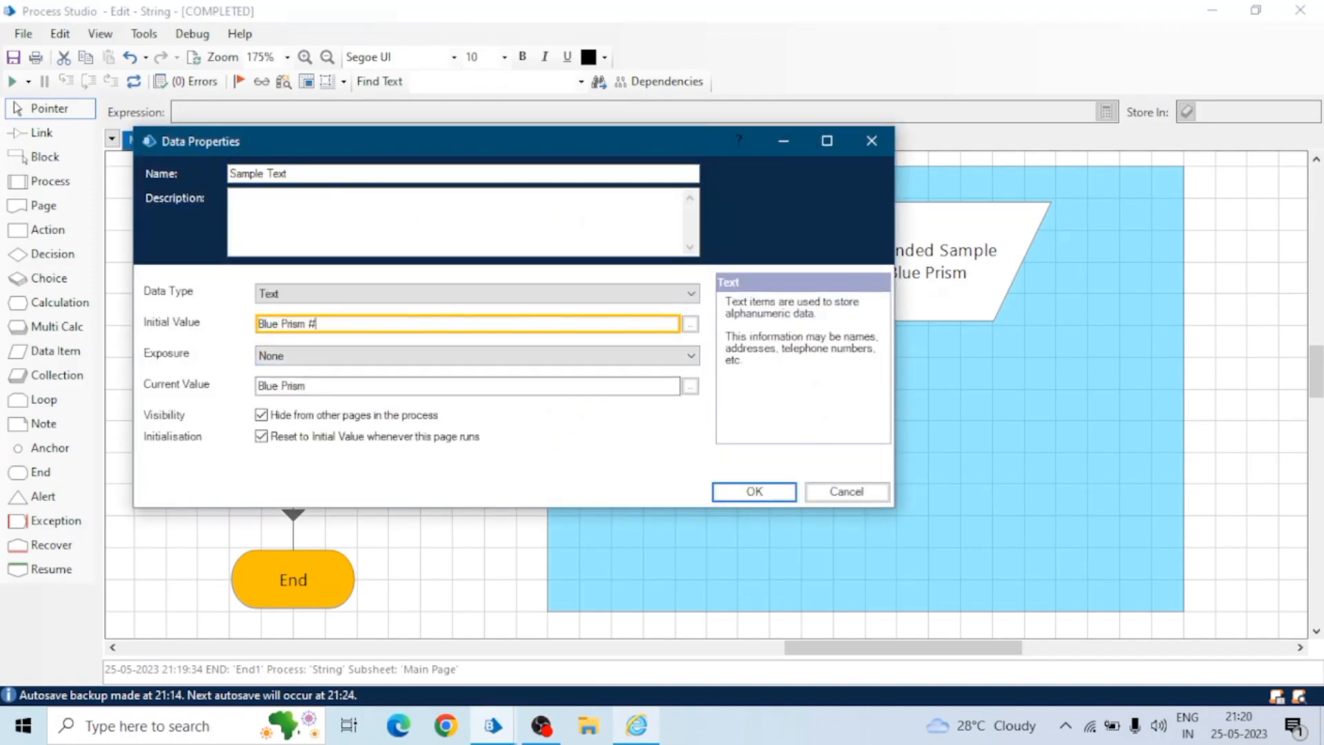
type("#")
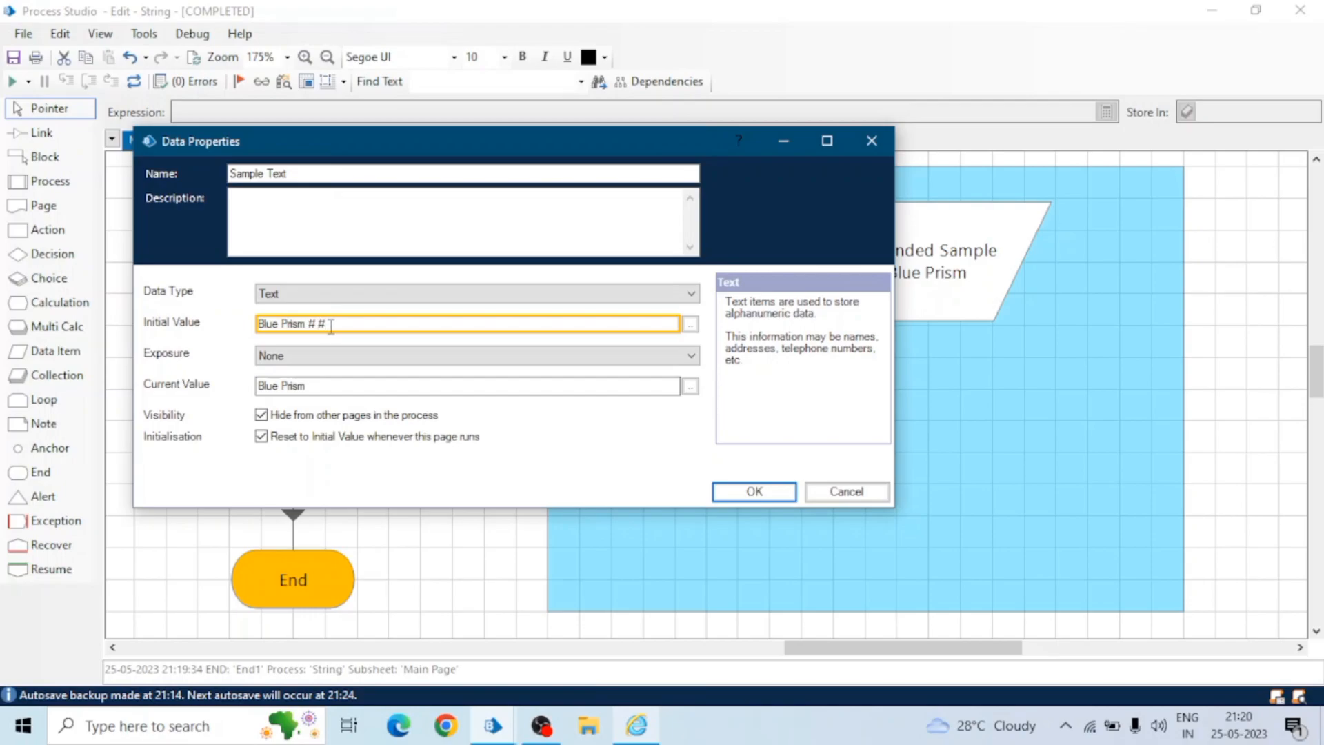
left_click(109, 82)
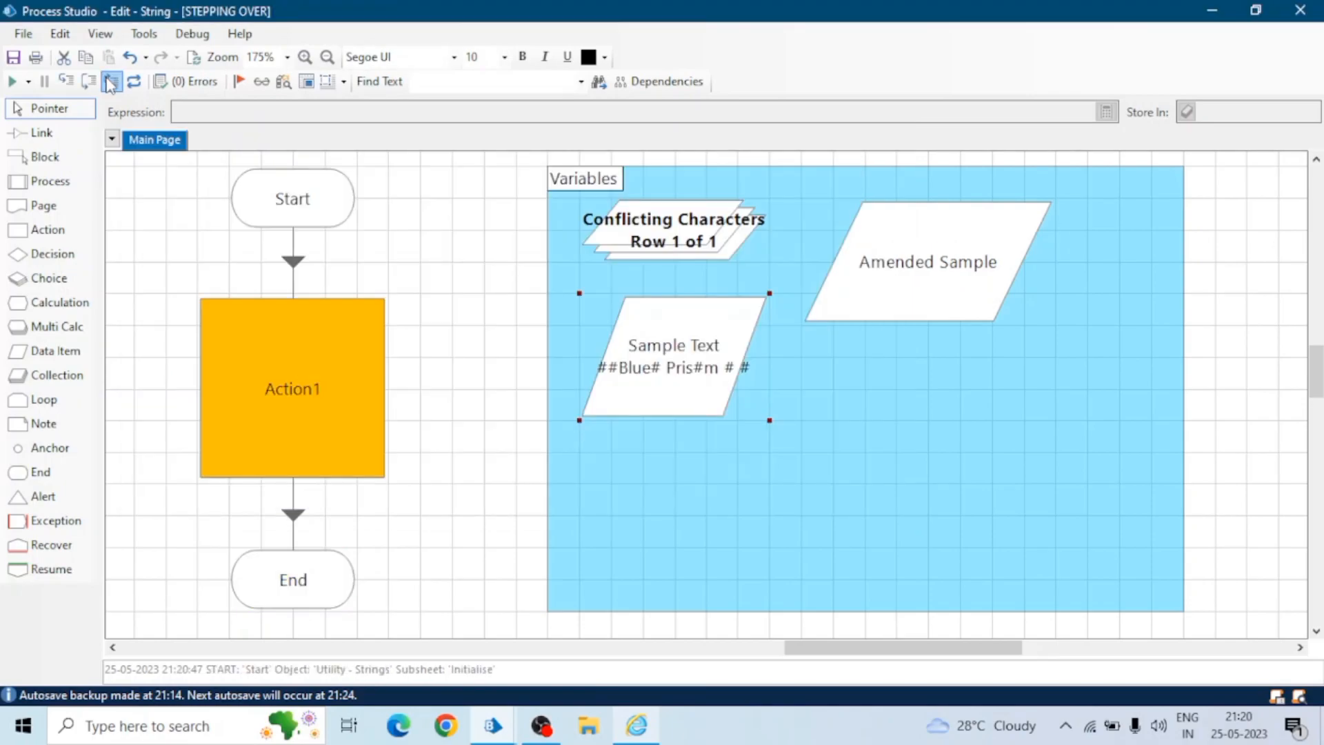
left_click(110, 81)
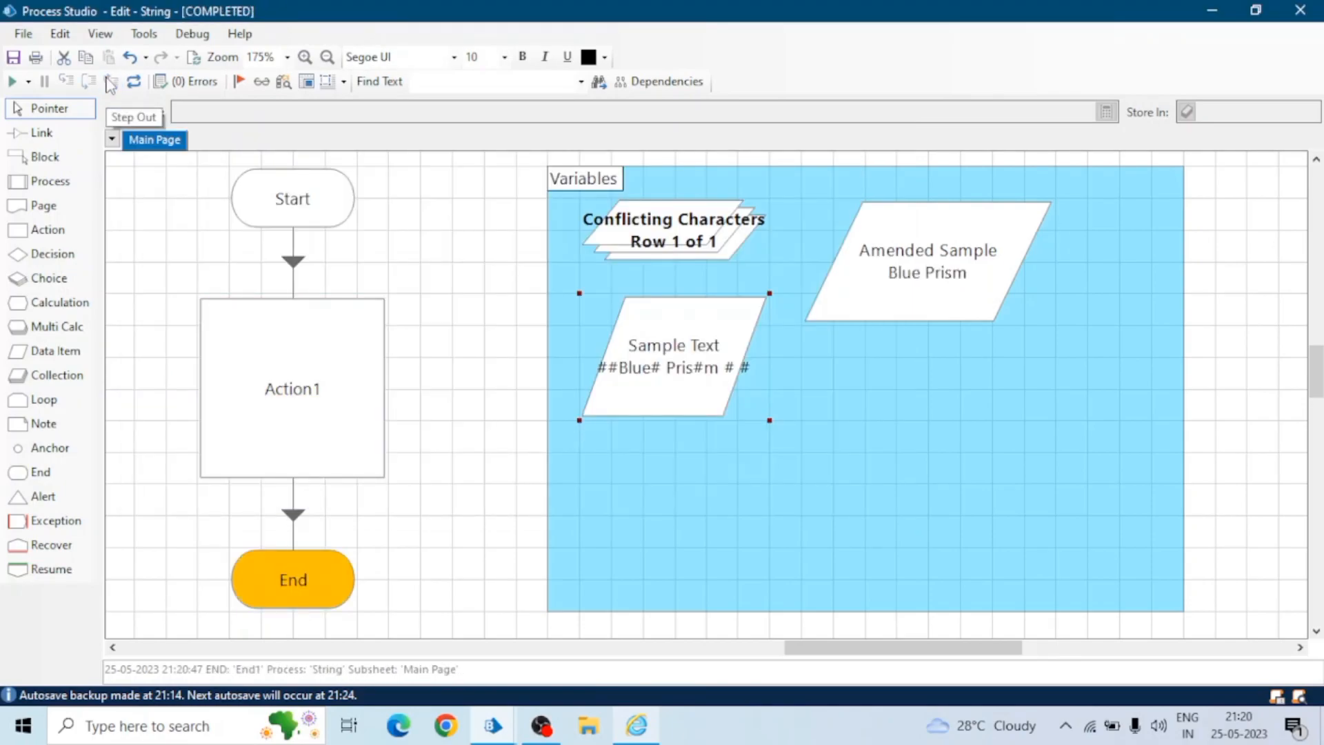
left_click(929, 263)
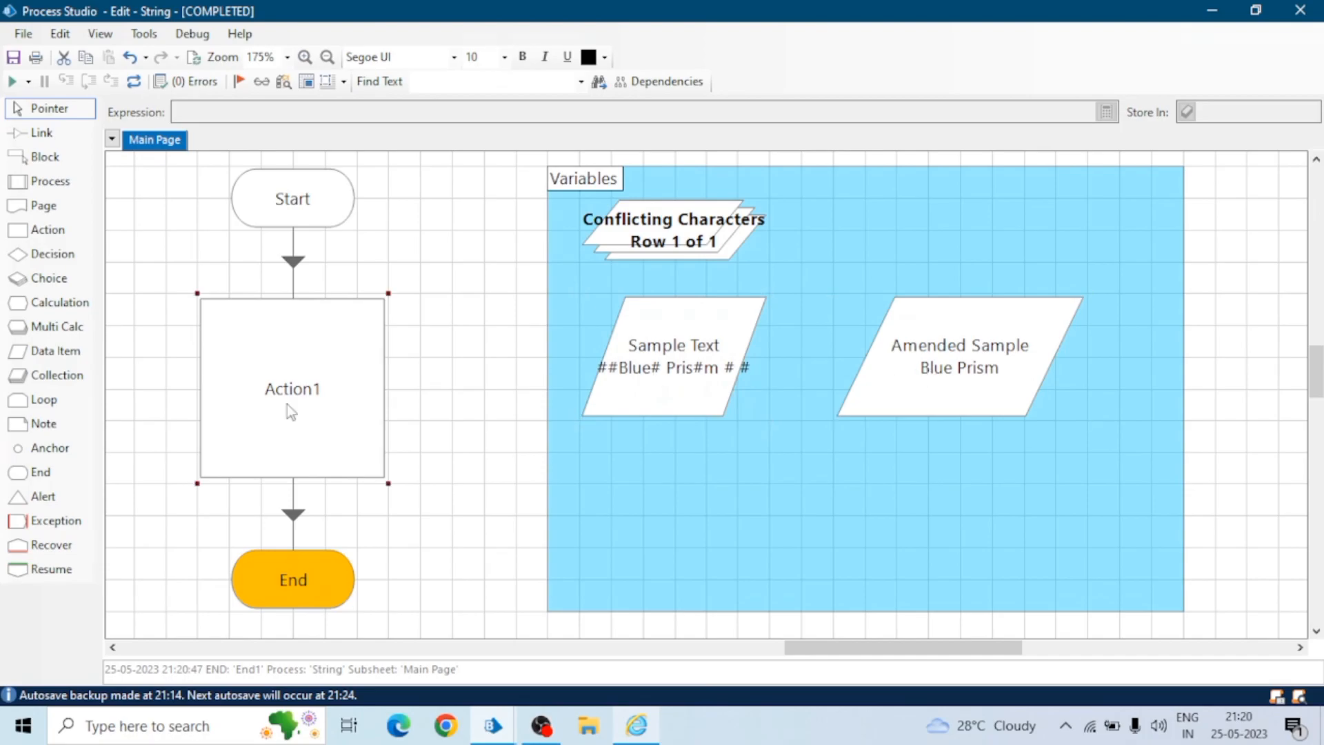
- Set Action1's Characters to Delete to '#lue' and run the process
double_click(292, 389)
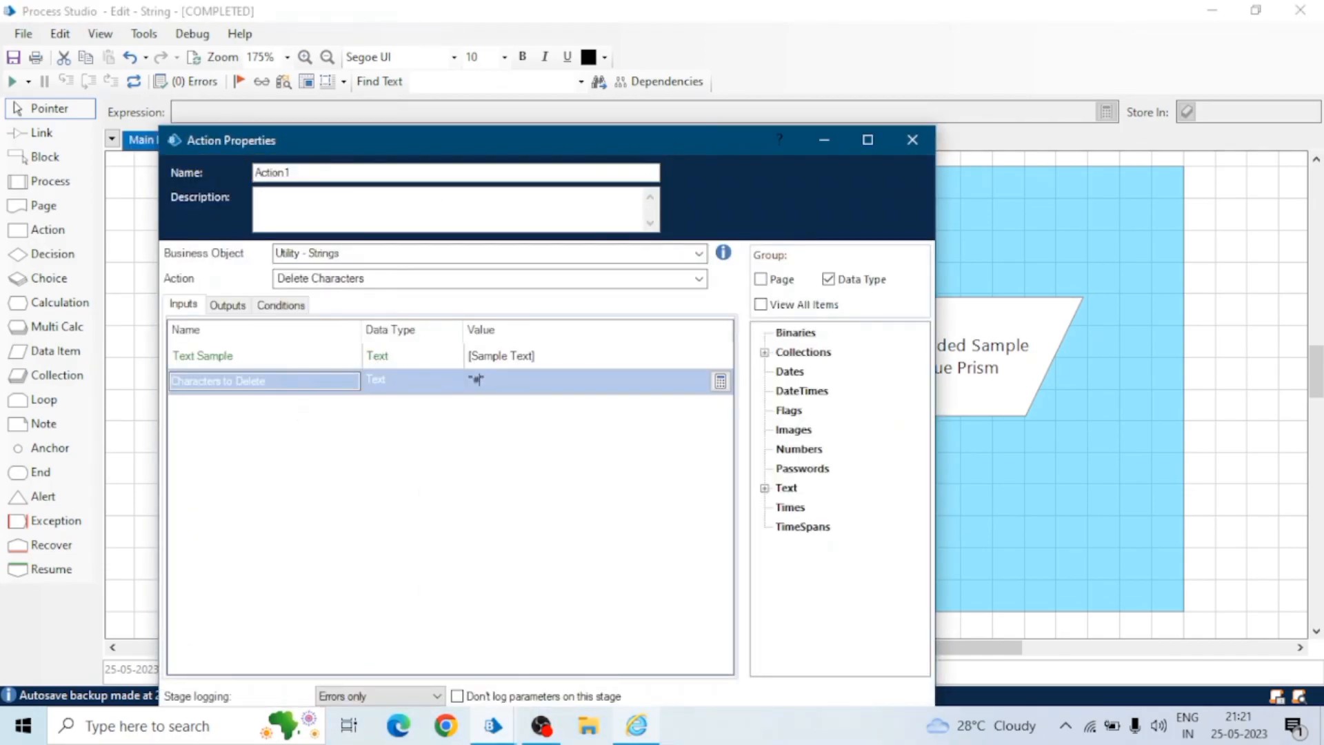
type("#1")
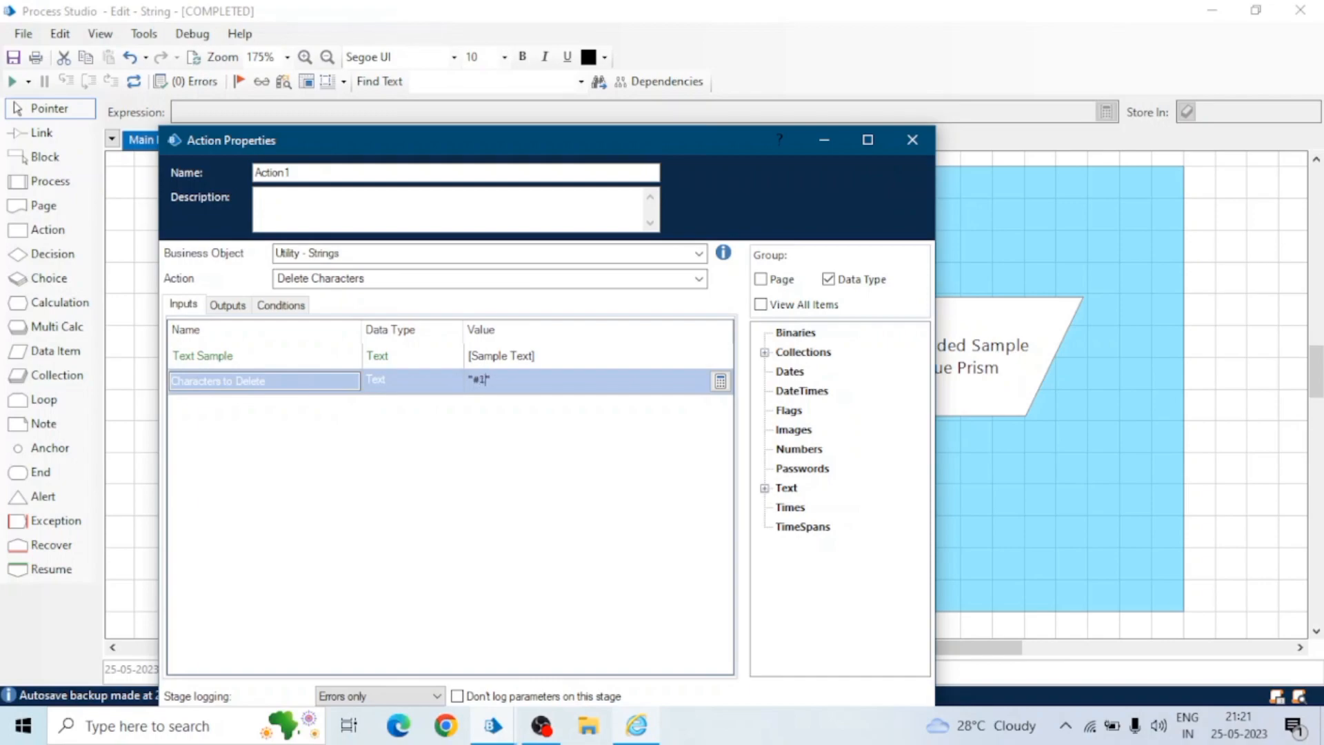
type("ue")
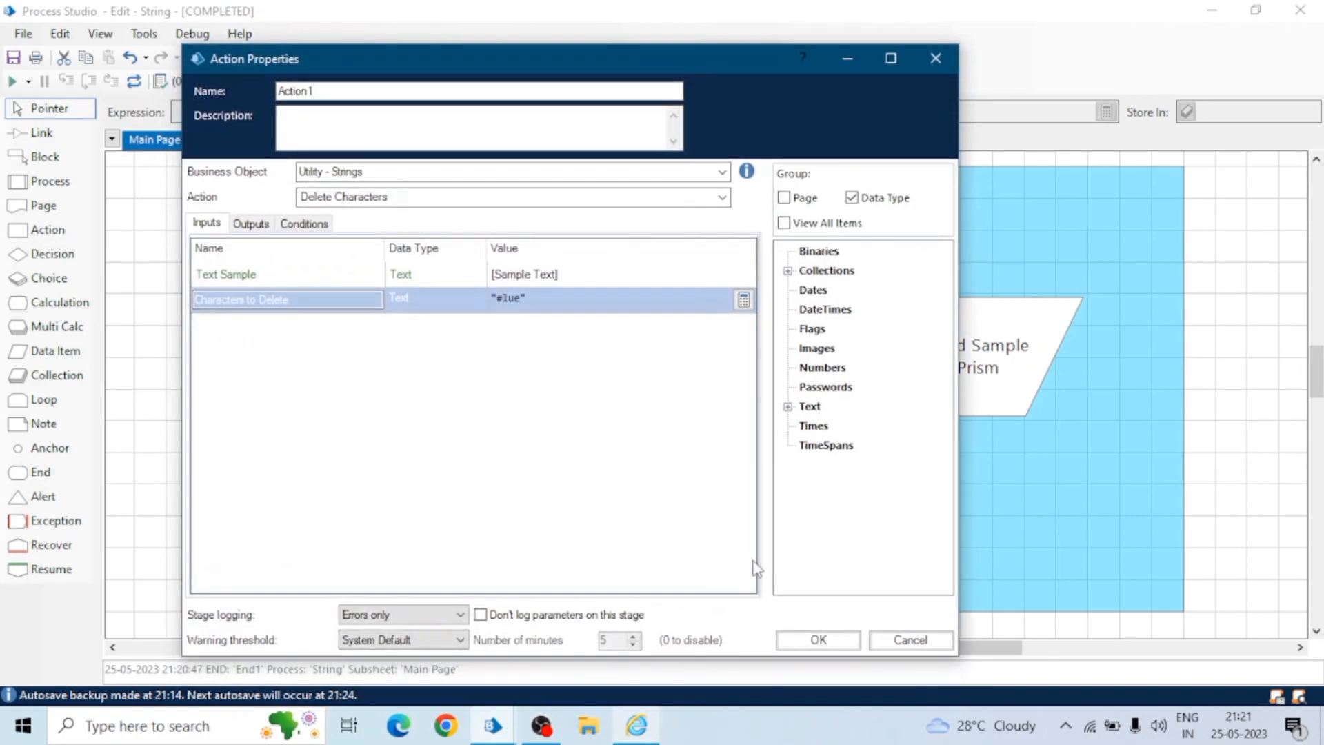
left_click(818, 640)
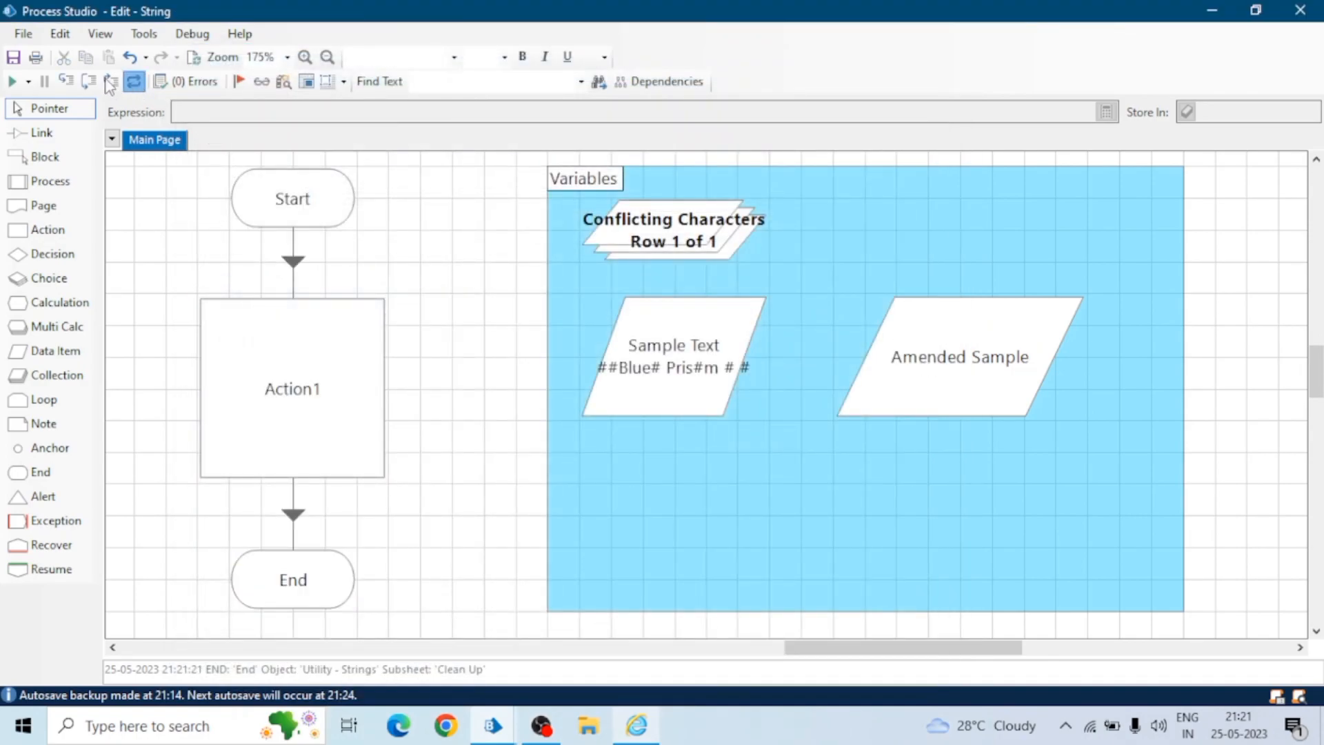
left_click(109, 82)
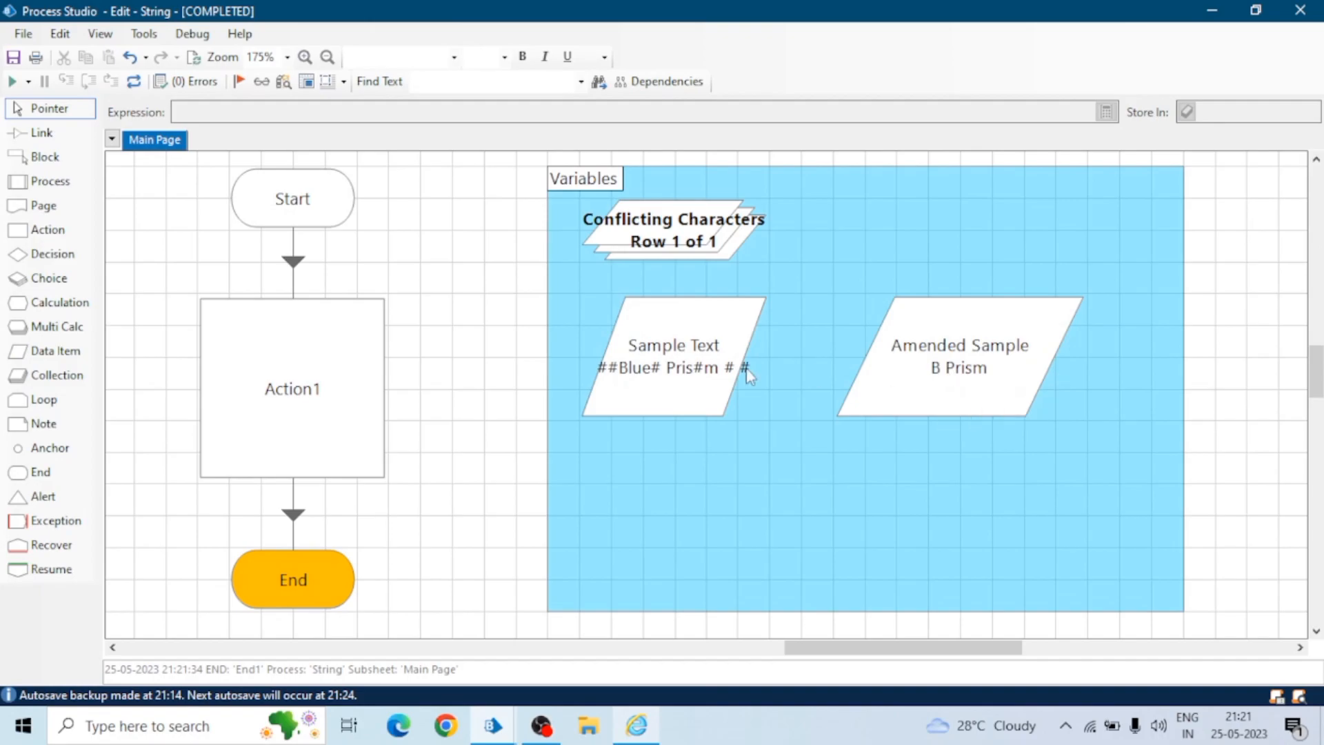
mouse_move(976, 411)
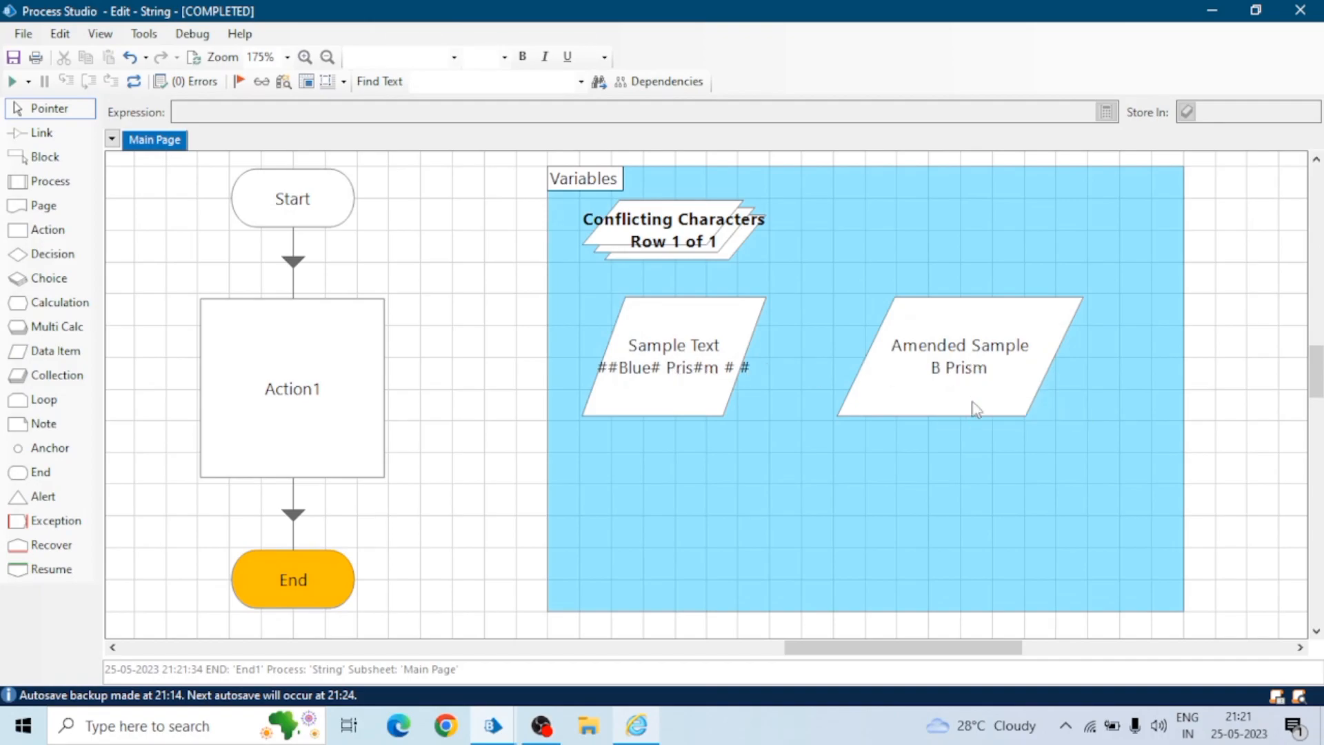
- Select the Sample Text data item once Amended Sample shows 'B Prism'
left_click(673, 361)
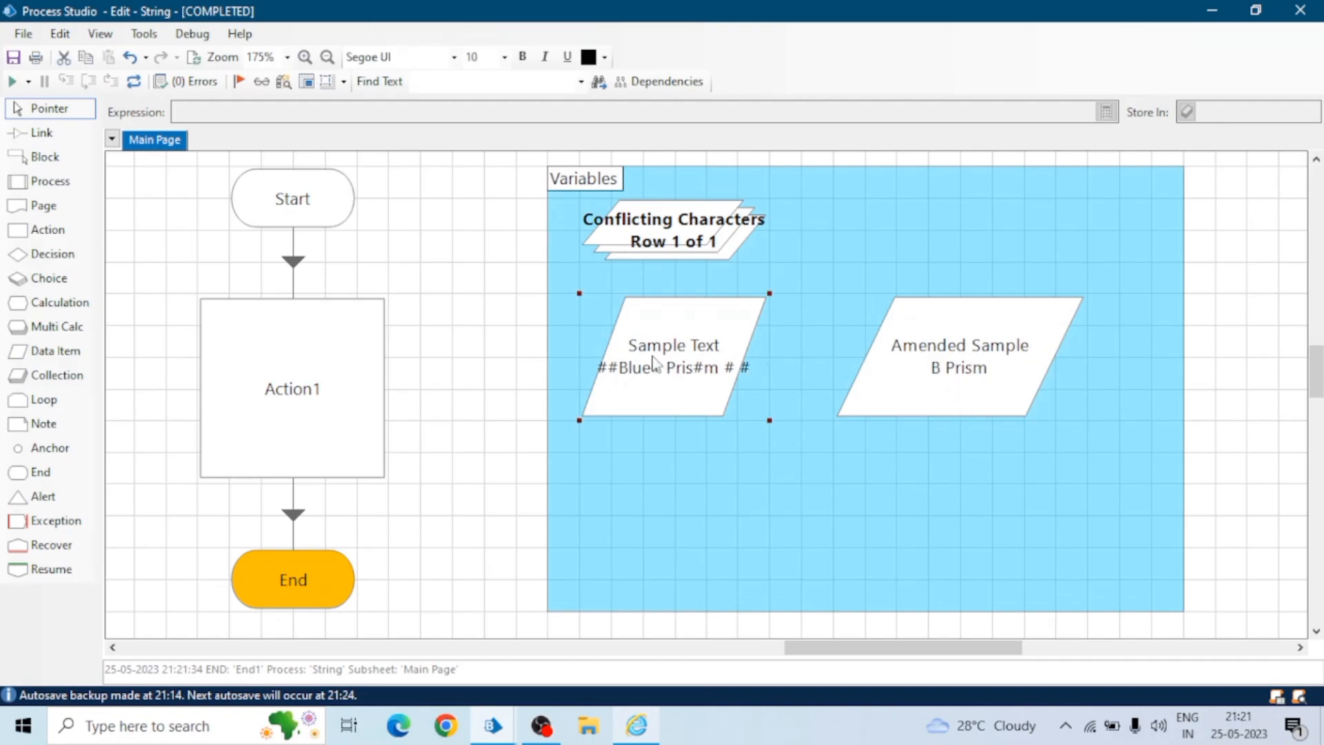
- Enter 'Black Berry Blue Berry Roy Snow' in Sample Text's initial value
double_click(673, 354)
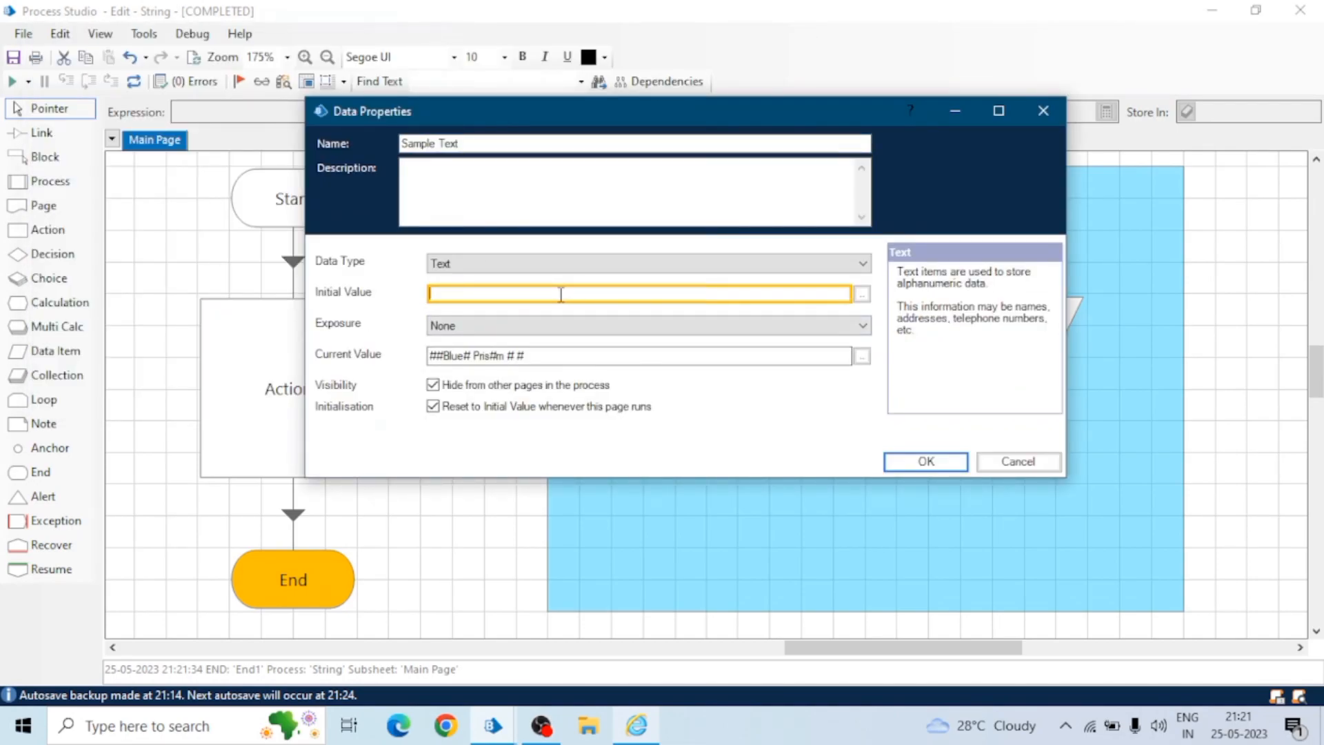
type("Black")
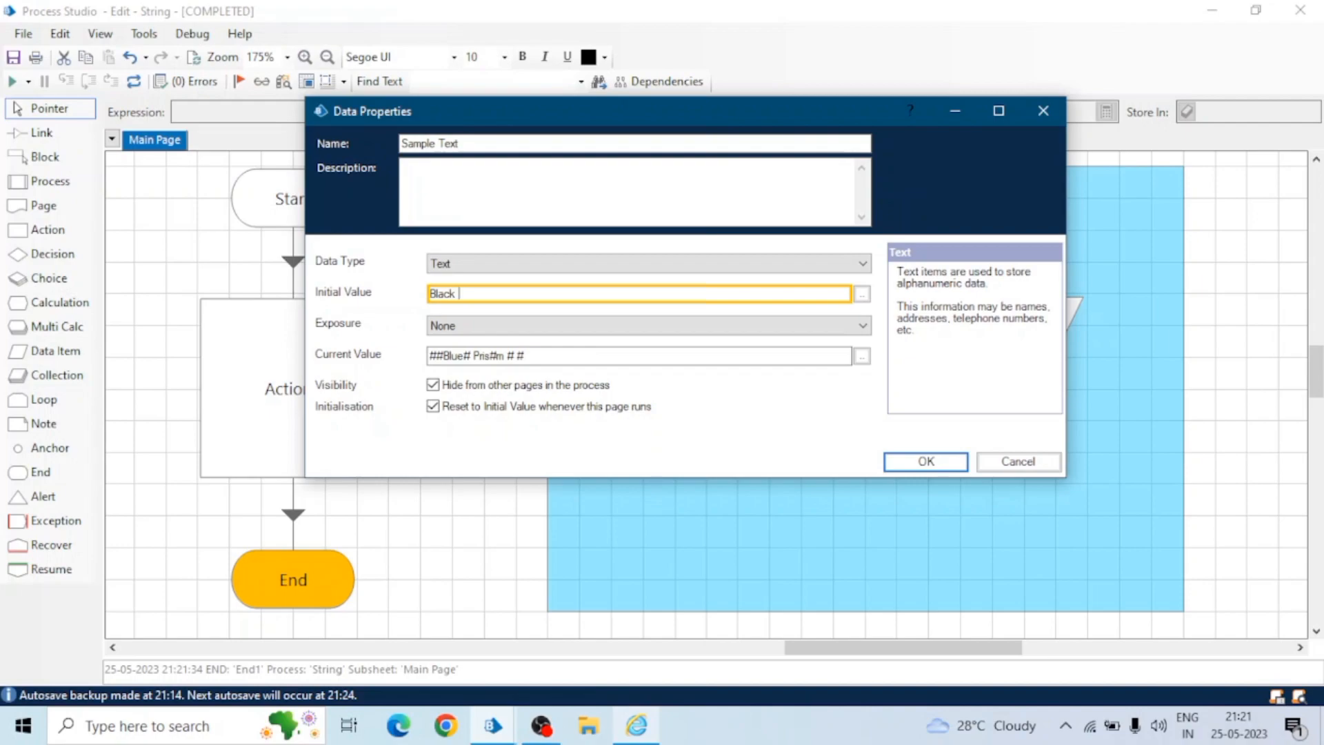
type("Berry Blue B")
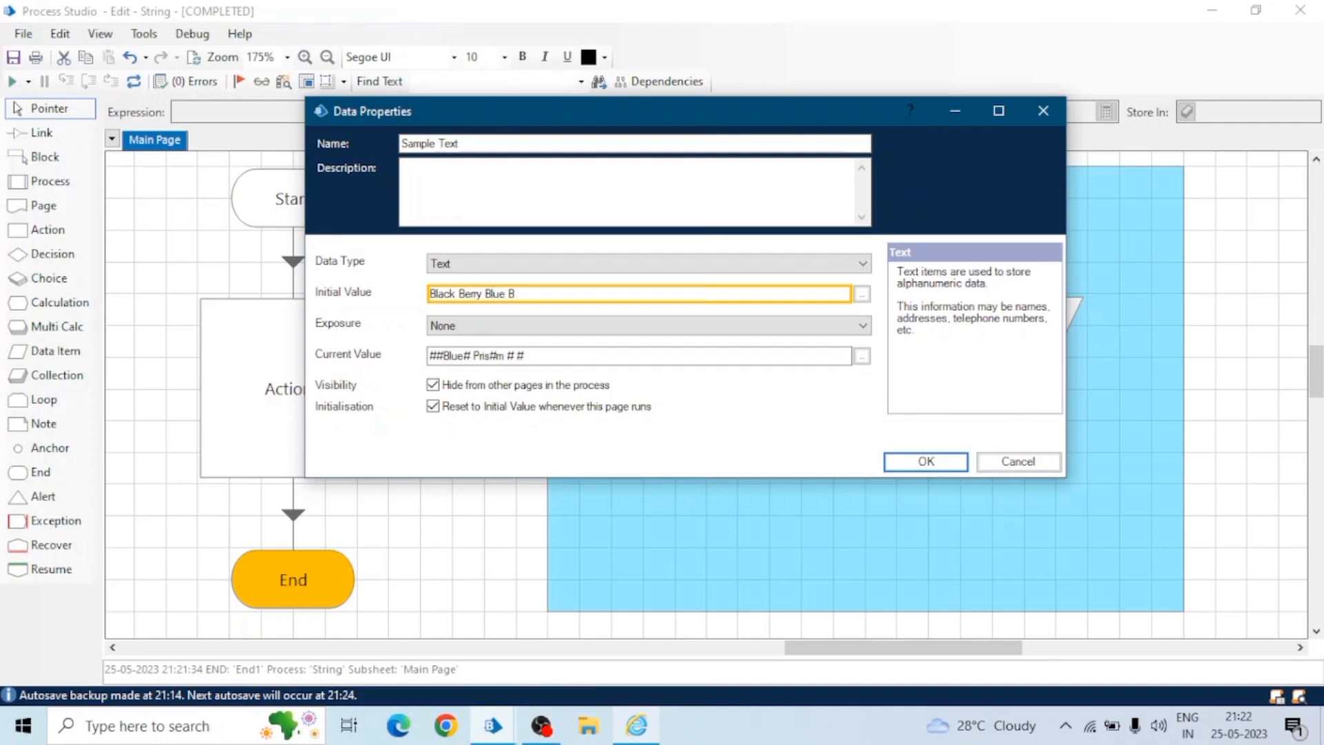
type("erry")
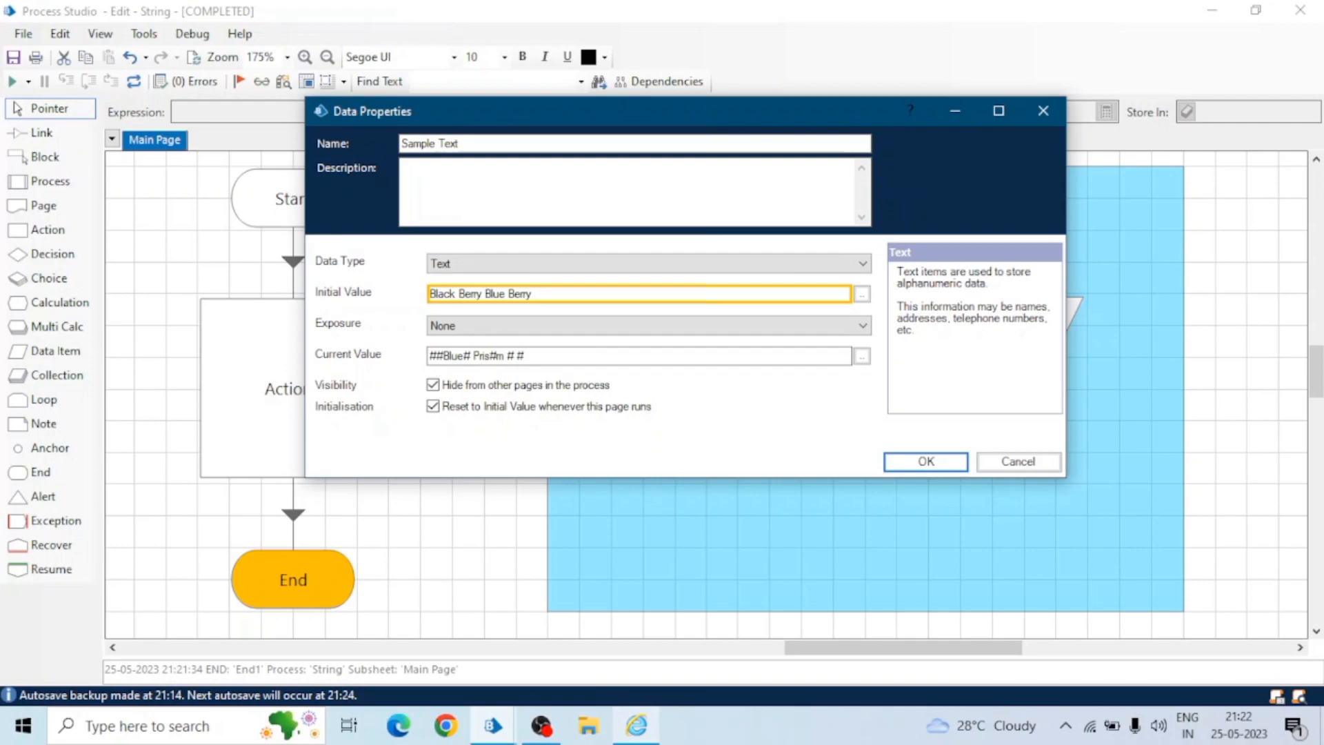
type("Roy")
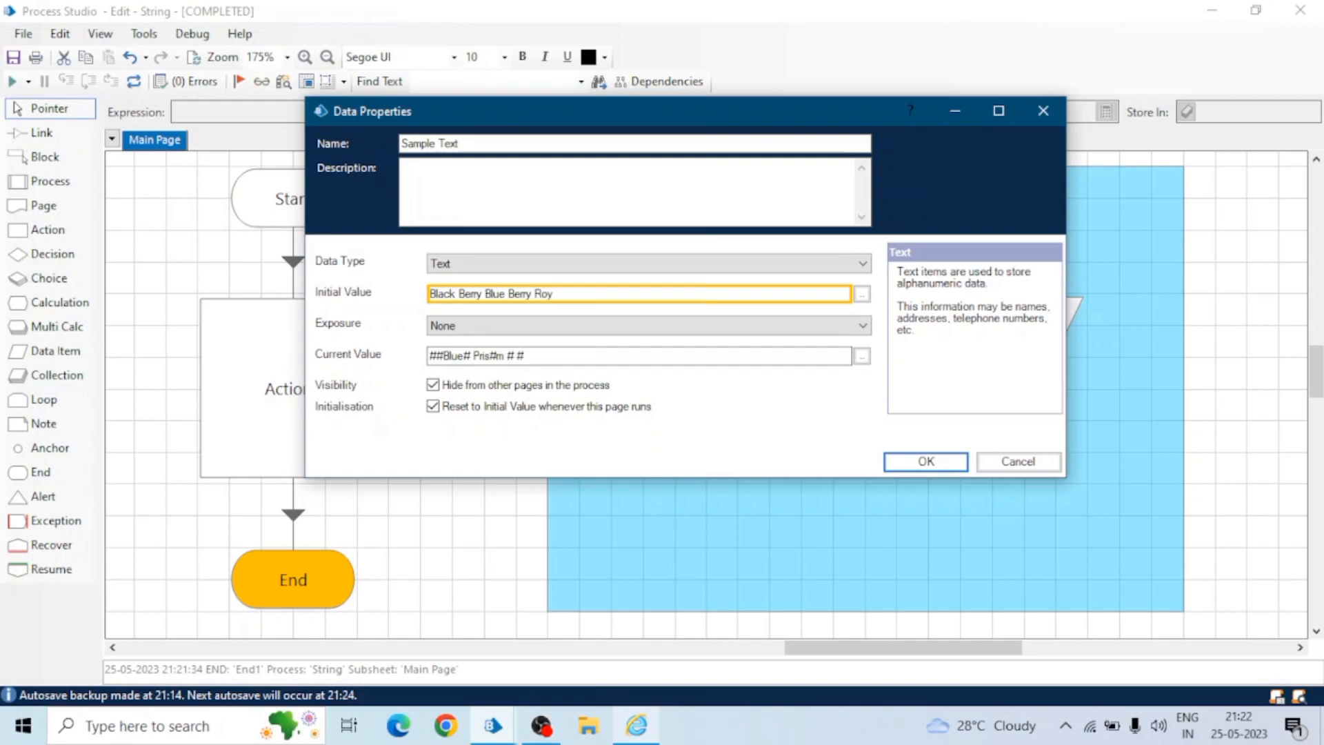
type("Snow")
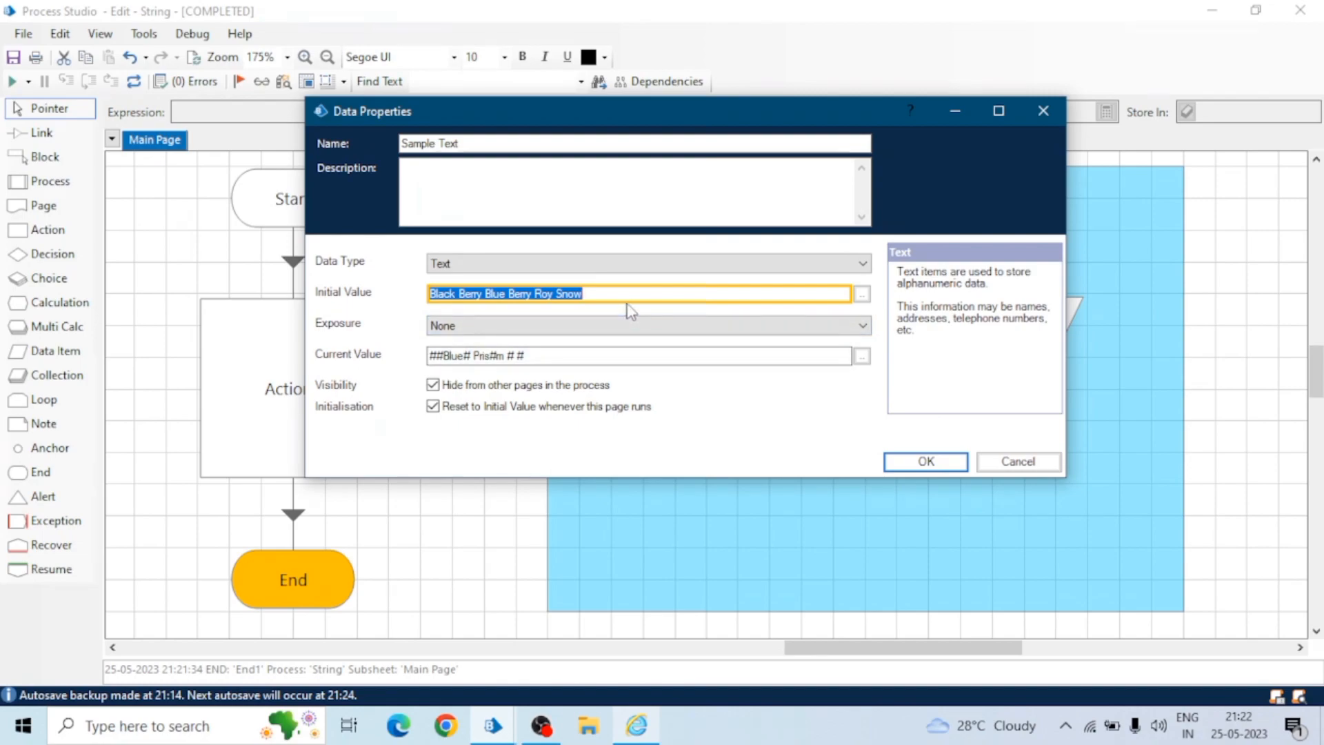
- Append ' now' to the end of the value and confirm it
left_click(641, 294)
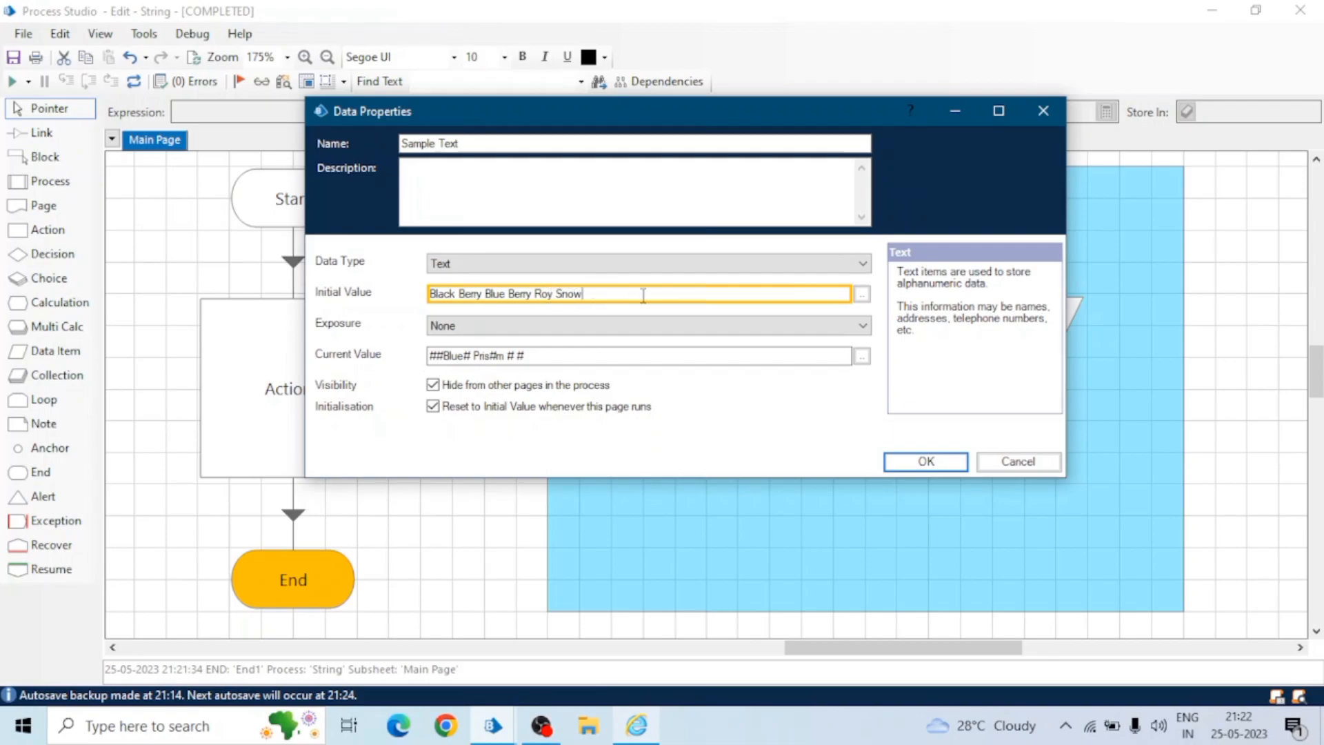
type("n")
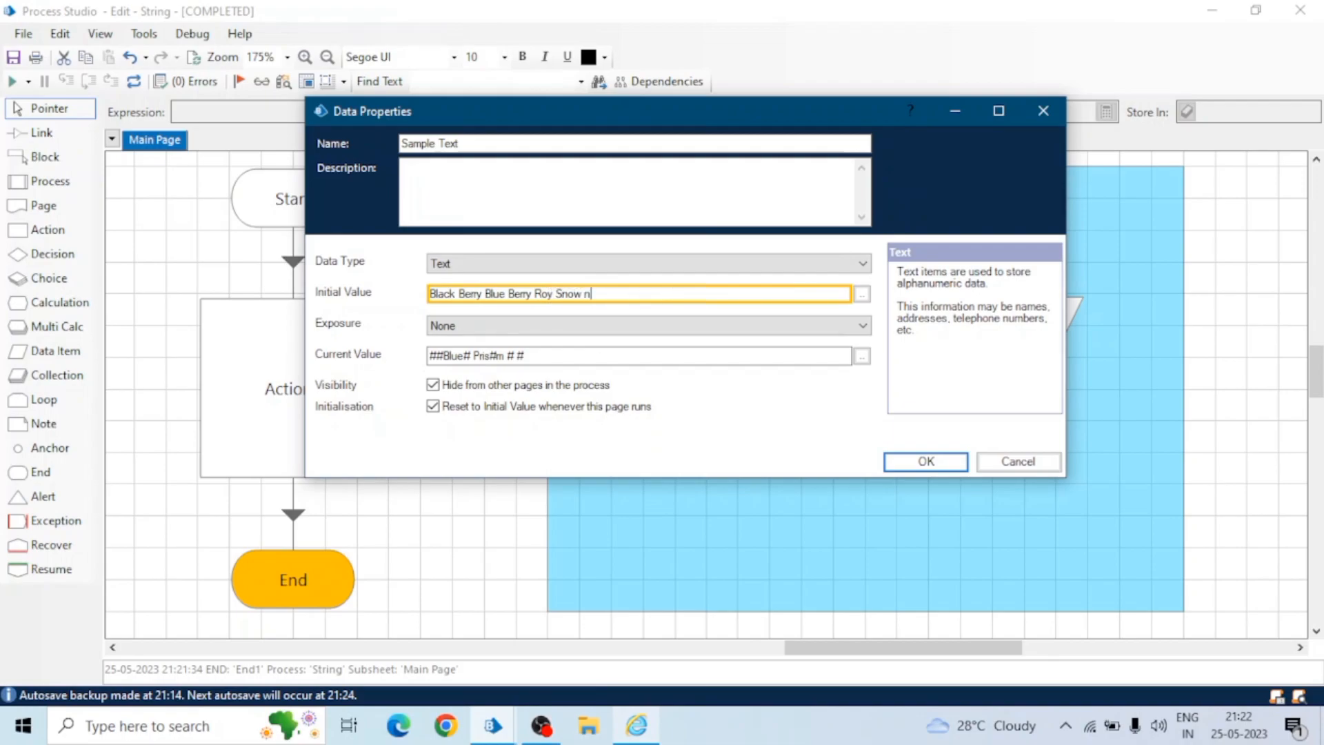
type("ow")
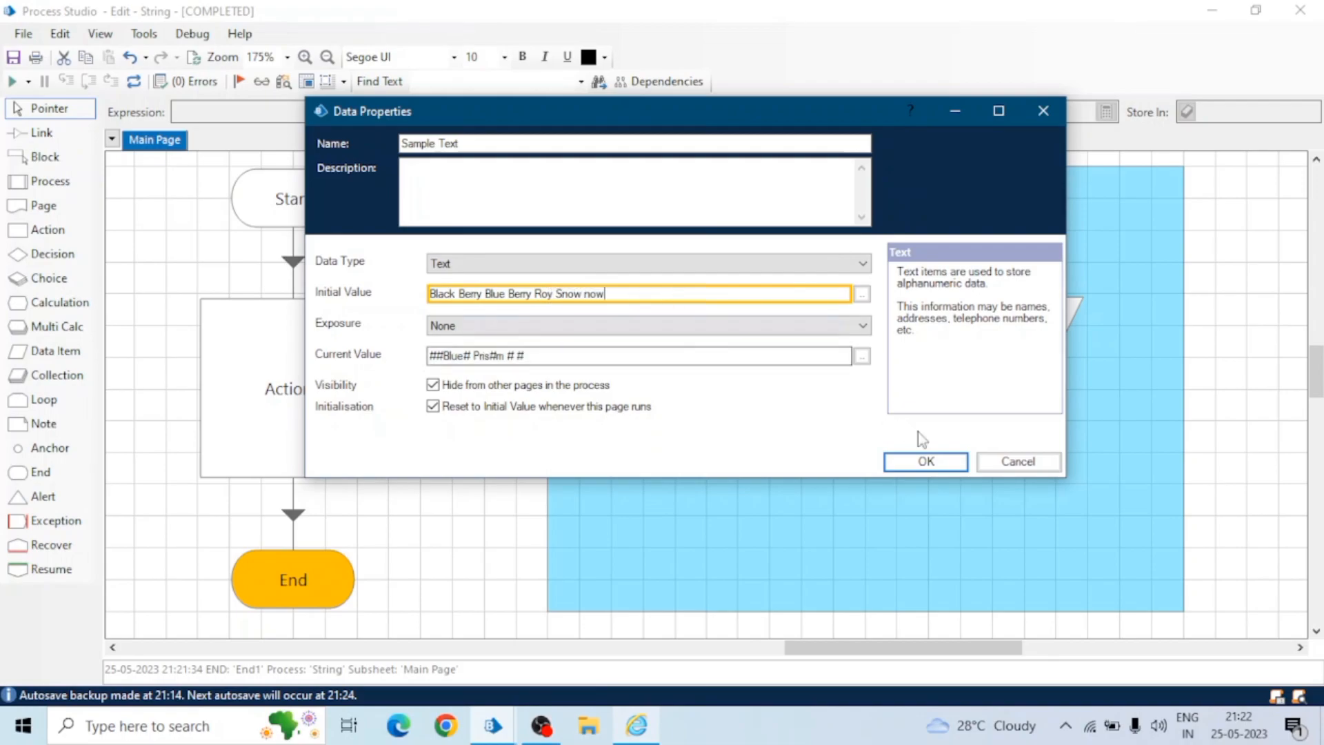
left_click(926, 461)
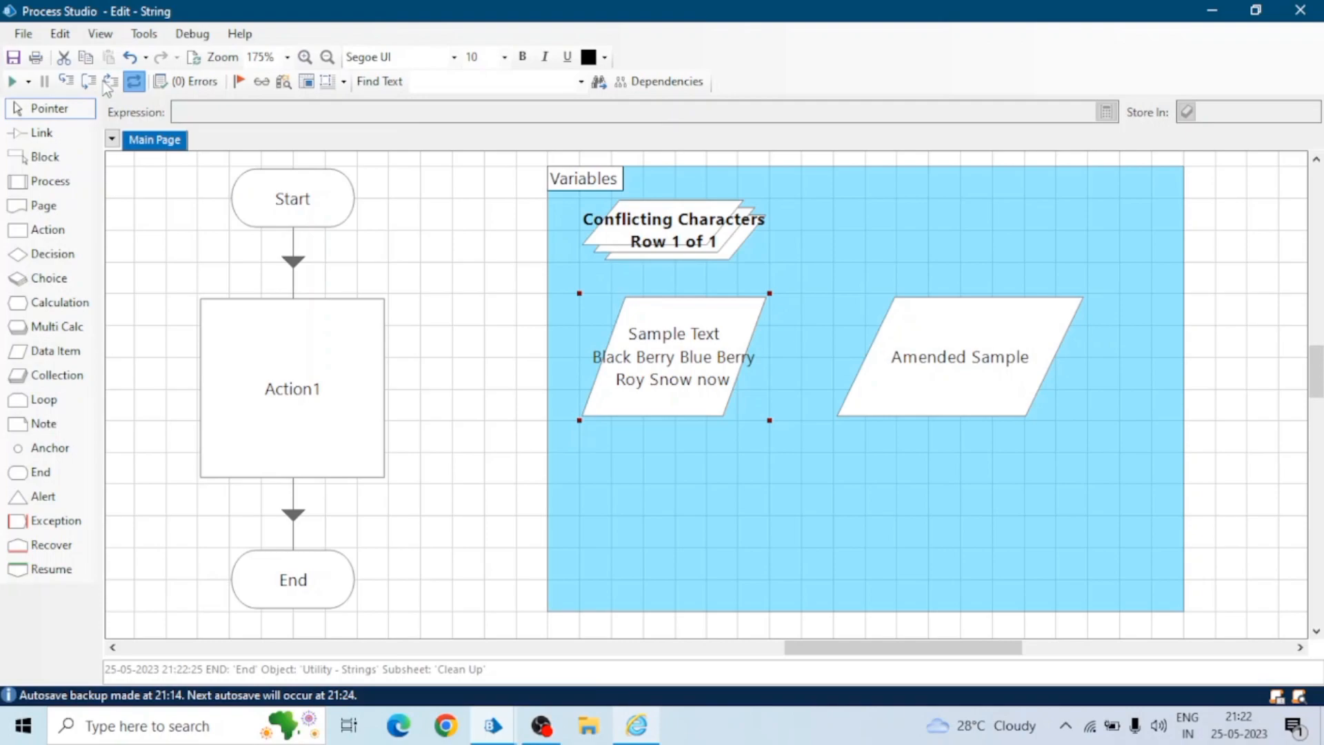
- Step the process to End, giving Amended Sample 'Back Brry B Brry Roy Snow now'
left_click(109, 82)
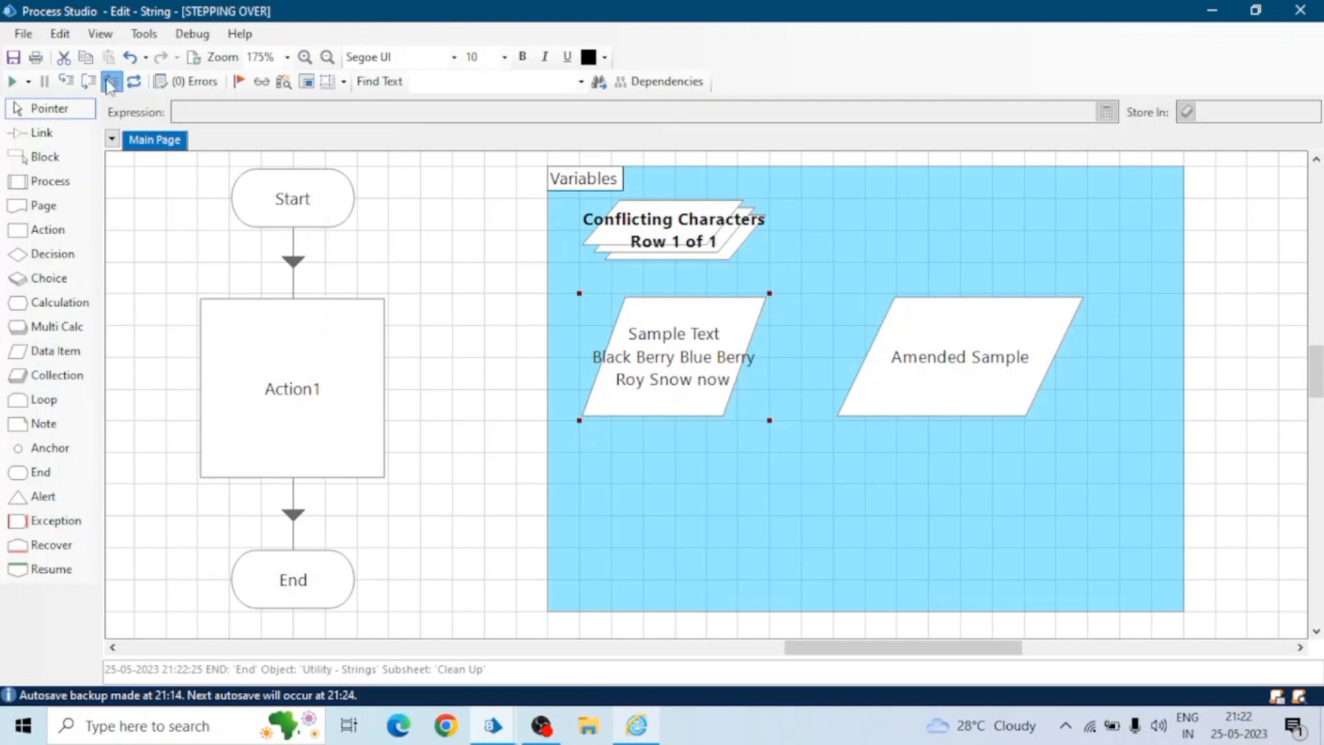
left_click(108, 81)
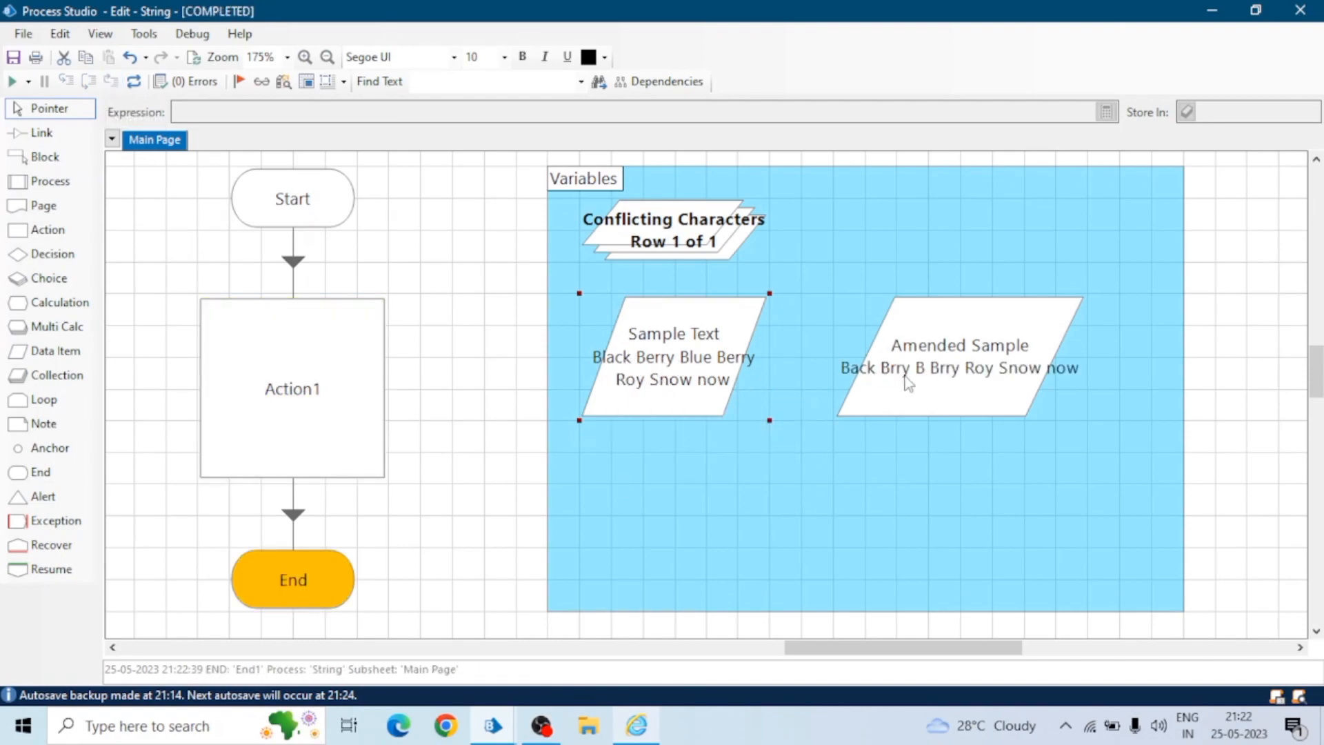
left_click(293, 371)
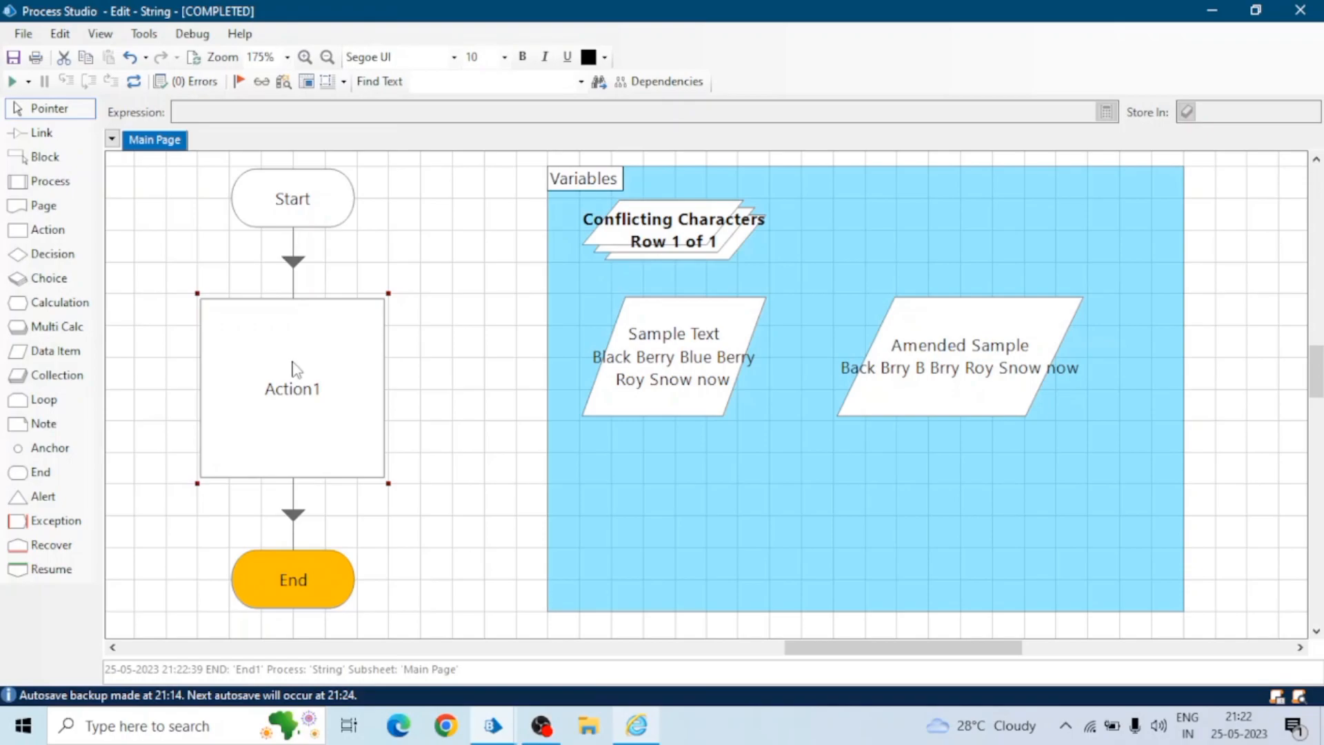
- Change Action1's Characters to Delete to '#now', run, and reset the process
double_click(292, 389)
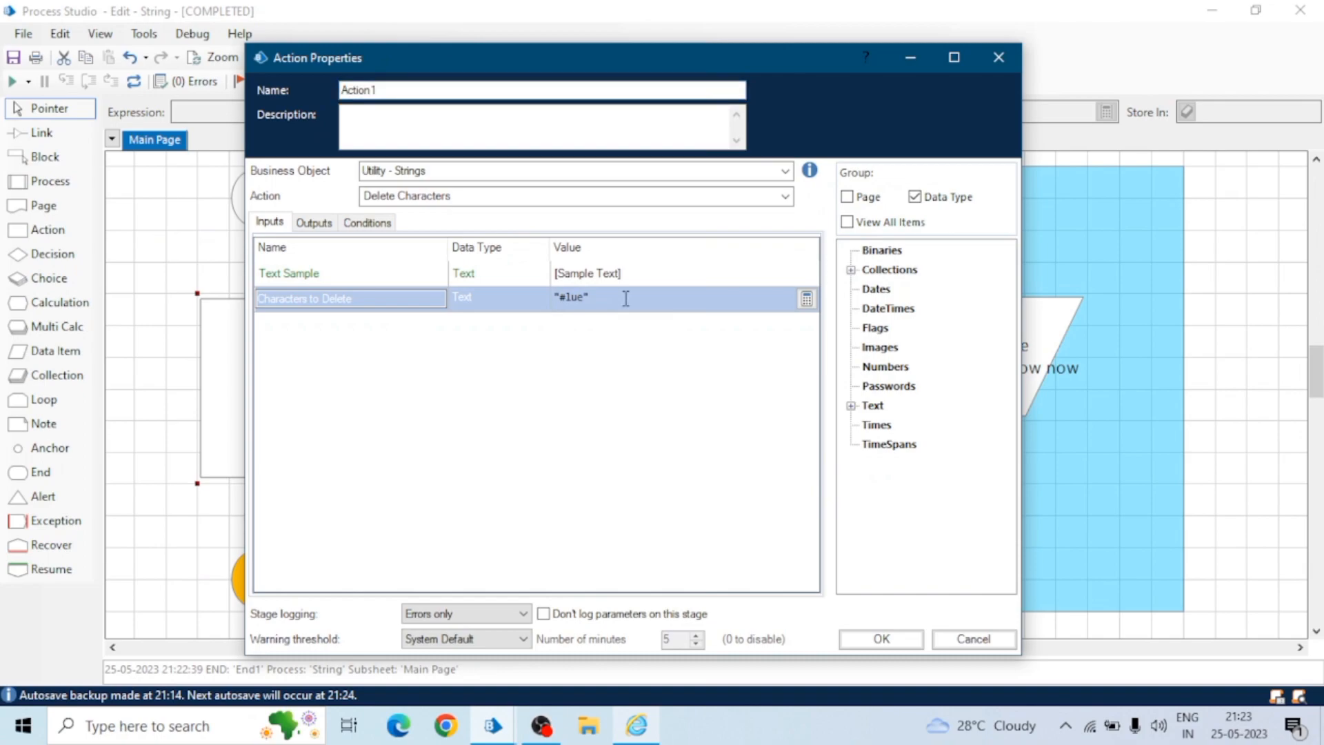
type("now")
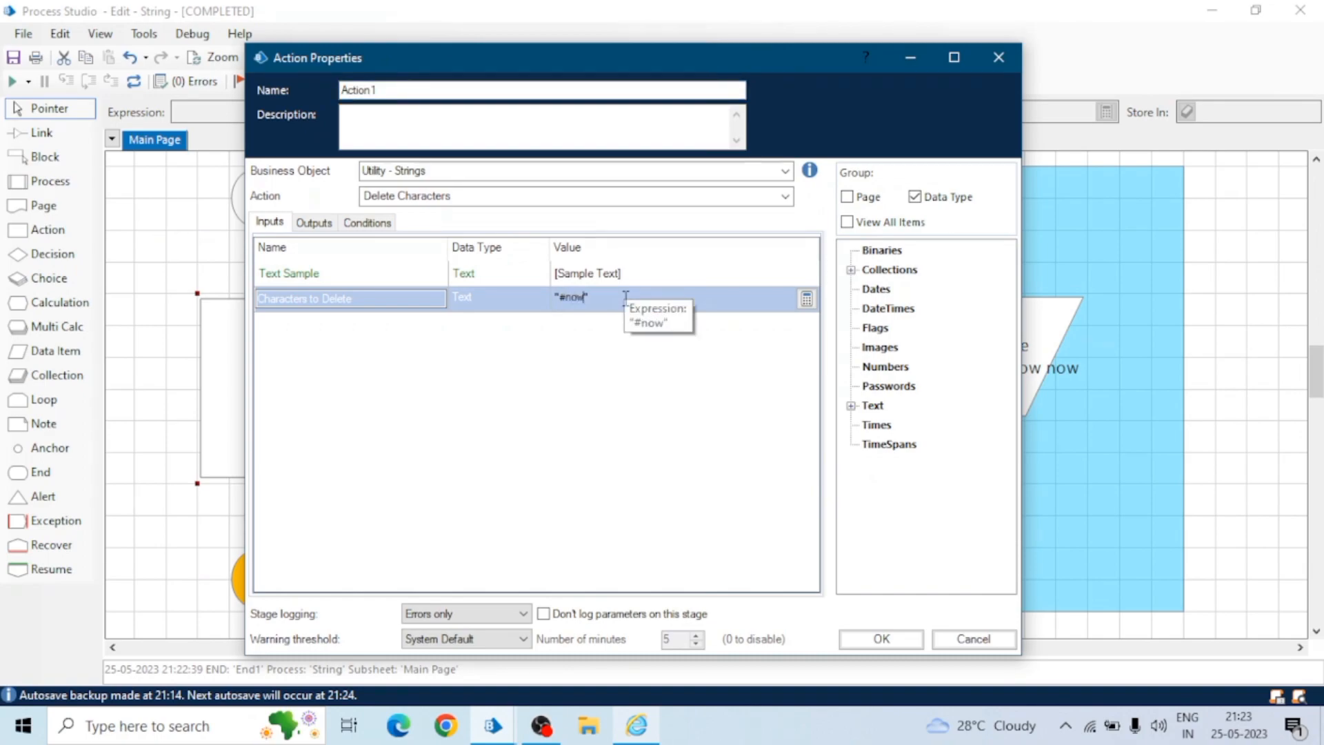
mouse_move(868, 619)
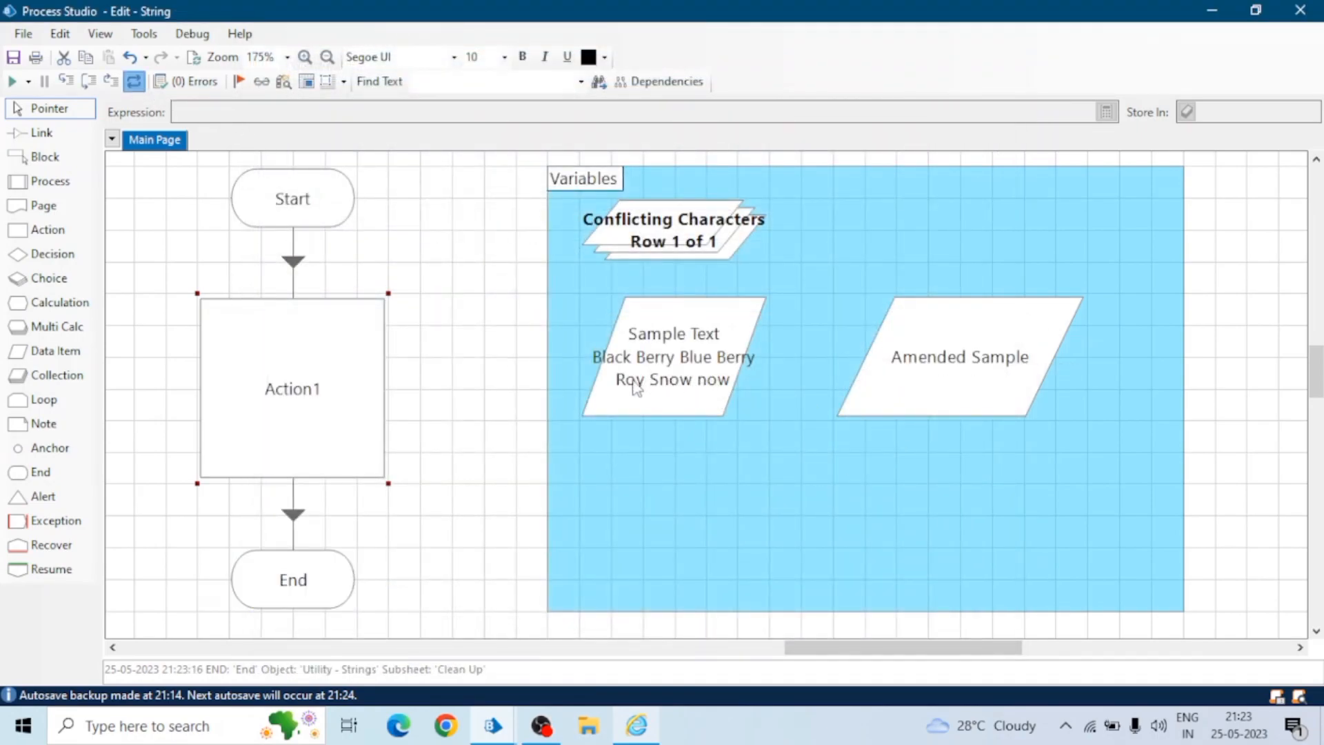
mouse_move(686, 365)
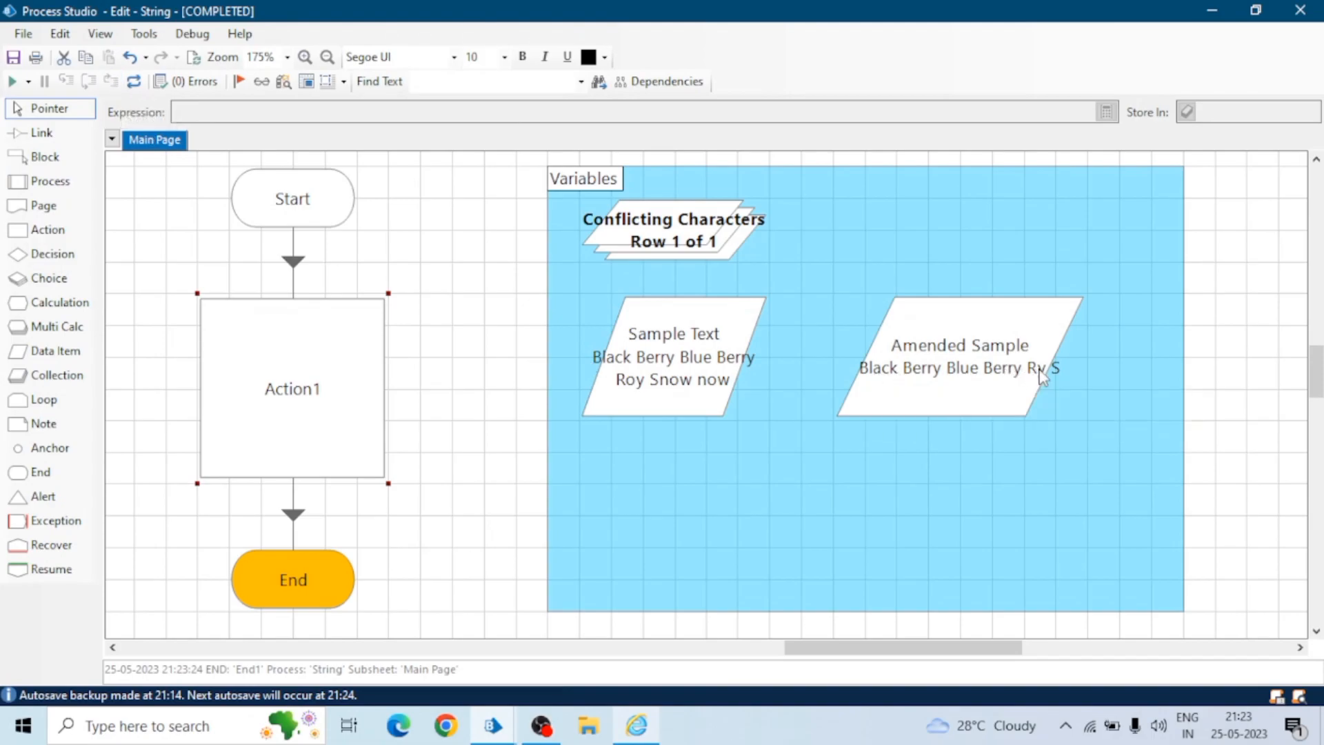
left_click(132, 82)
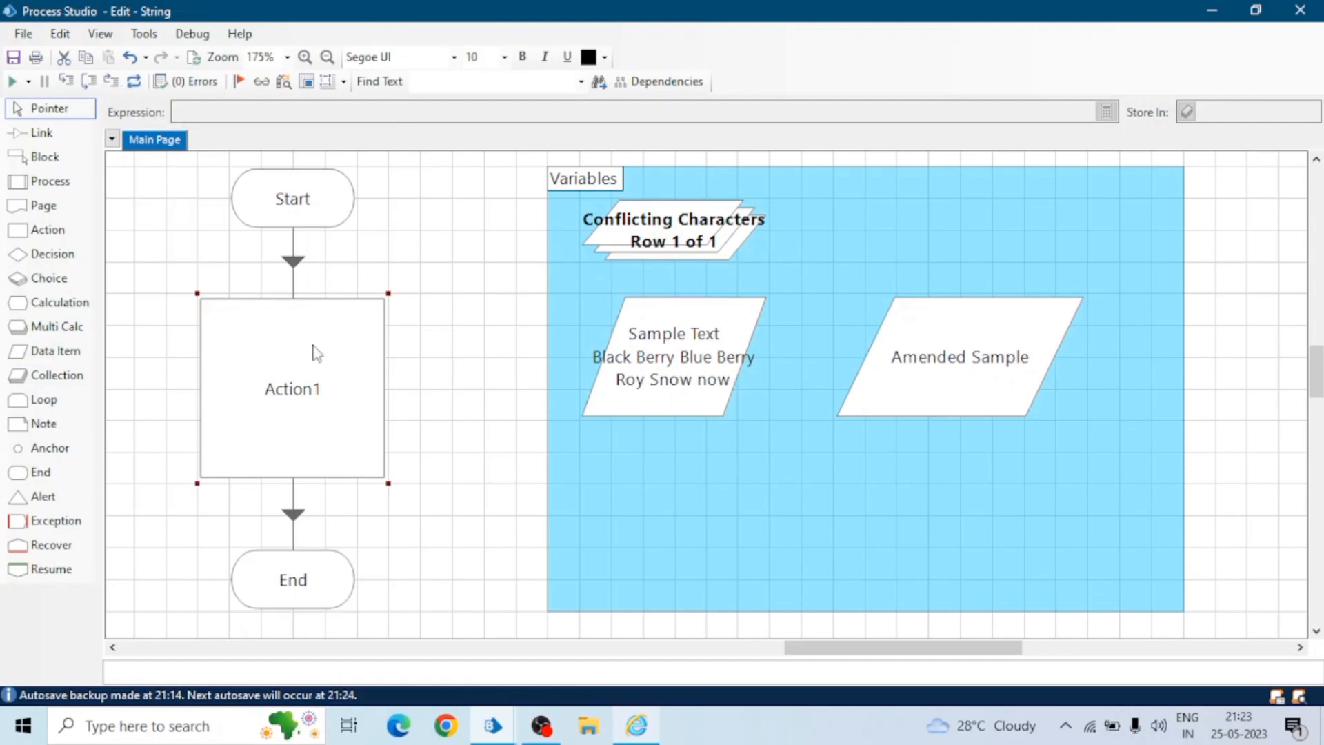
- Switch Action1 to Escape Sendkeys String on Sample Text, storing output in Amended Sample
double_click(291, 389)
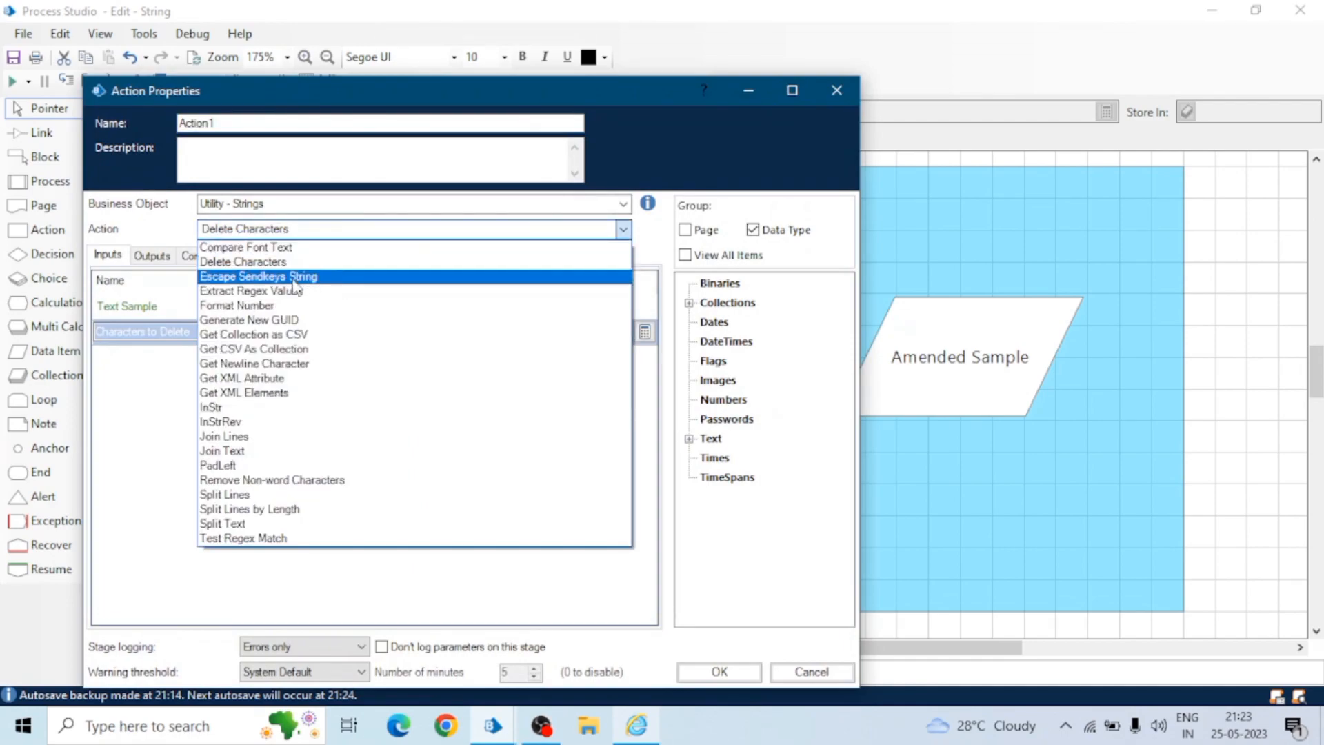
left_click(258, 277)
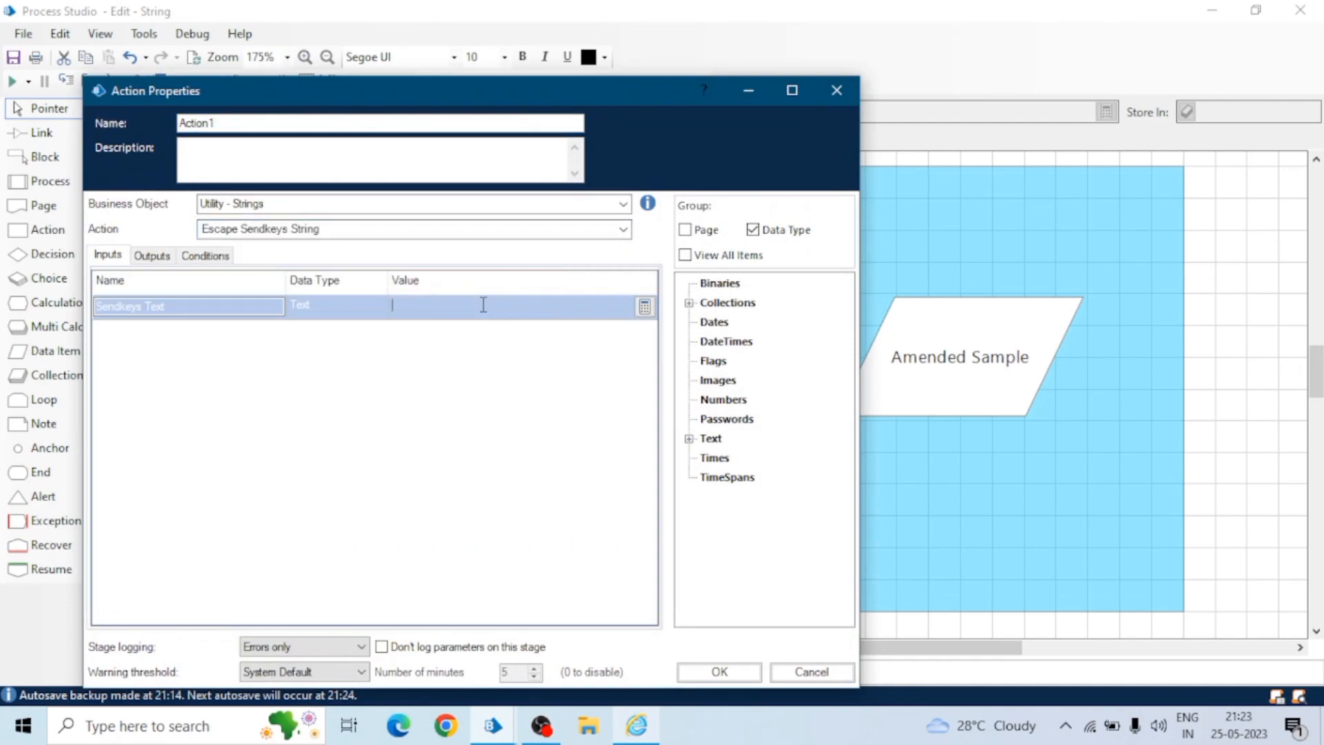
left_click(690, 439)
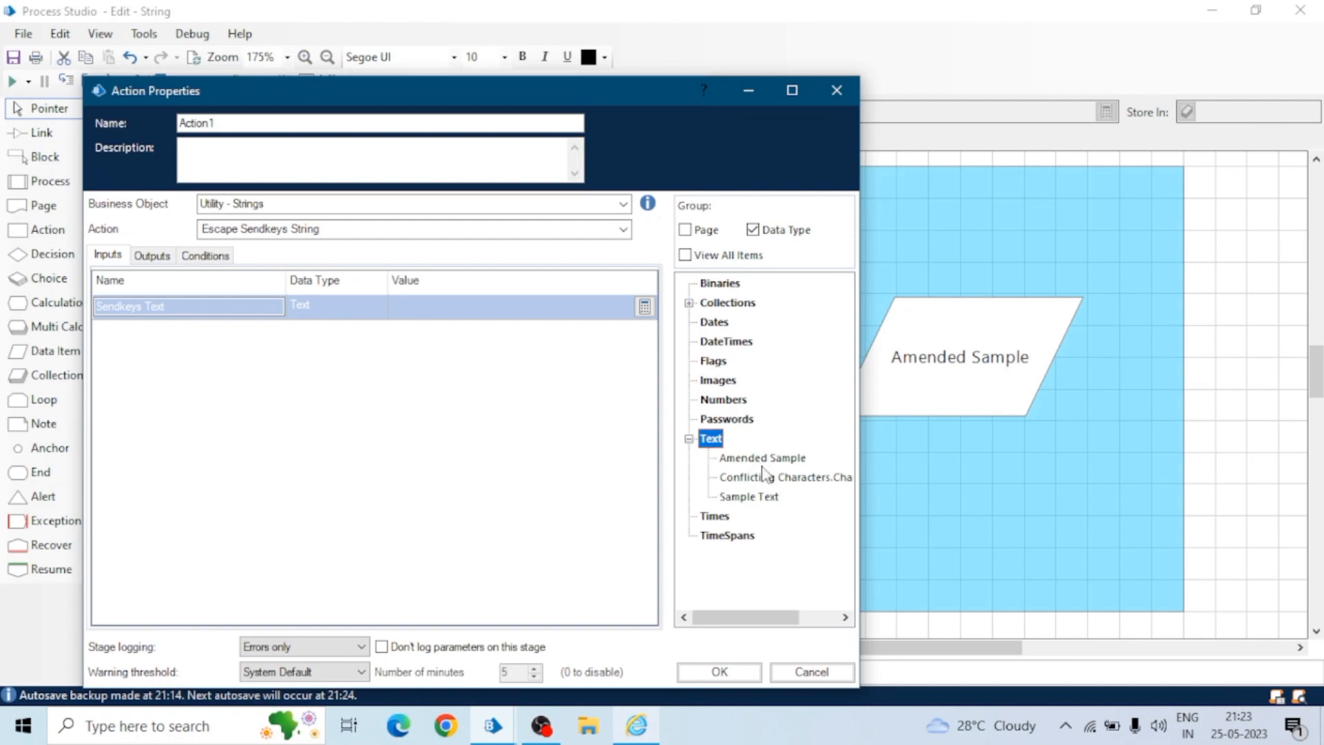
left_click(749, 496)
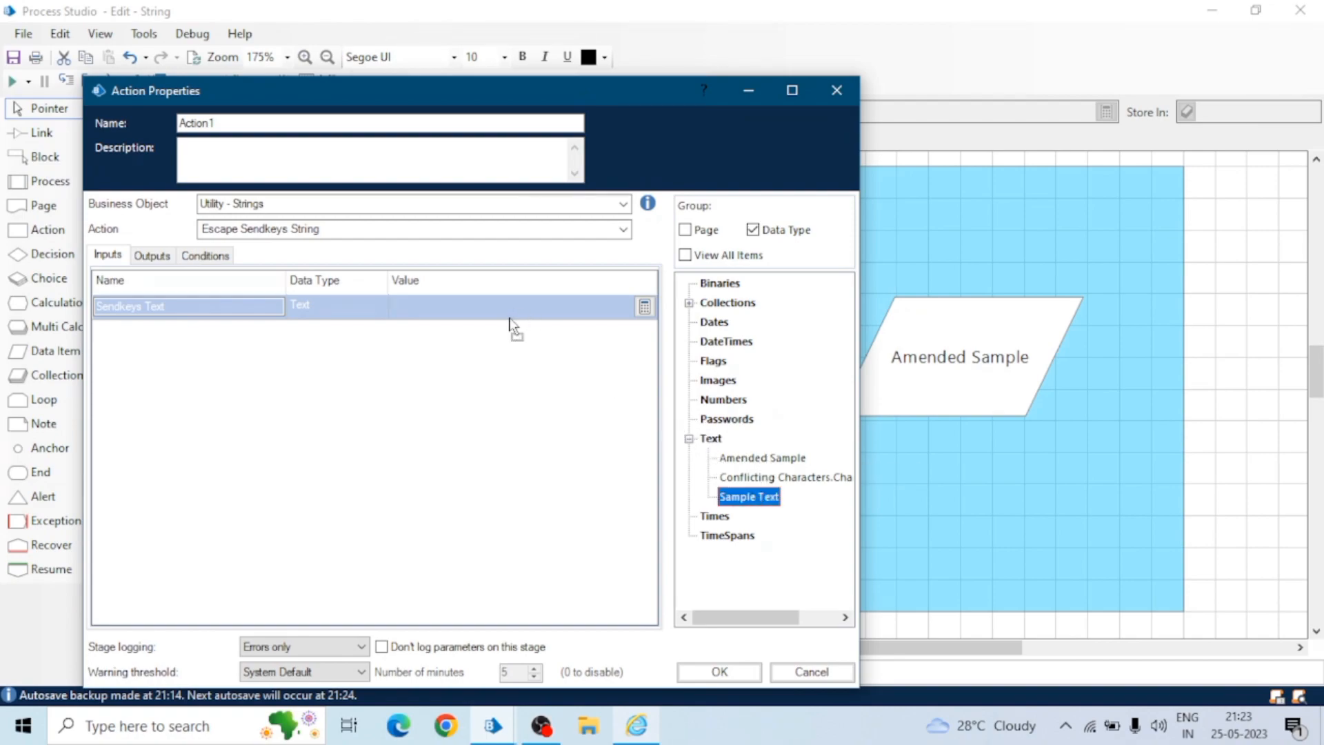
mouse_move(446, 309)
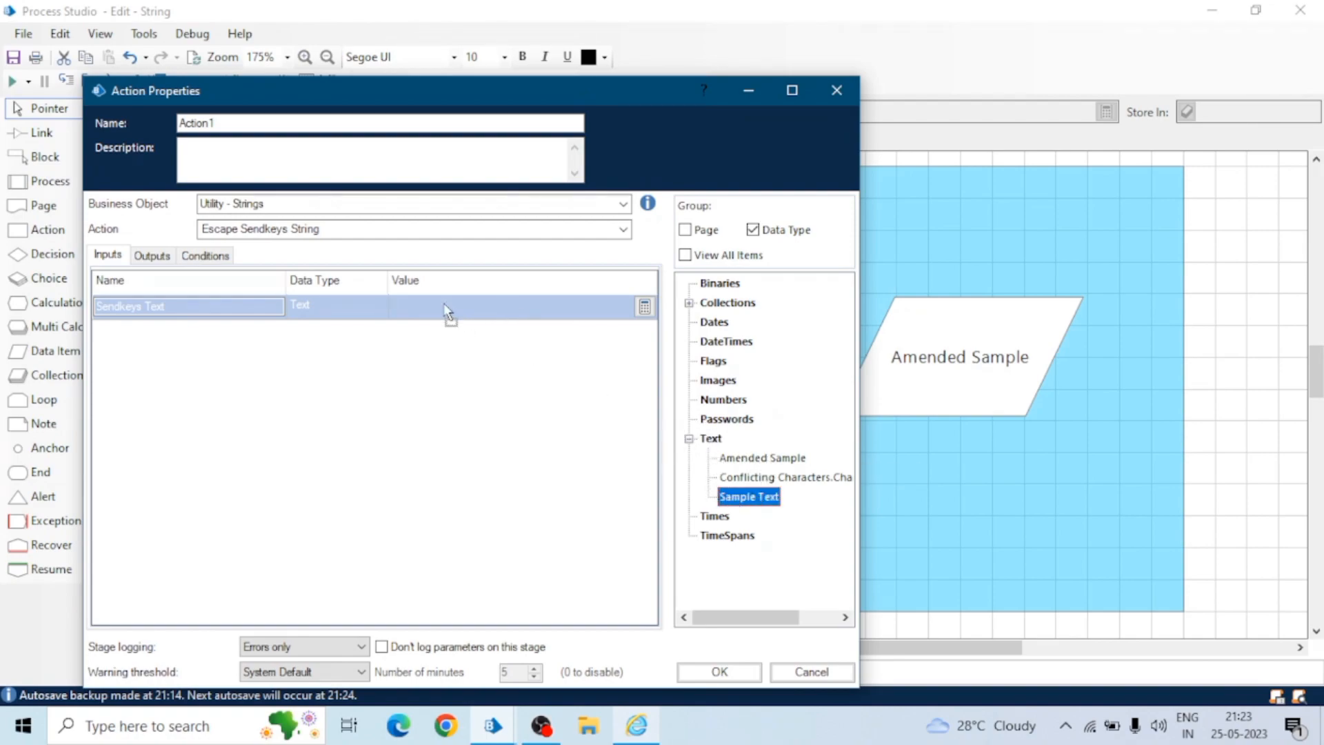
left_click(152, 255)
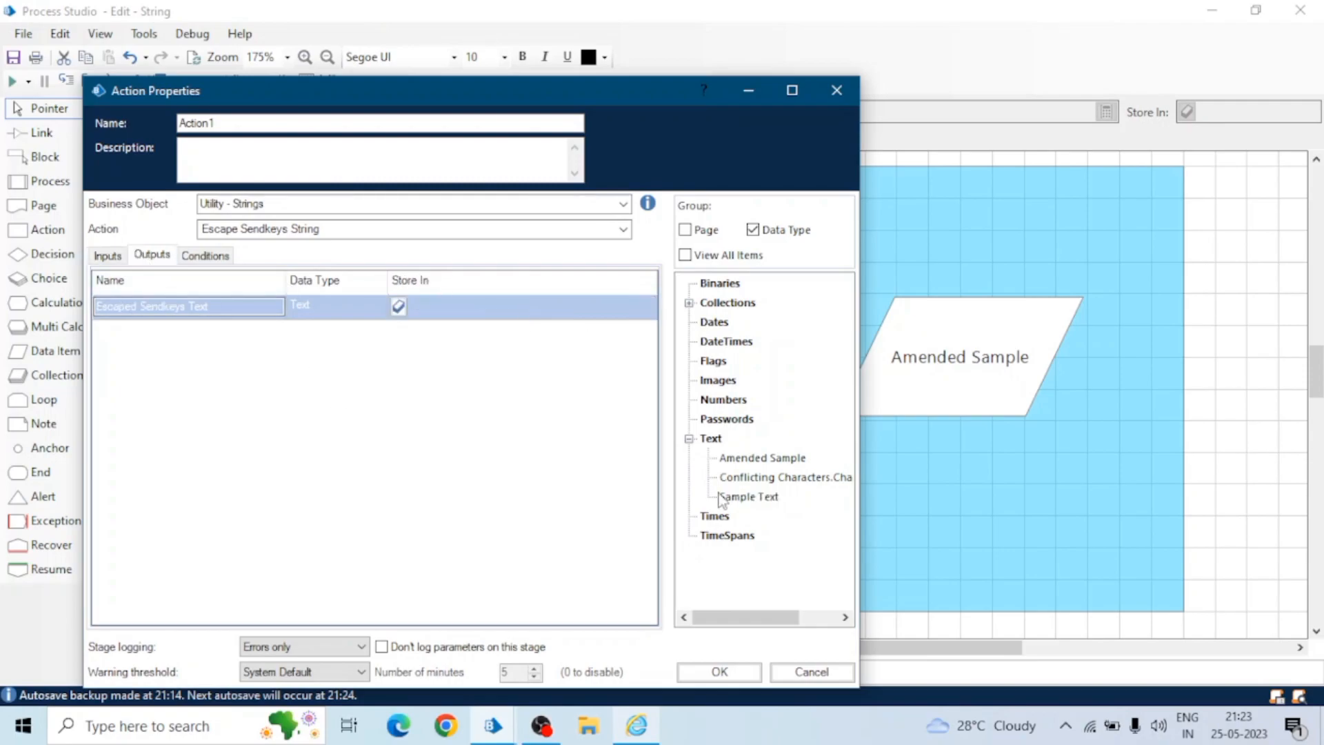
double_click(762, 458)
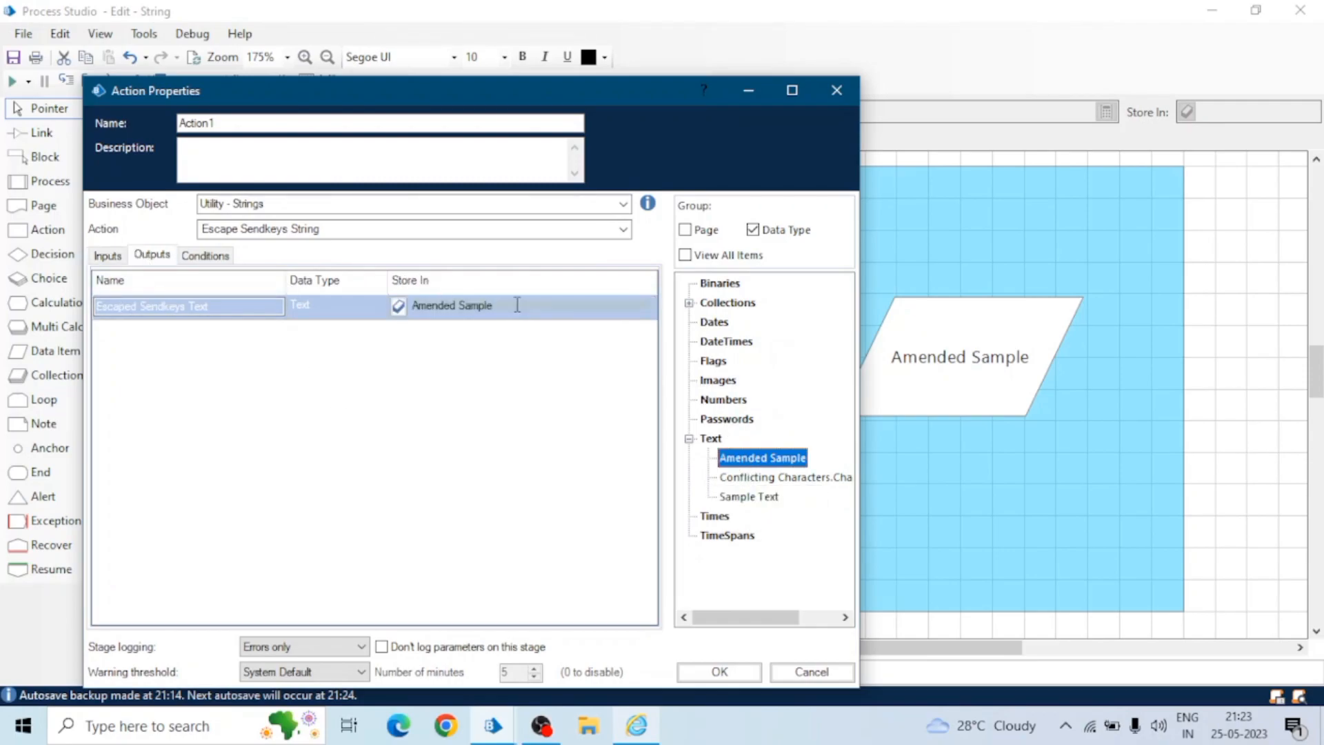
left_click(719, 672)
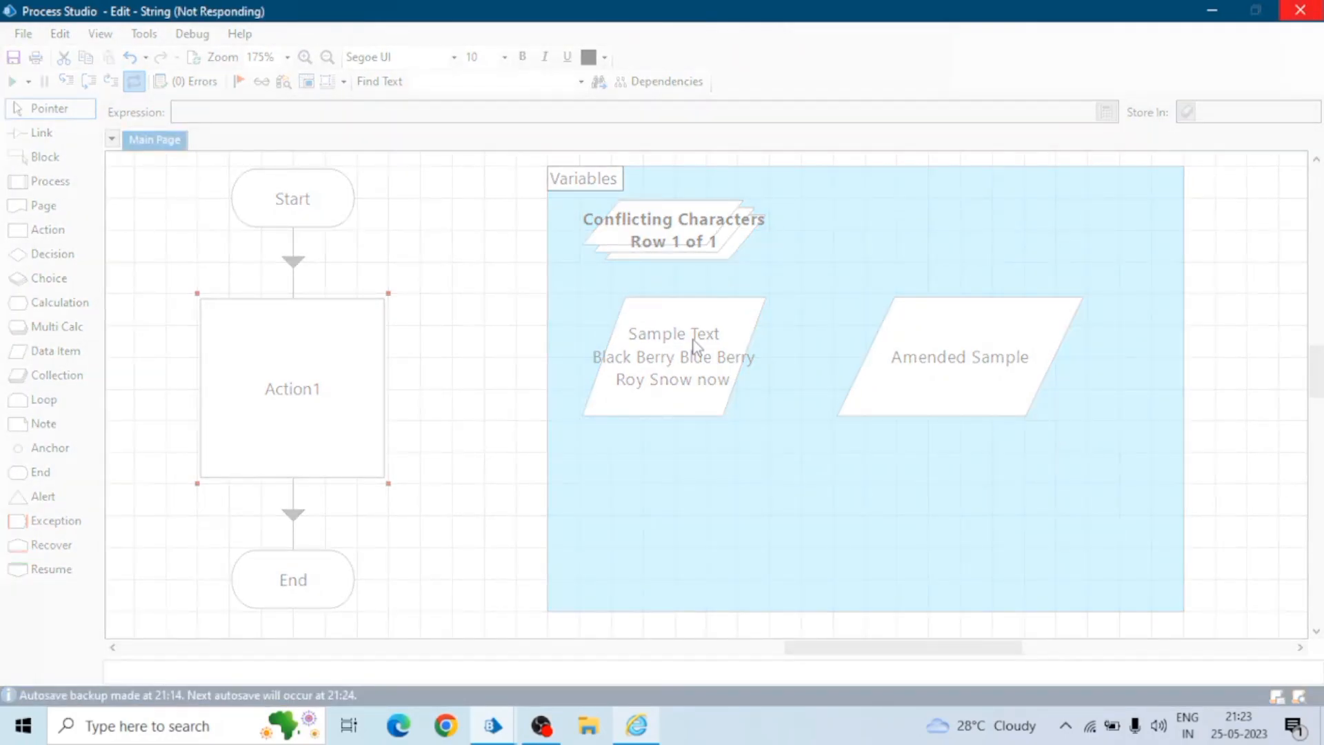
- Replace the text after 'Black' so Sample Text reads 'Black (Ctrl+C)'
double_click(673, 355)
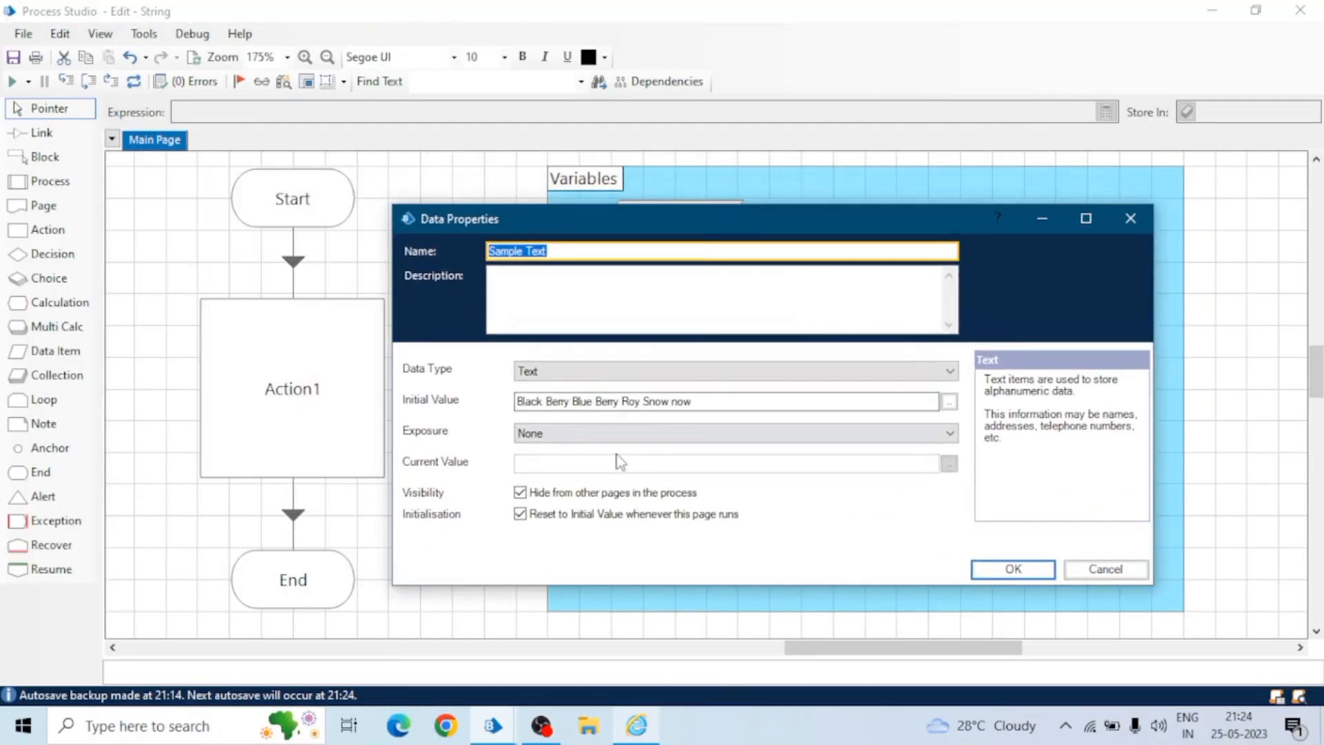
left_click(540, 401)
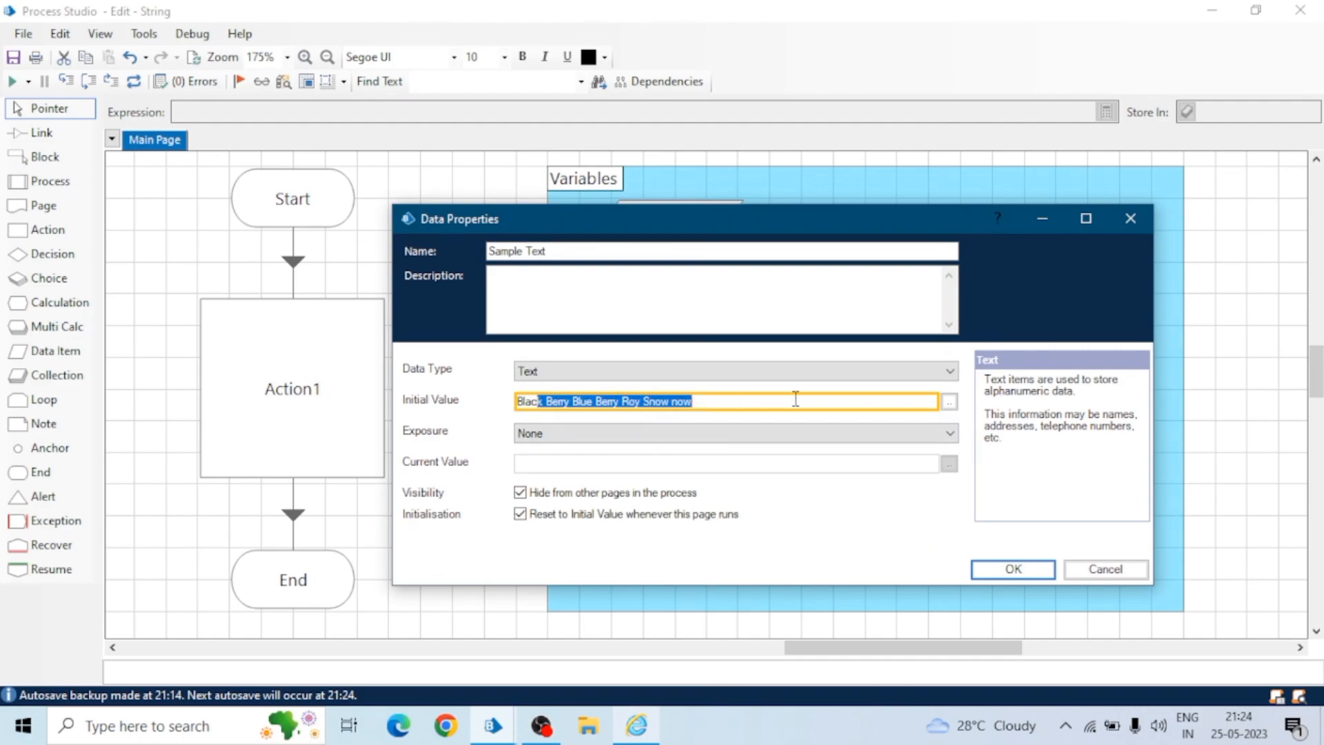
key("Delete")
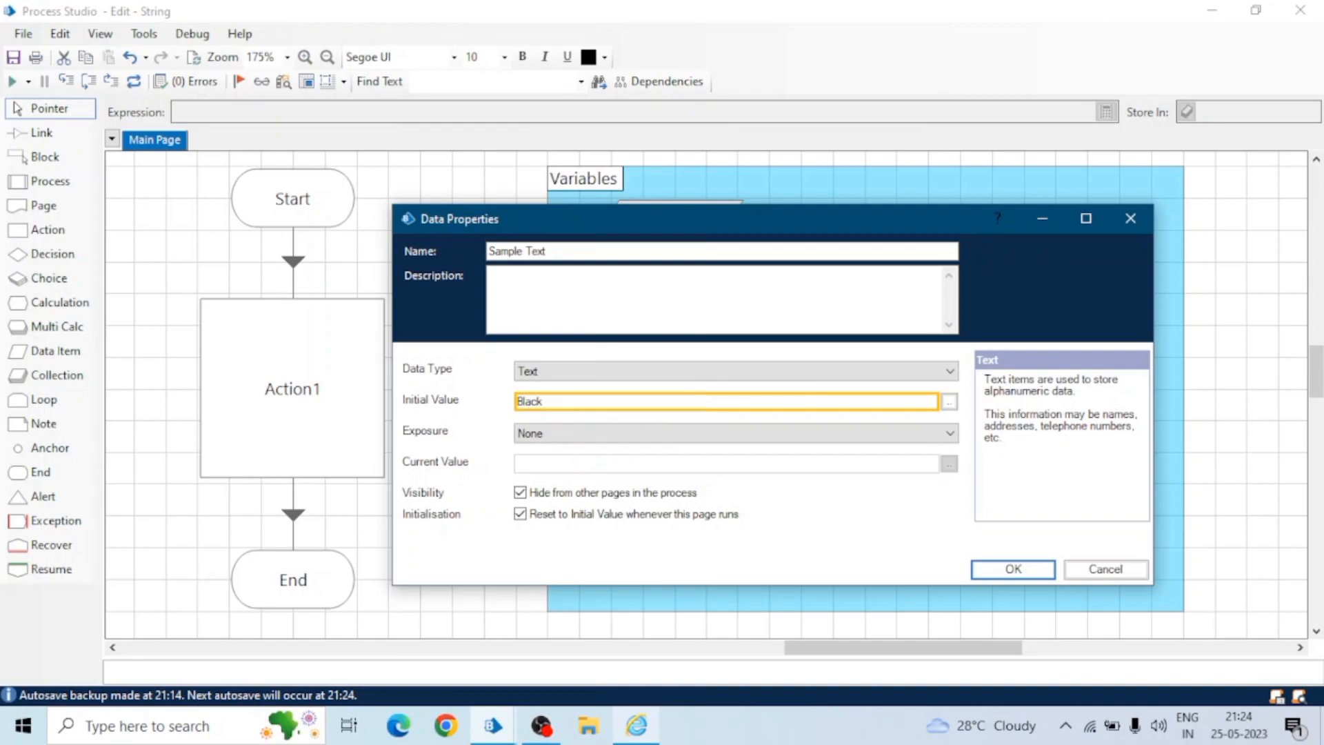
type("Ctrl+")
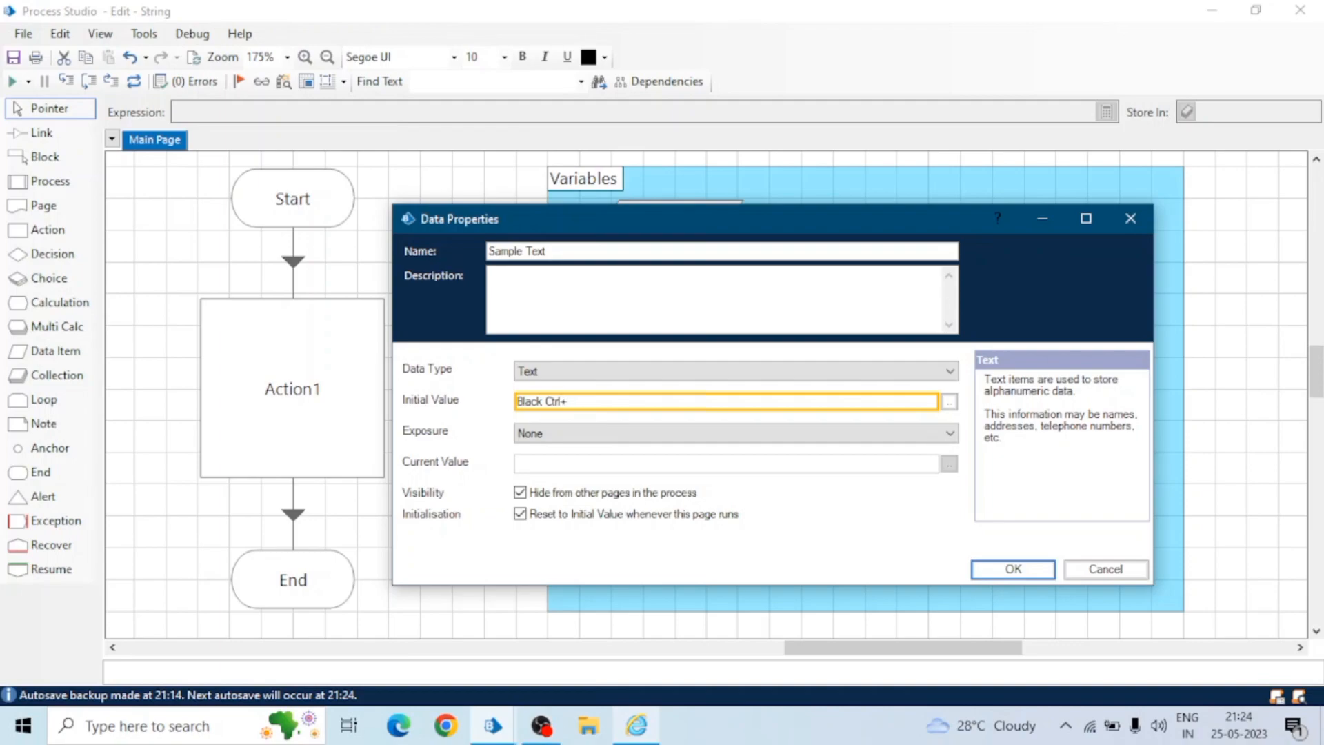
type("C")
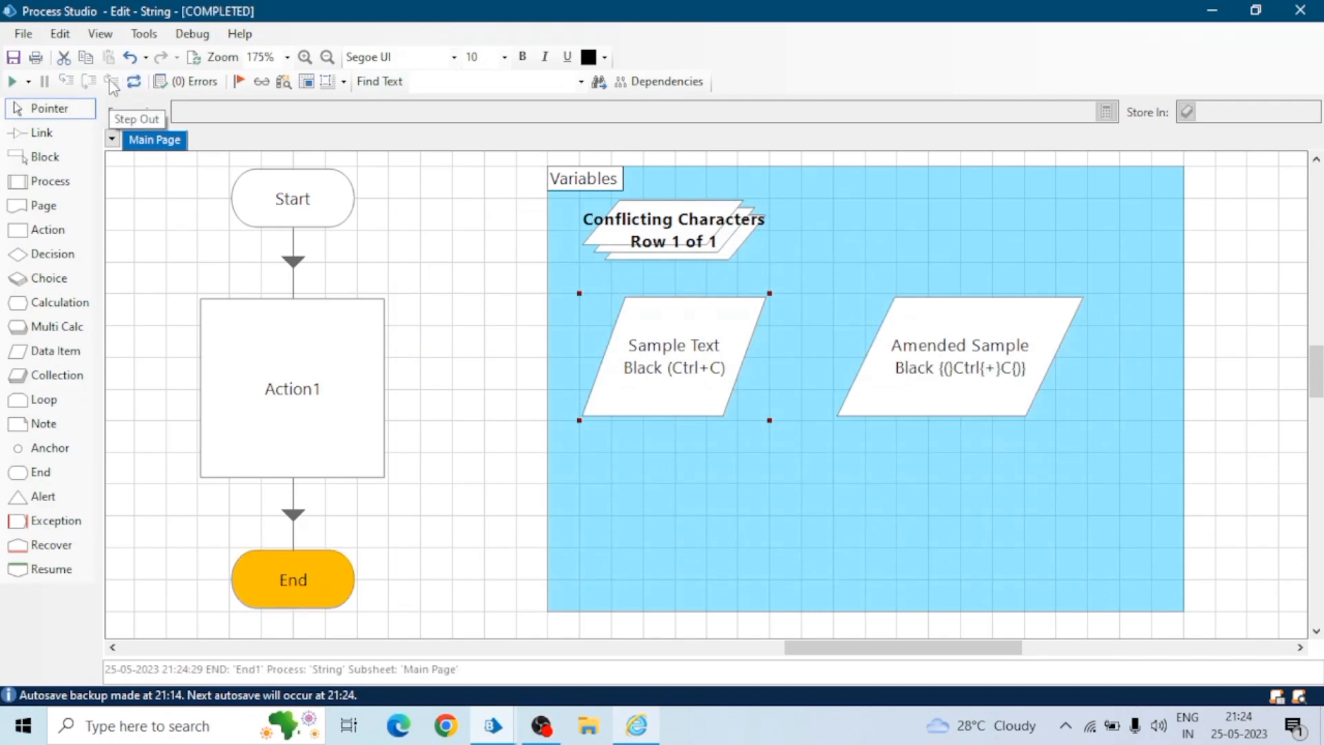
mouse_move(866, 393)
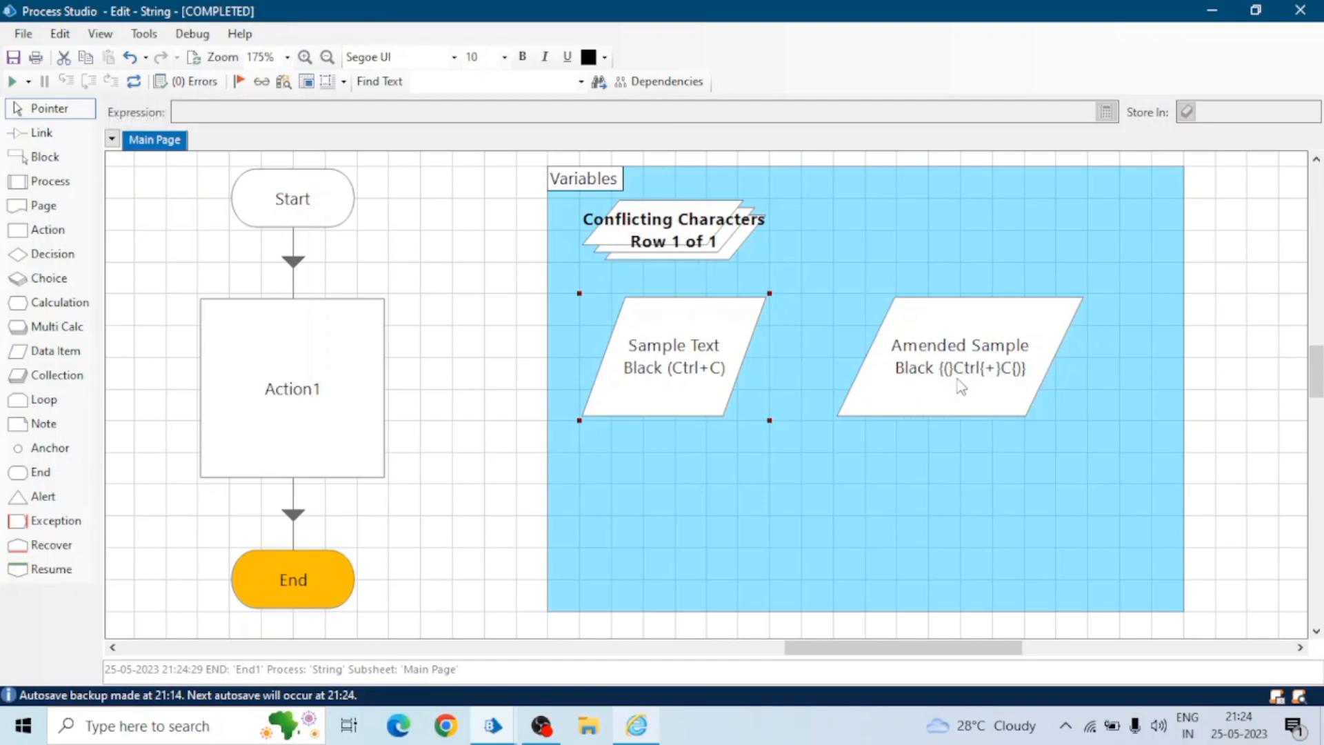
- Confirm Amended Sample's current value is 'Black {(}Ctrl{+}C{)}', then close its properties
double_click(958, 367)
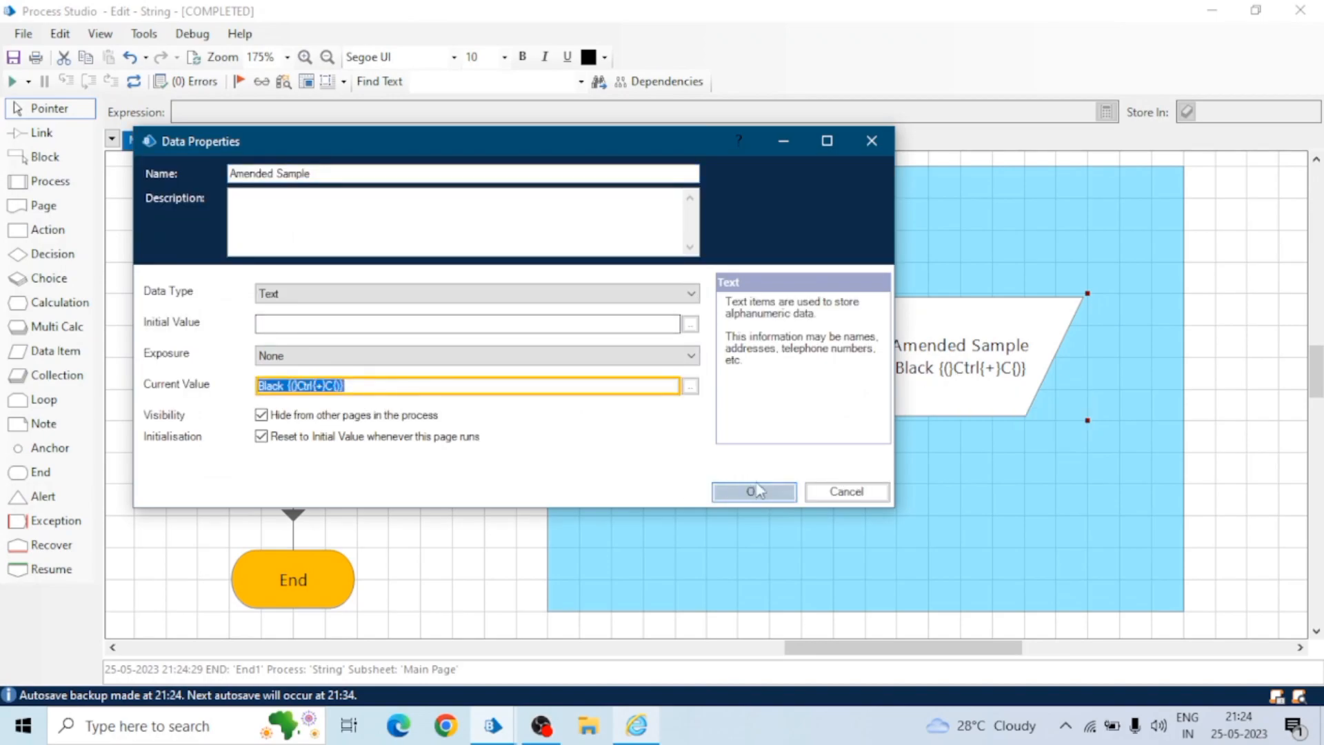
left_click(754, 492)
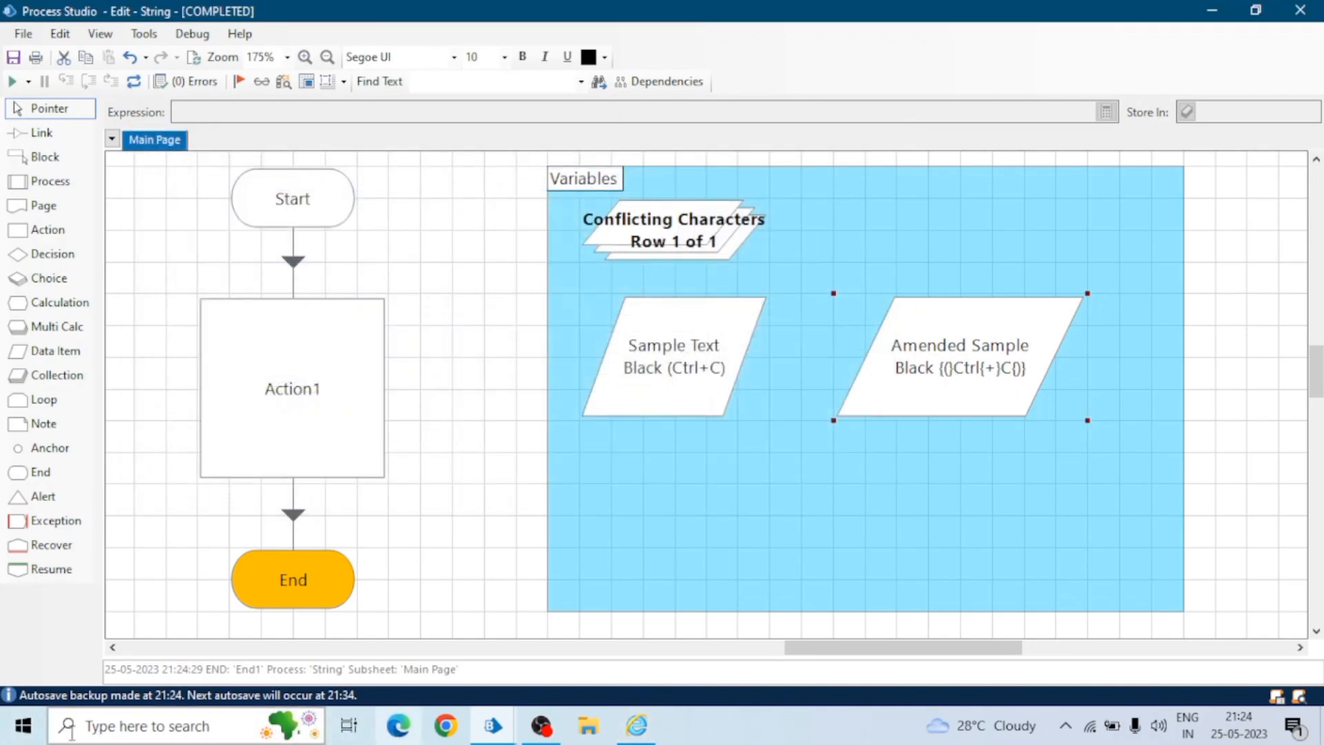